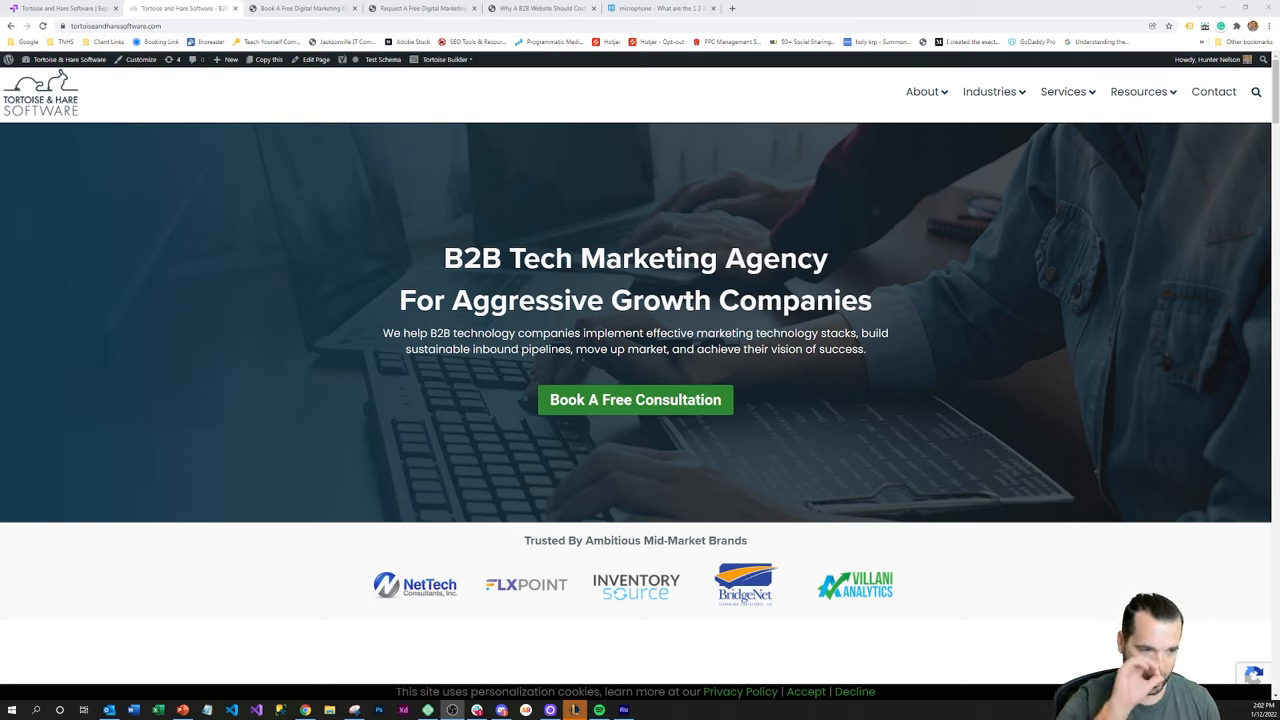
{"action": "mouse_move", "coordinate": [464, 238]}
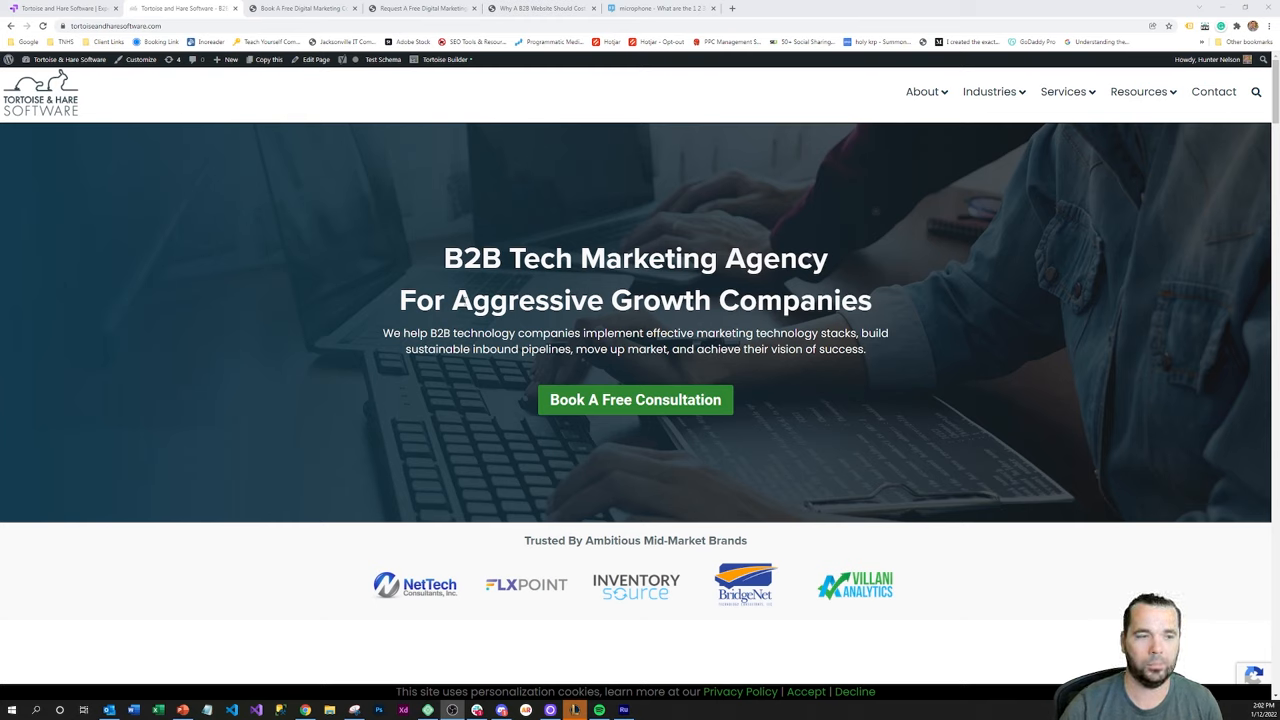
{"action": "mouse_move", "coordinate": [580, 322]}
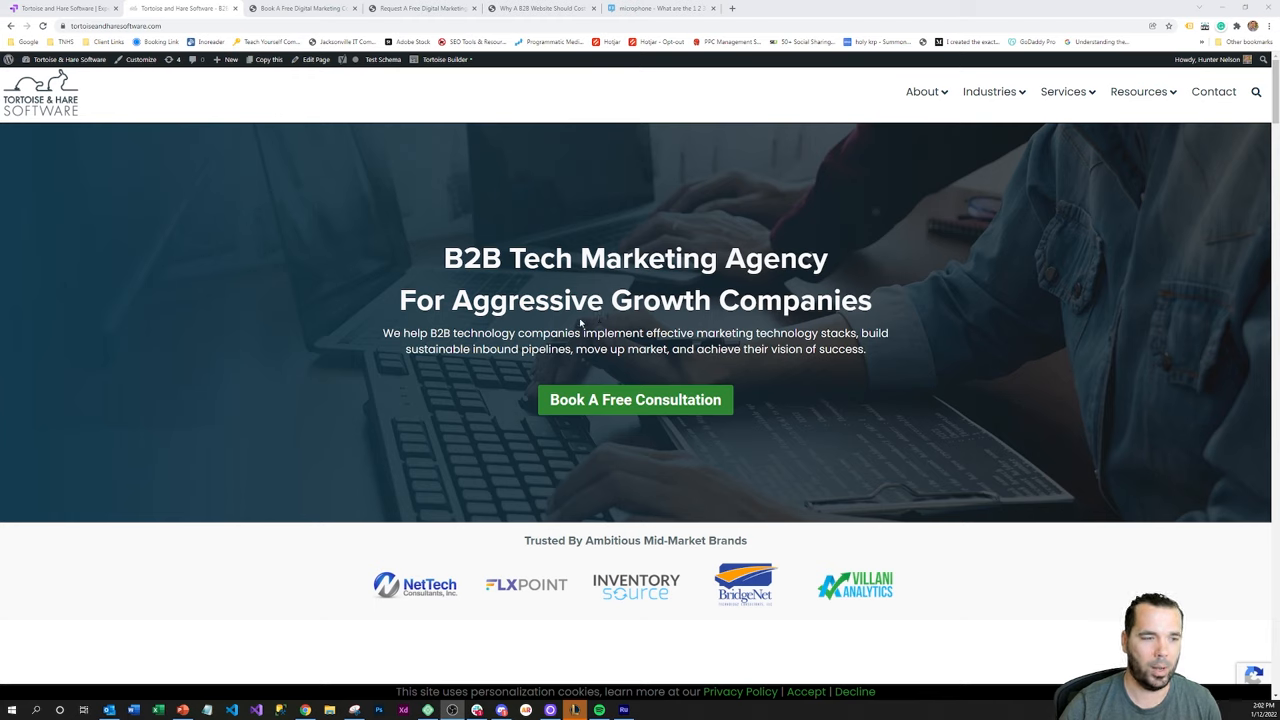
{"action": "mouse_move", "coordinate": [716, 380]}
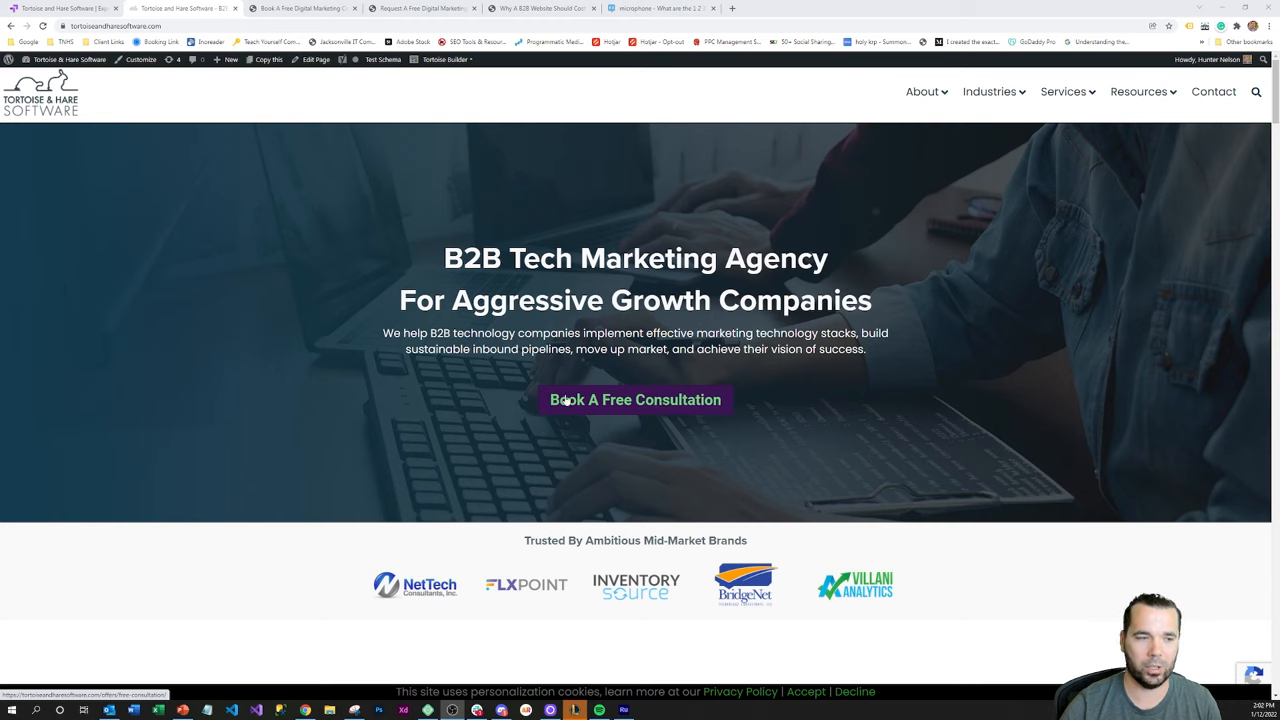
{"action": "mouse_move", "coordinate": [490, 232]}
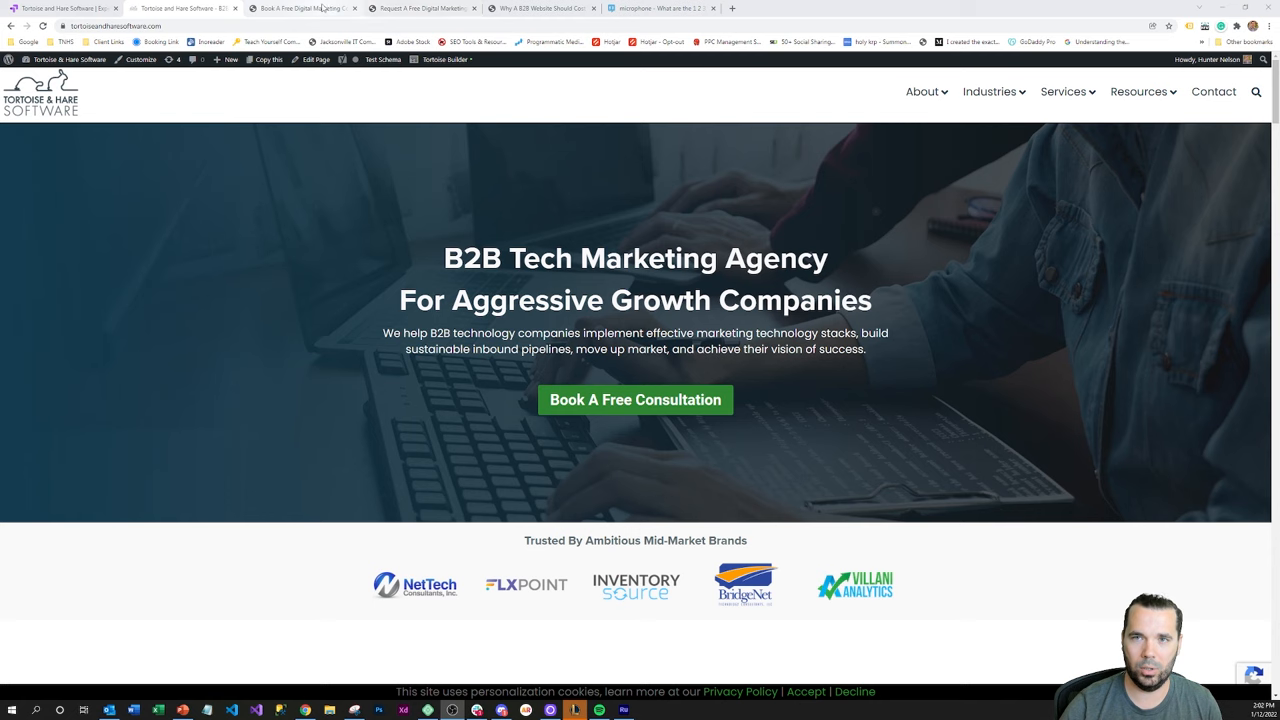
Step: Open the Book A Free Digital Marketing Consultation page with its scheduling calendar
{"action": "left_click", "coordinate": [636, 400]}
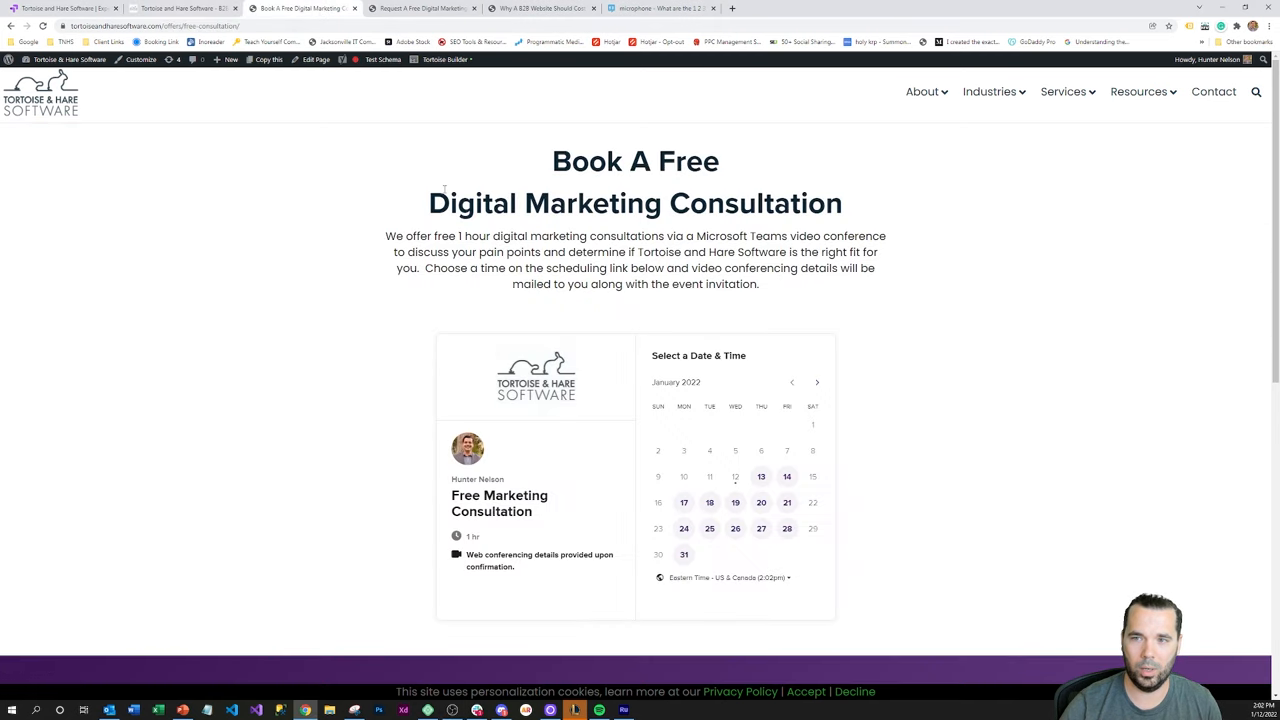
{"action": "mouse_move", "coordinate": [538, 172]}
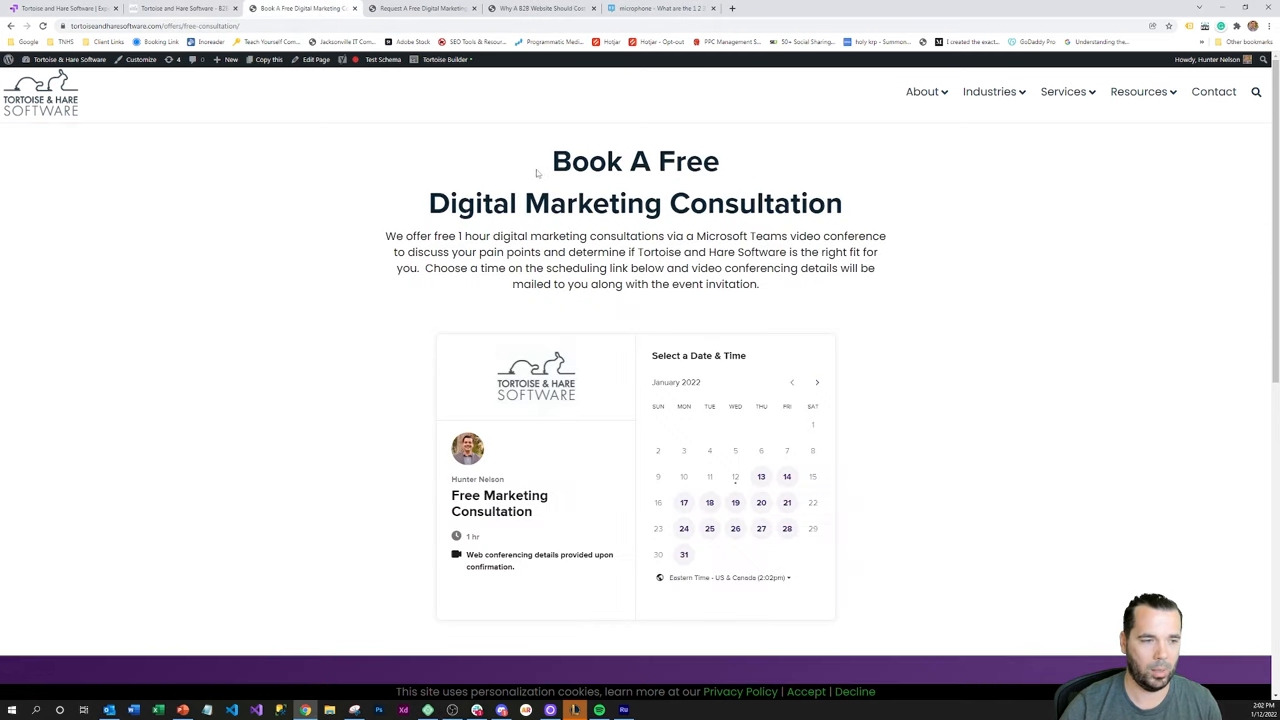
{"action": "mouse_move", "coordinate": [644, 304]}
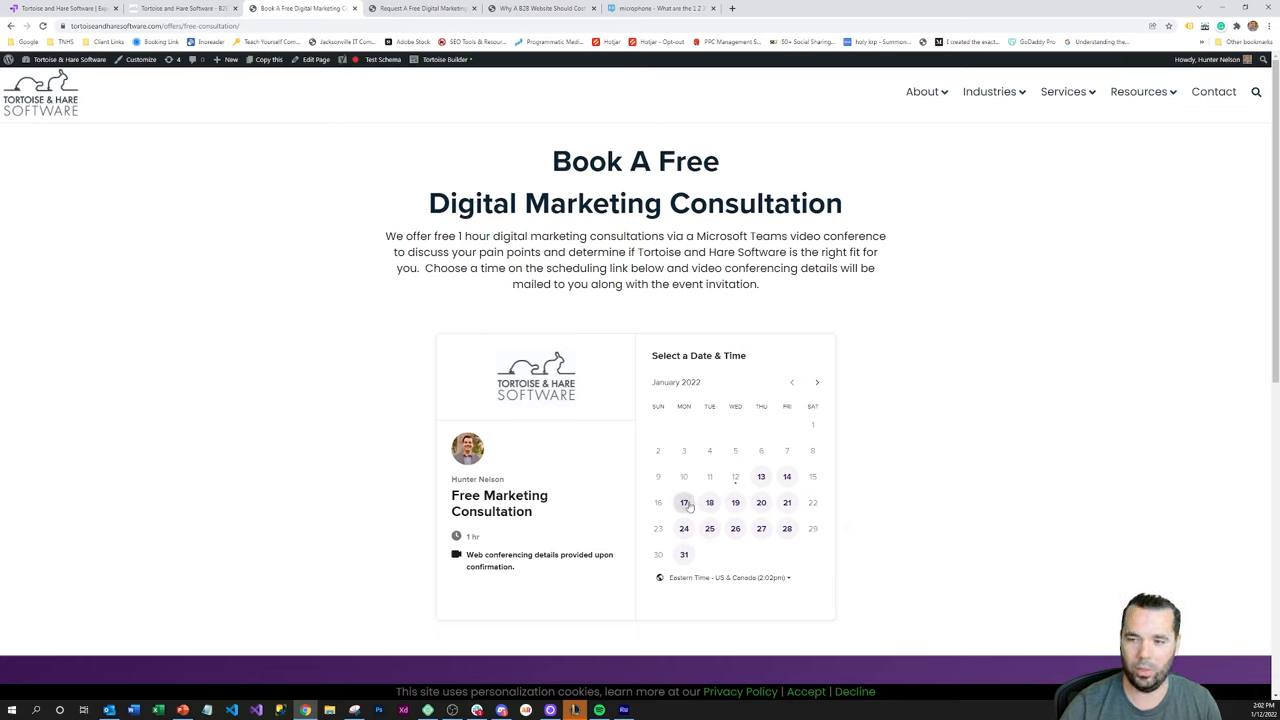
{"action": "mouse_move", "coordinate": [580, 418]}
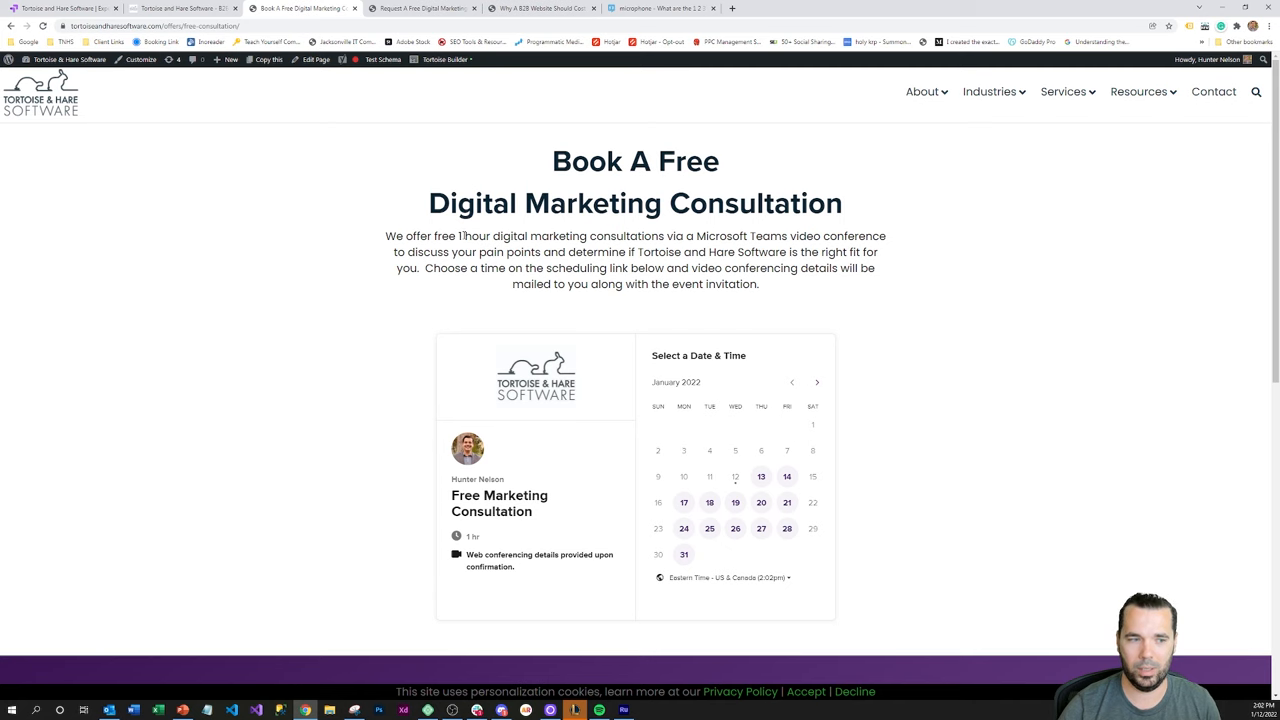
Step: Open the Request A Free Proposal page and launch Beaver Builder from the admin bar
{"action": "left_click", "coordinate": [422, 8]}
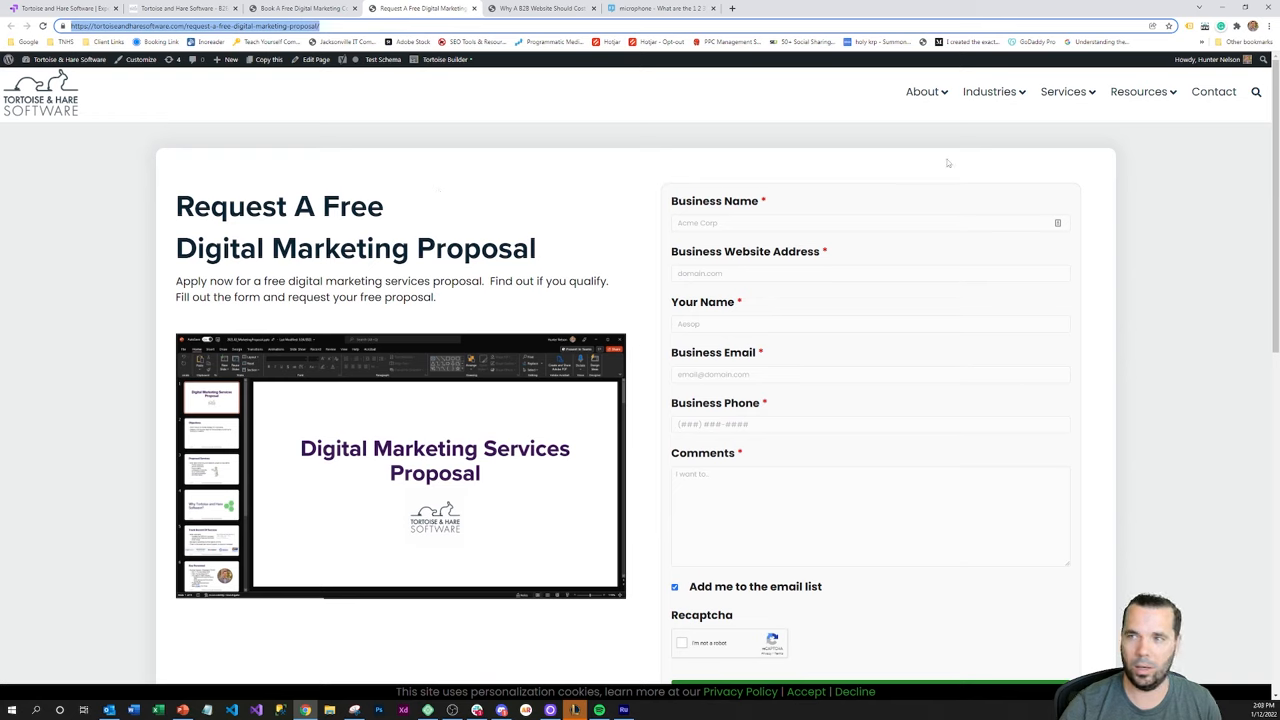
{"action": "mouse_move", "coordinate": [484, 212]}
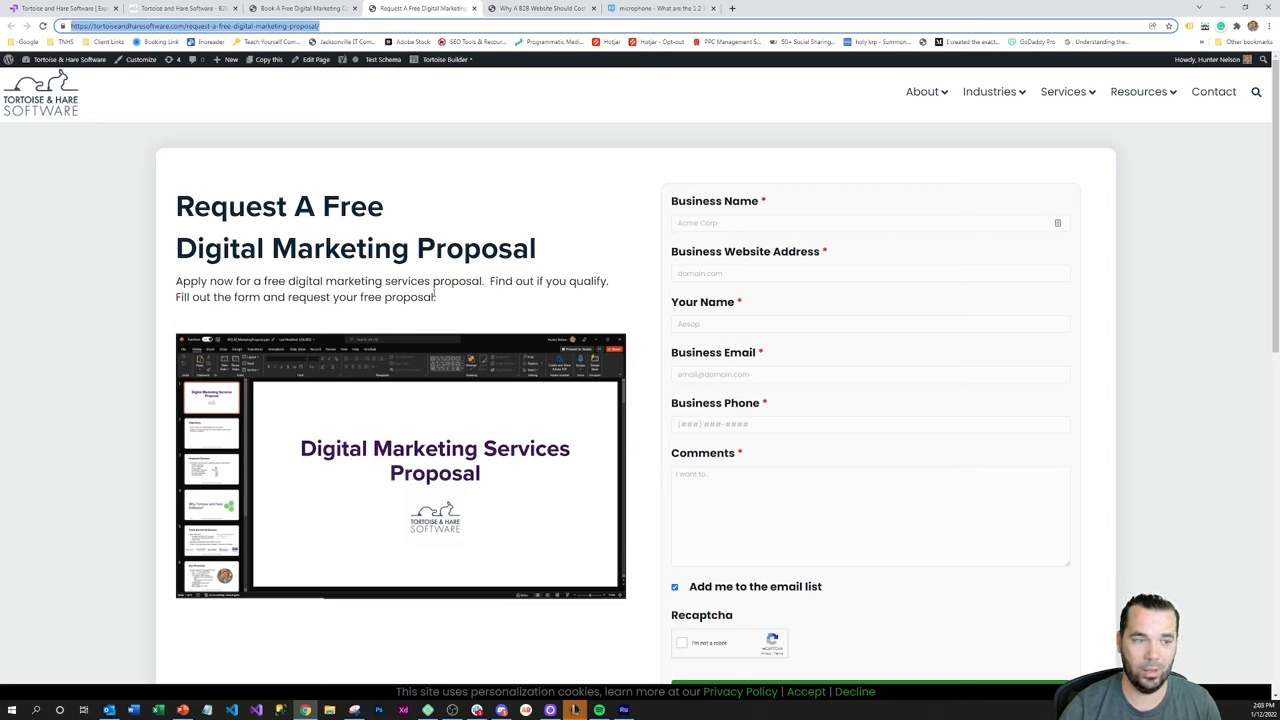
{"action": "left_click", "coordinate": [448, 60]}
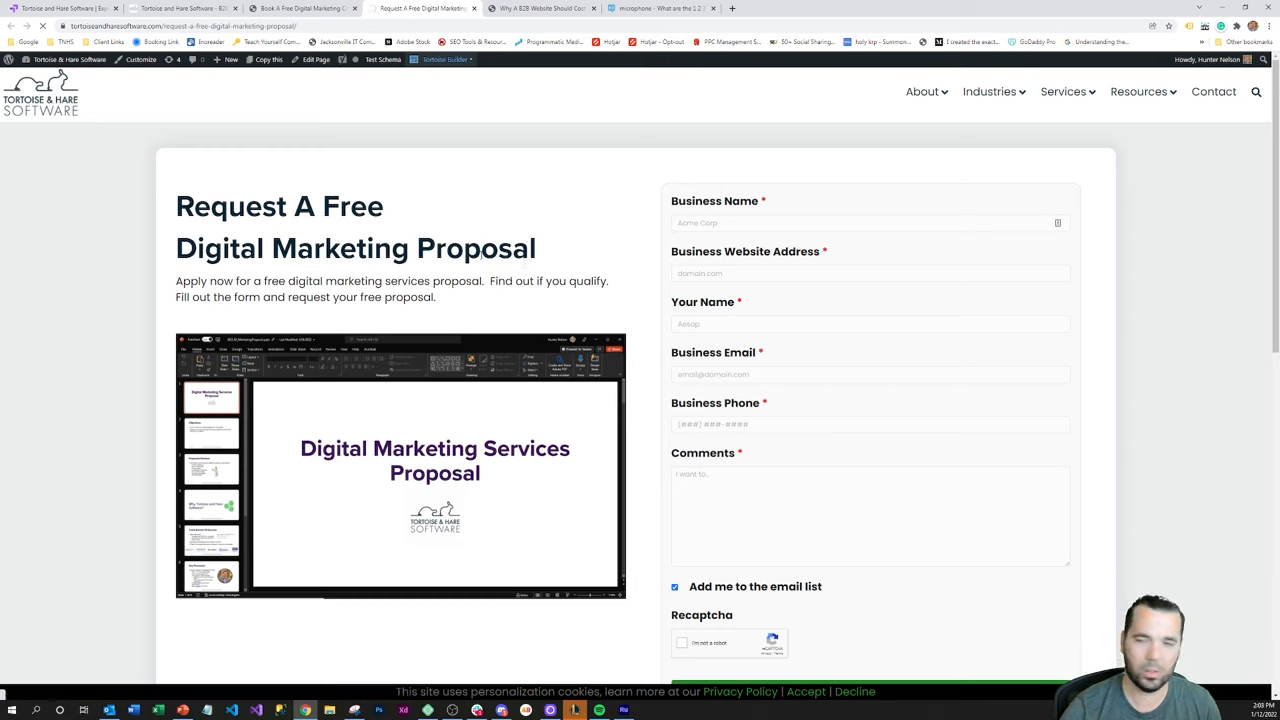
{"action": "mouse_move", "coordinate": [380, 696]}
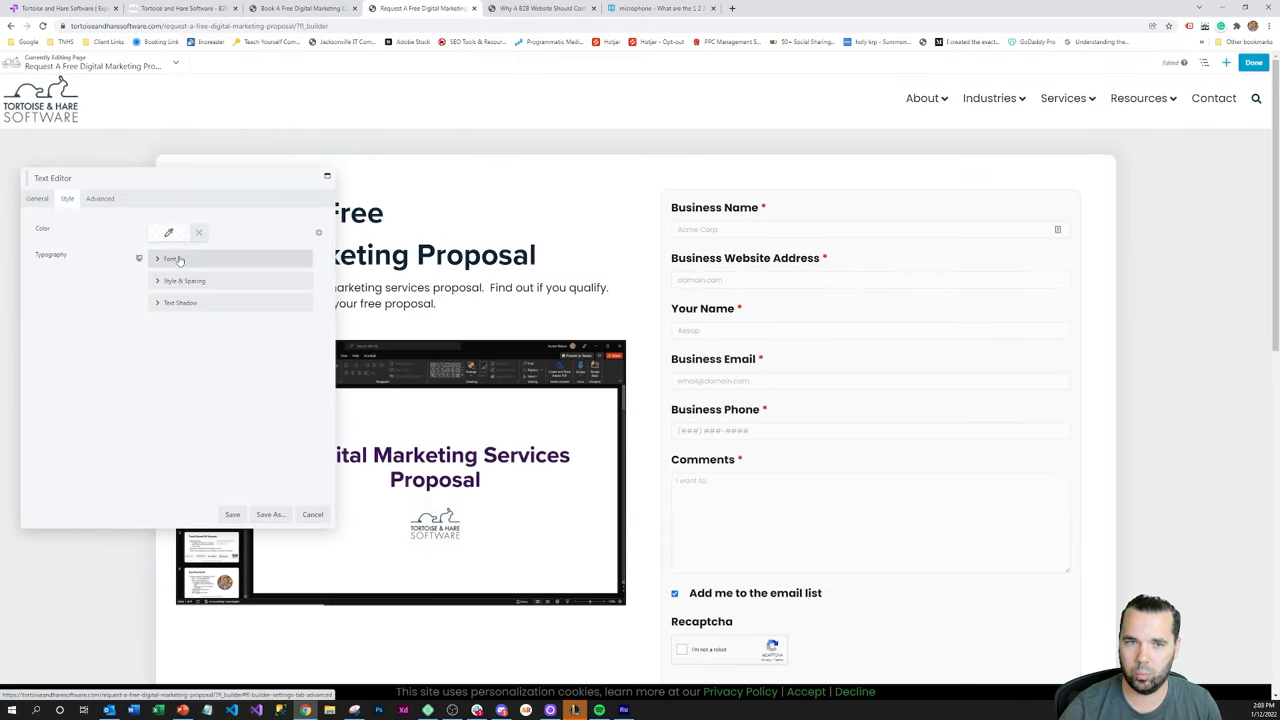
Step: Cancel the heading Text Editor settings and switch to the PowerPoint split test ideas slide
{"action": "left_click", "coordinate": [170, 258]}
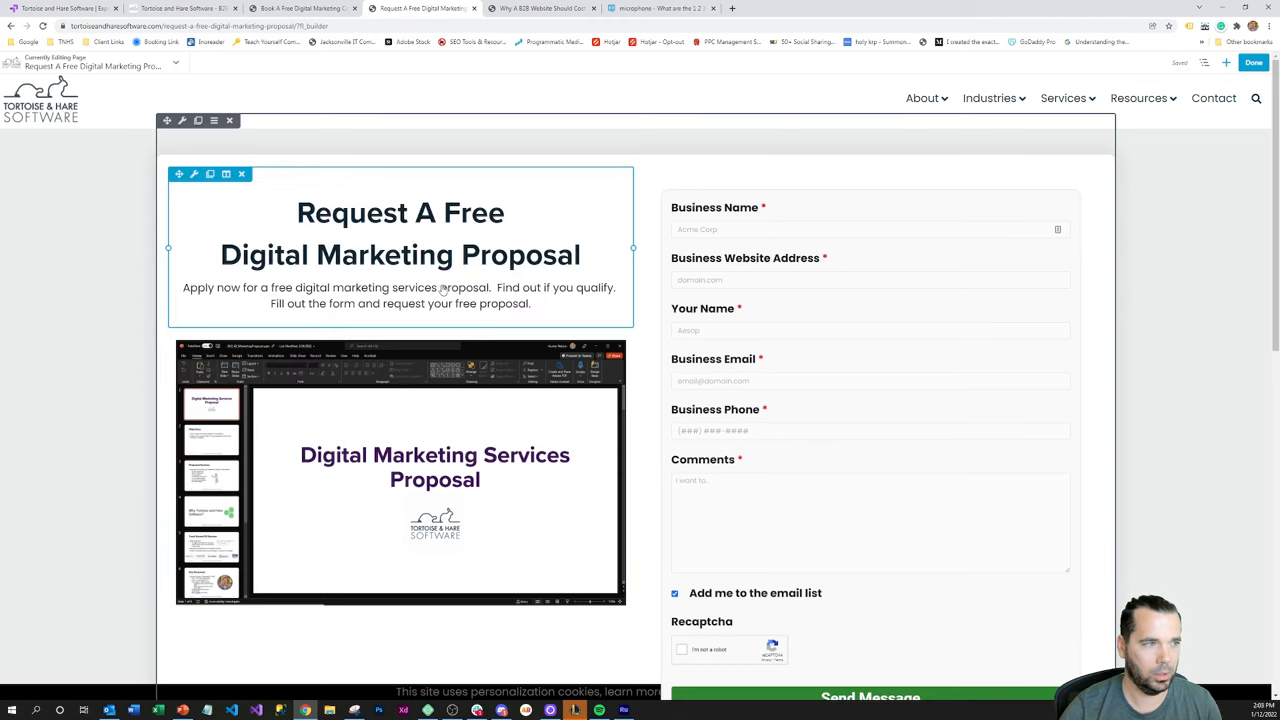
{"action": "left_click", "coordinate": [1138, 98]}
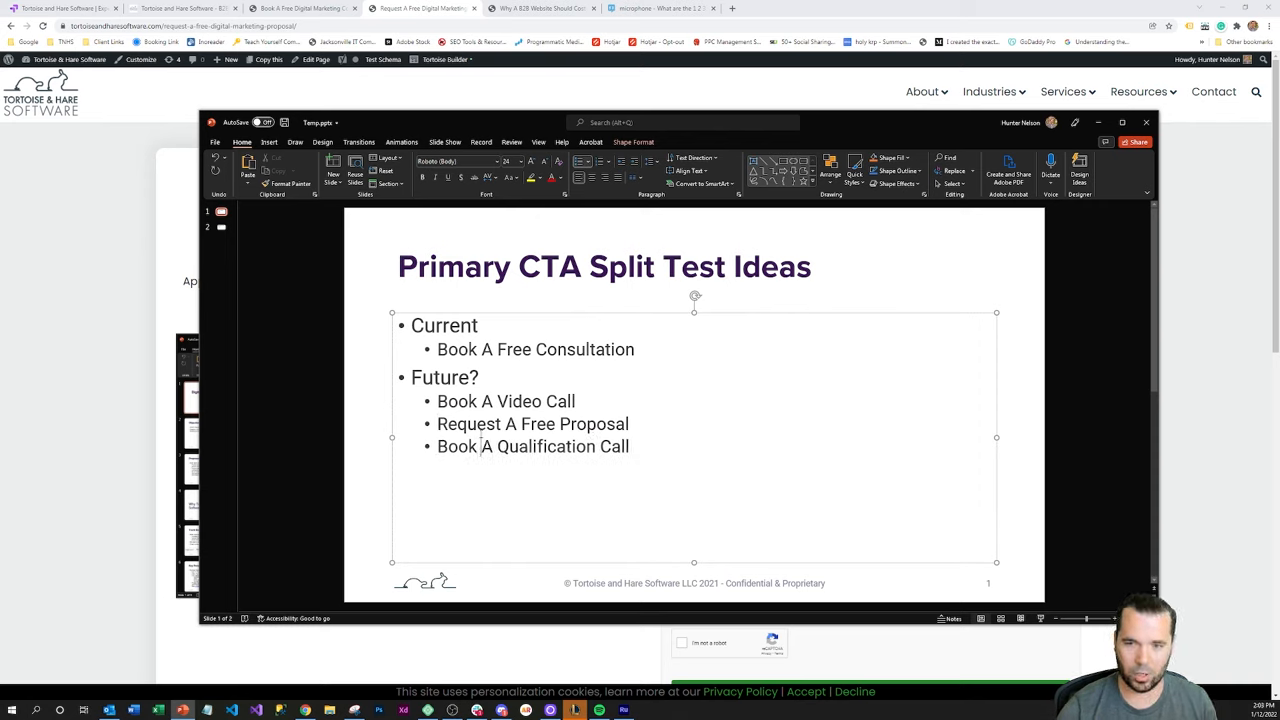
{"action": "double_click", "coordinate": [532, 424]}
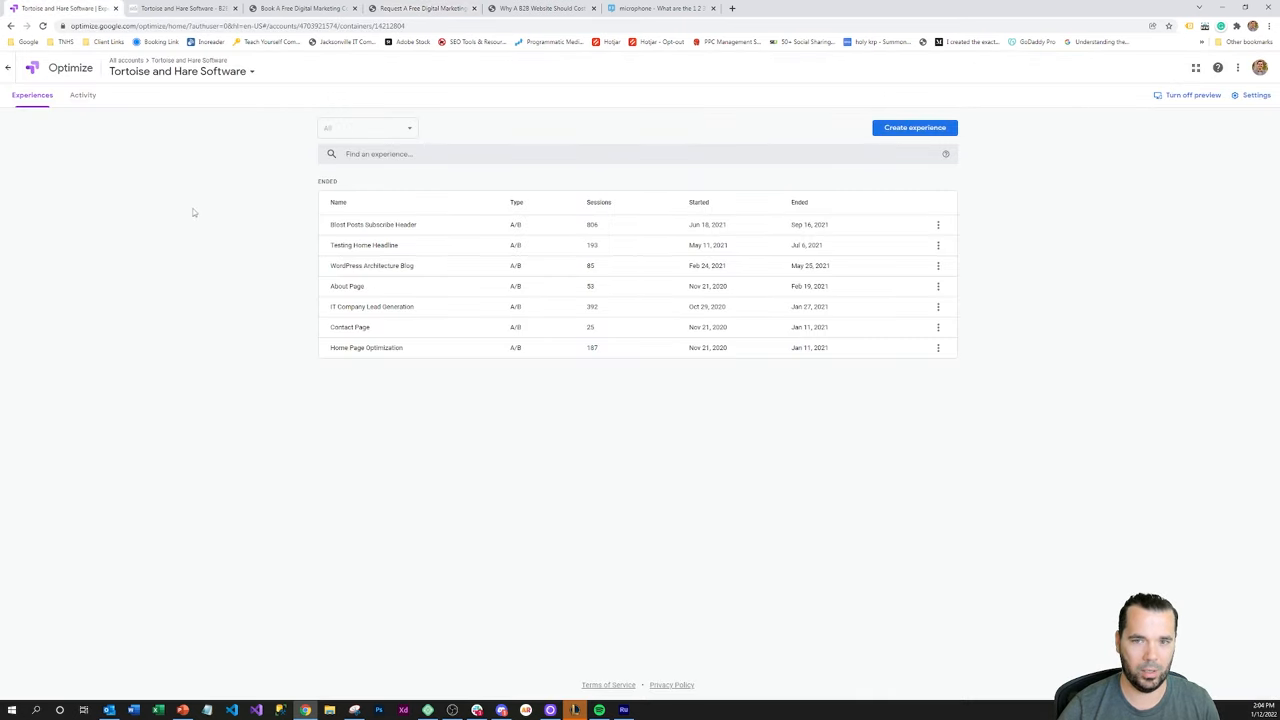
{"action": "mouse_move", "coordinate": [384, 60]}
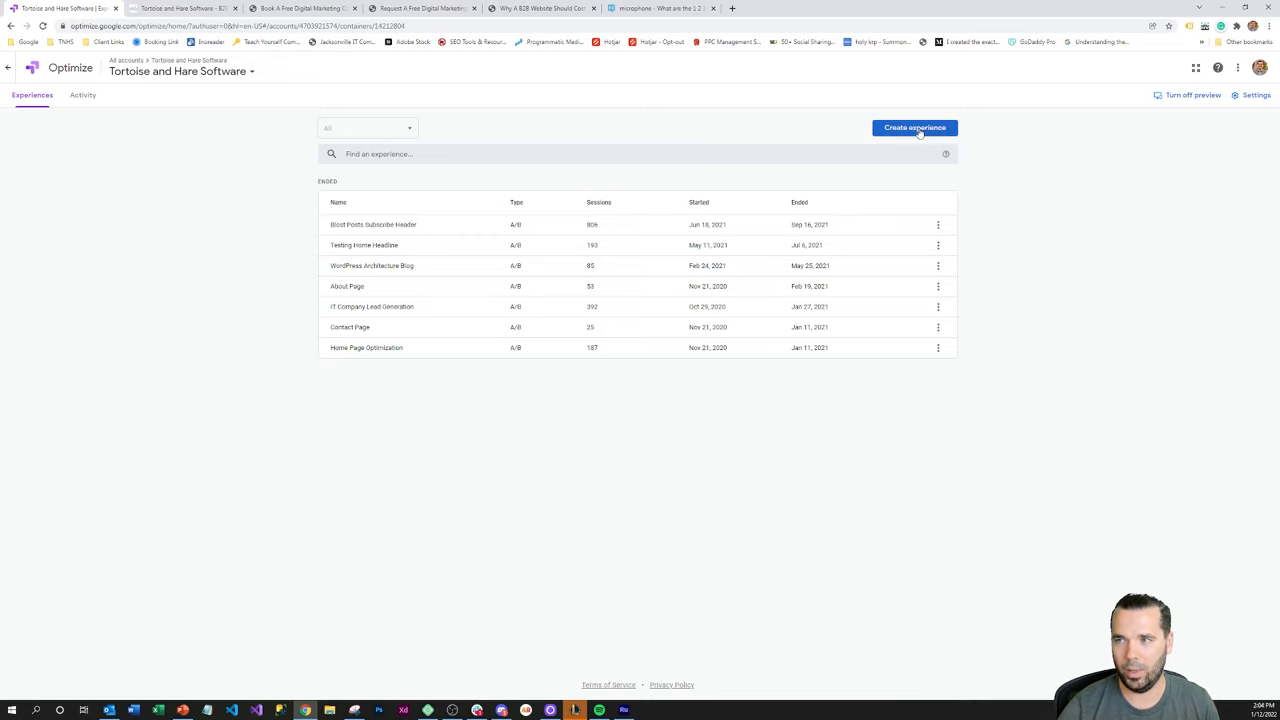
Step: Open the Create experience panel from the Experiences page
{"action": "left_click", "coordinate": [912, 128]}
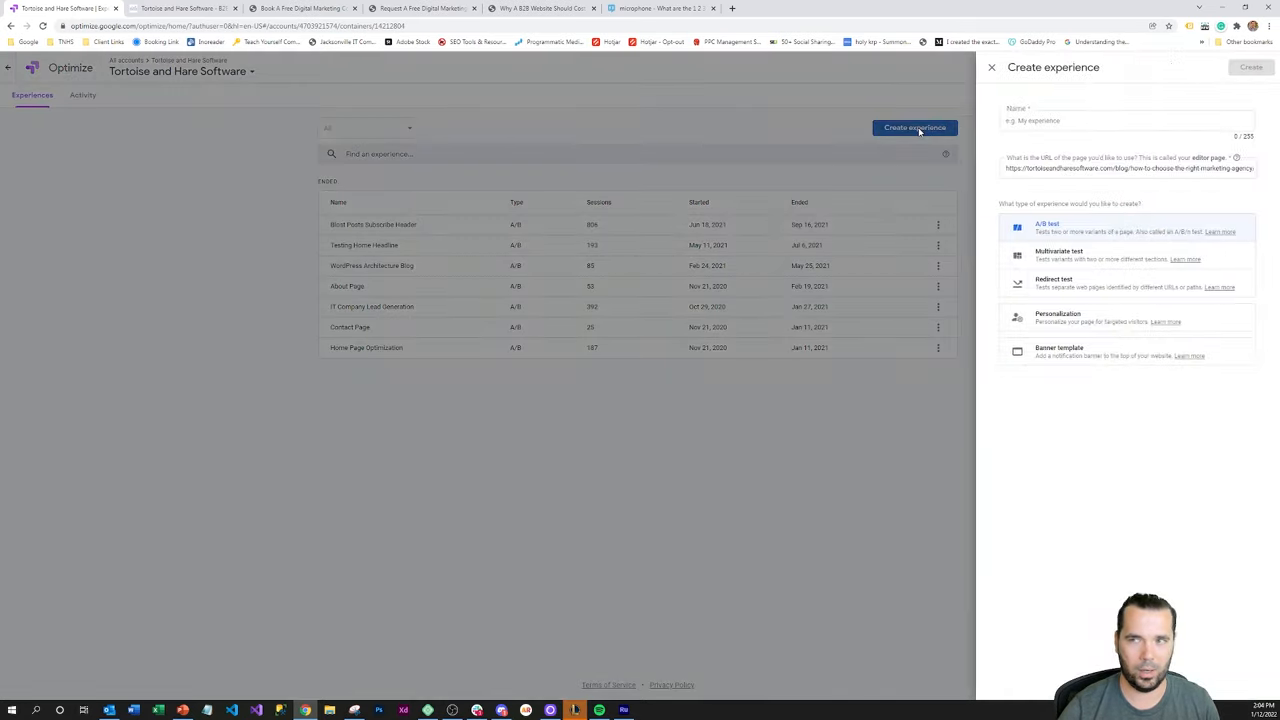
Step: Create an A/B test experience named 'Testing Primary Call To Action' for the homepage
{"action": "left_click", "coordinate": [1118, 120]}
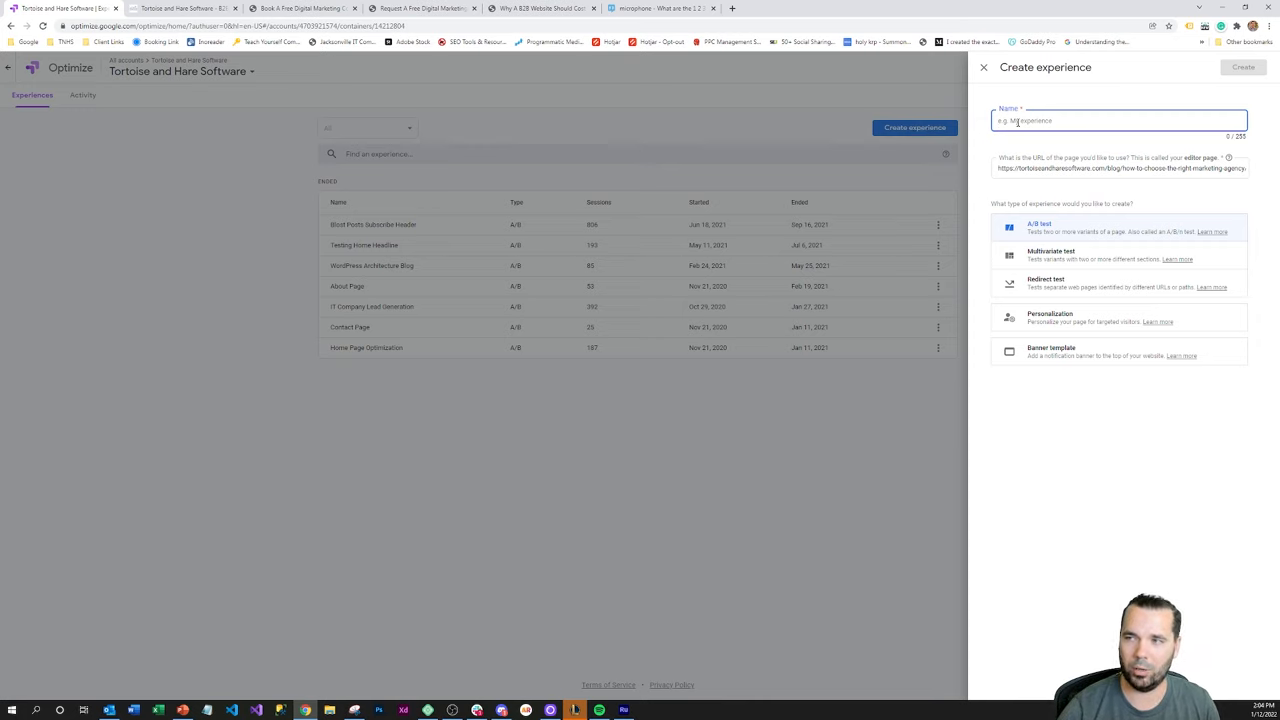
{"action": "left_click", "coordinate": [1118, 120]}
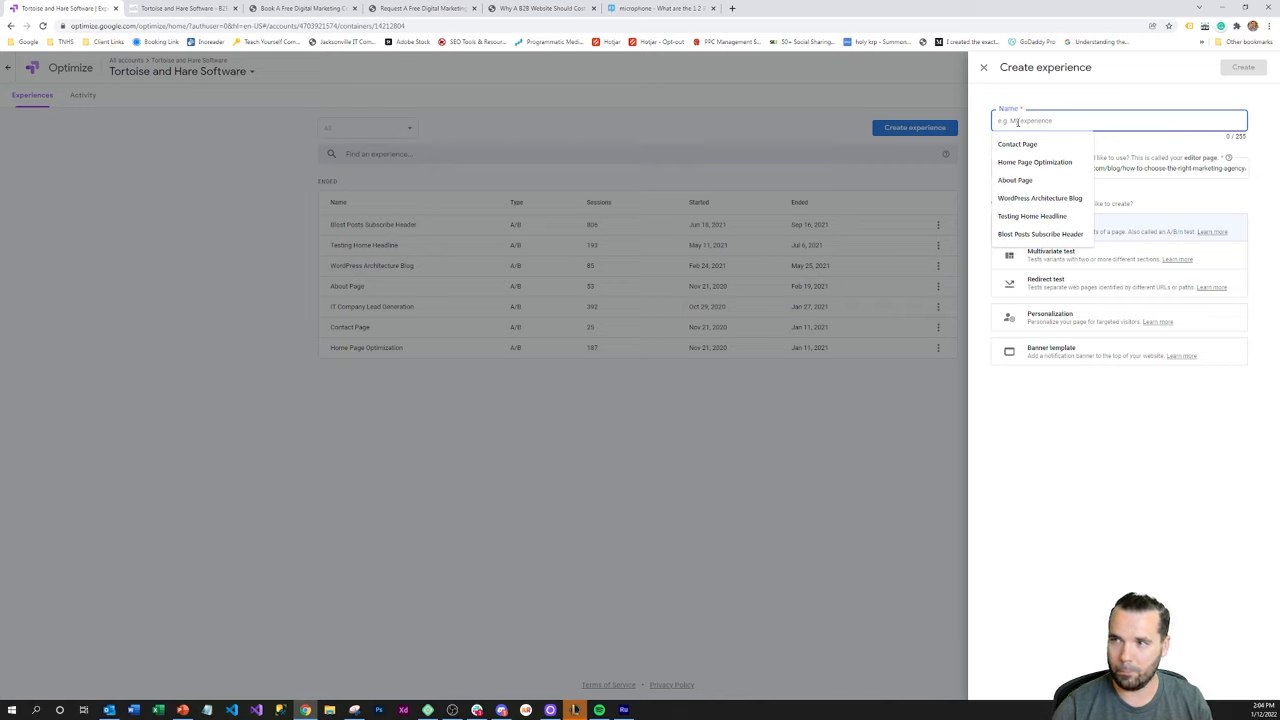
{"action": "type", "text": "Testing Primary"}
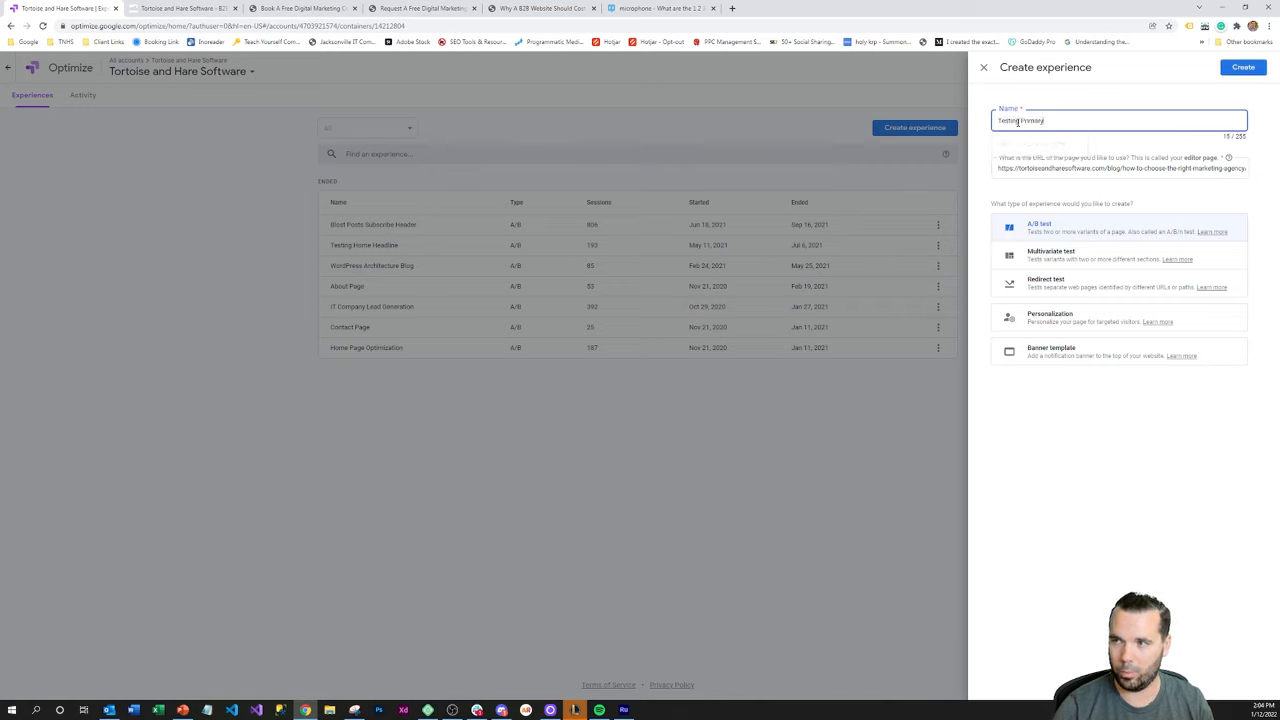
{"action": "type", "text": "Call To Ac"}
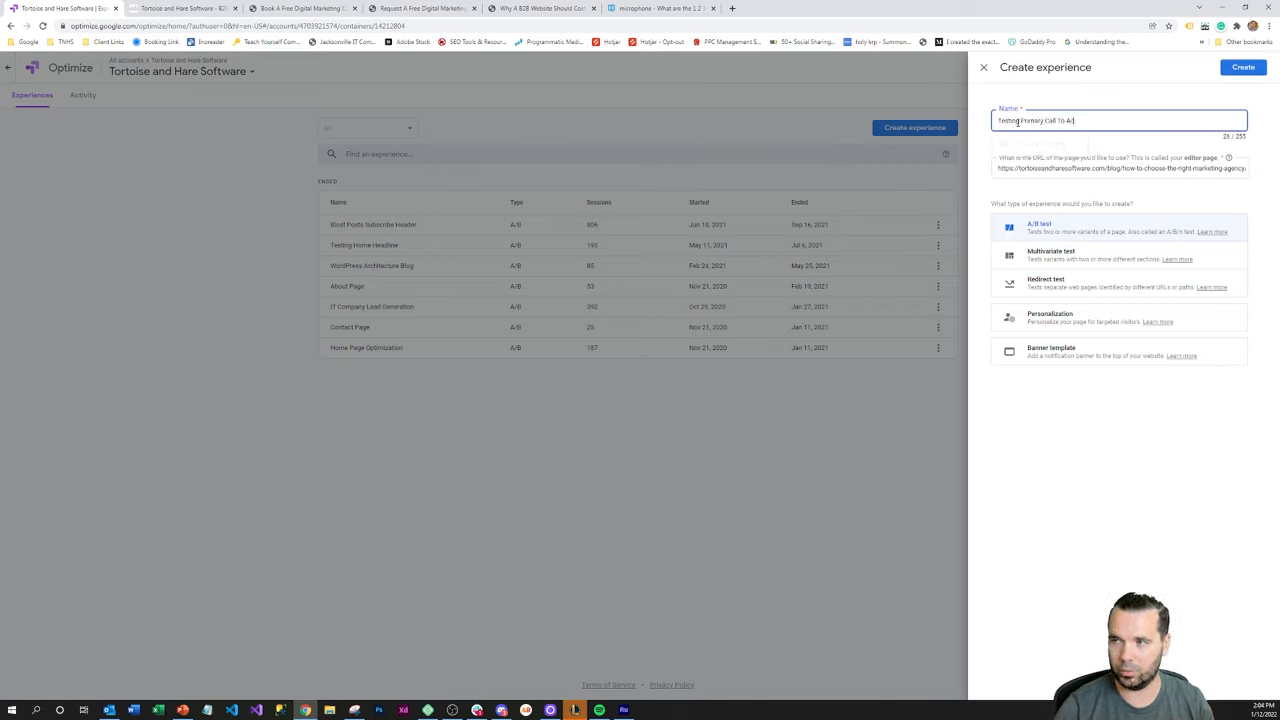
{"action": "type", "text": "tion"}
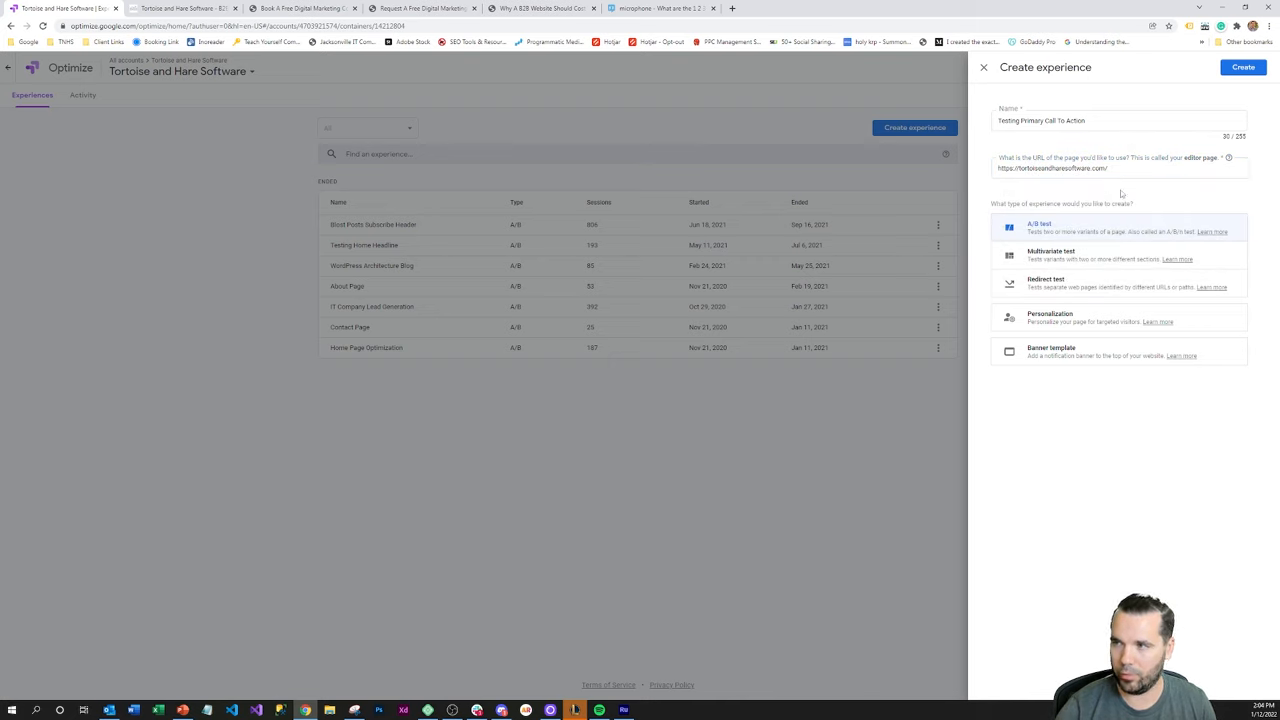
{"action": "mouse_move", "coordinate": [1108, 236]}
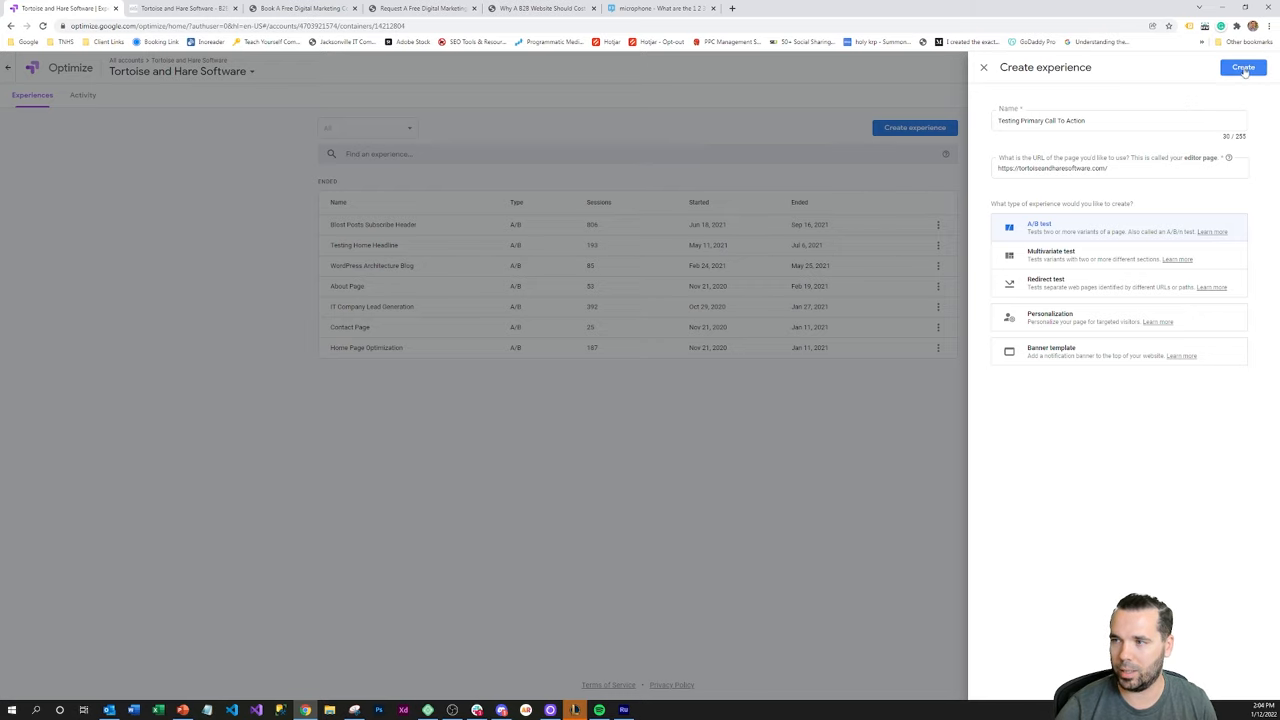
{"action": "left_click", "coordinate": [1244, 68]}
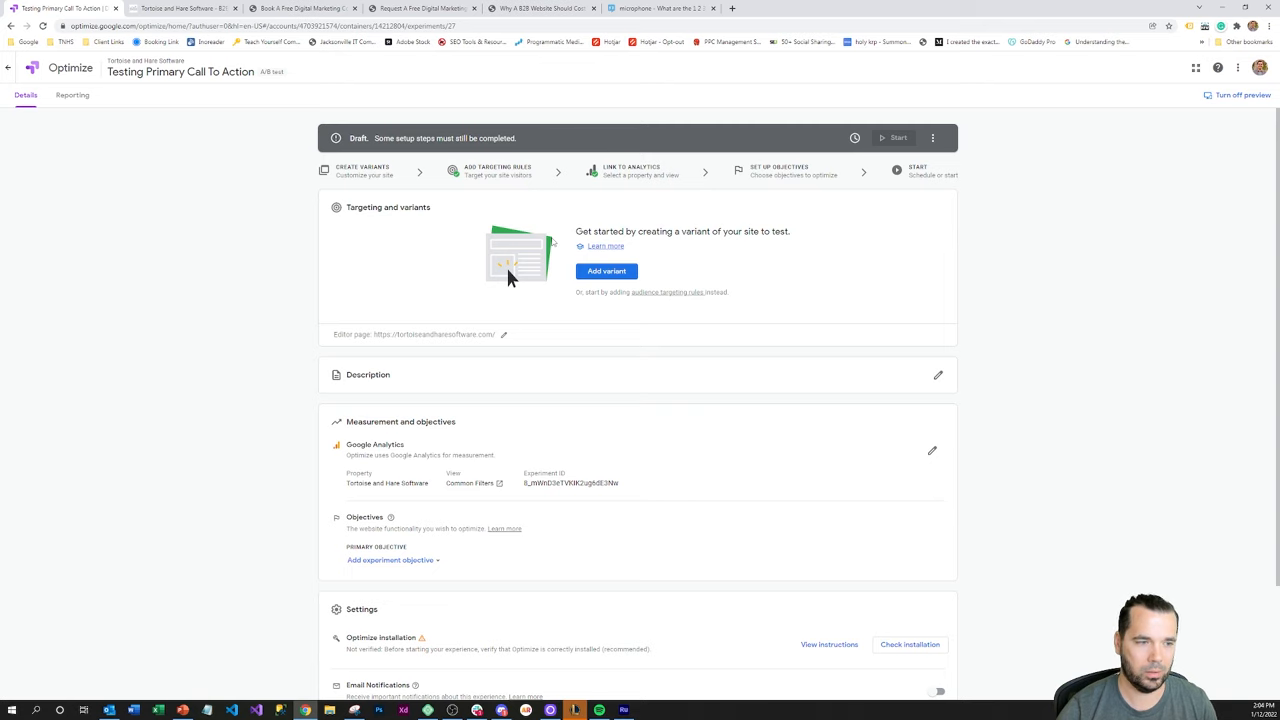
{"action": "left_click", "coordinate": [606, 272]}
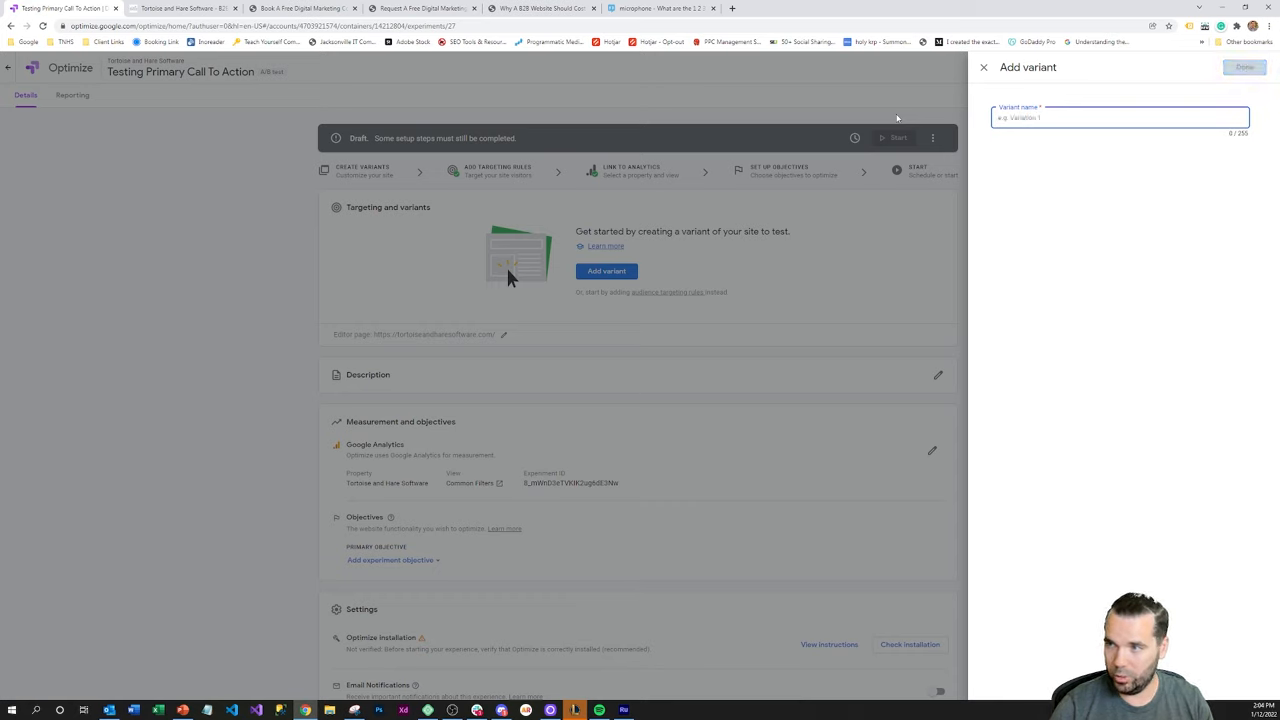
{"action": "type", "text": "Request A Free Proposal CTA"}
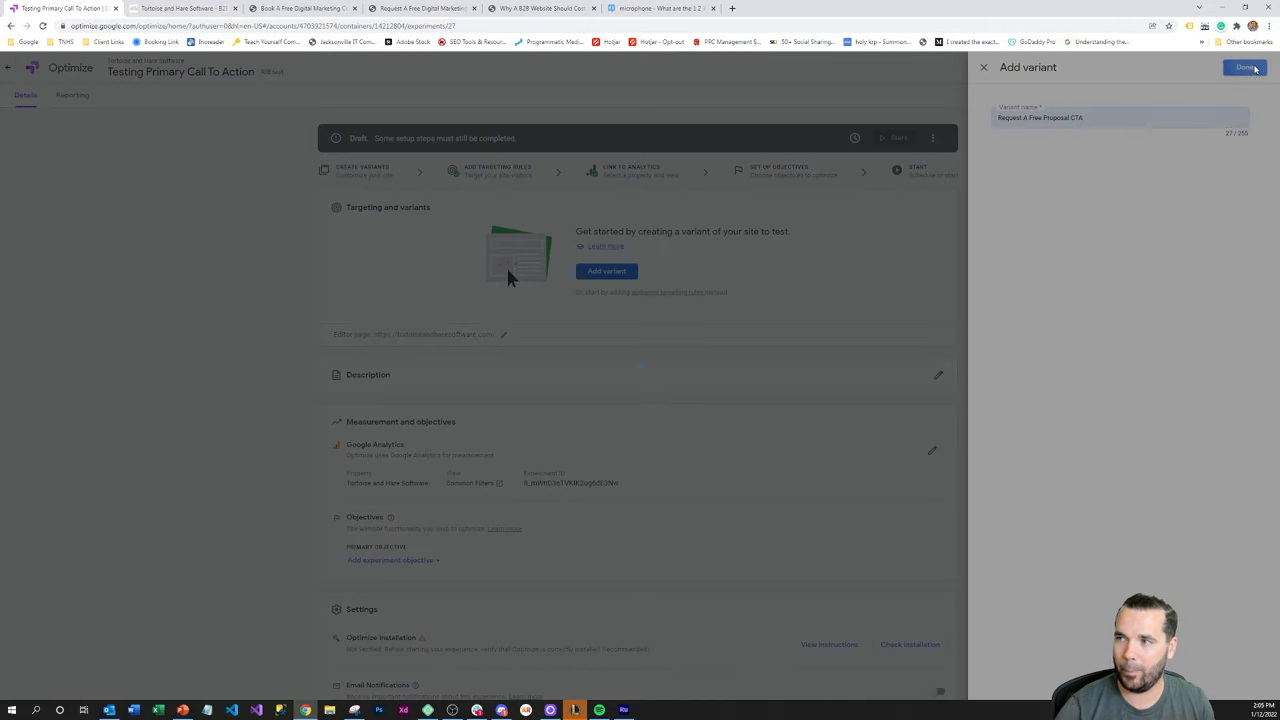
{"action": "left_click", "coordinate": [1244, 68]}
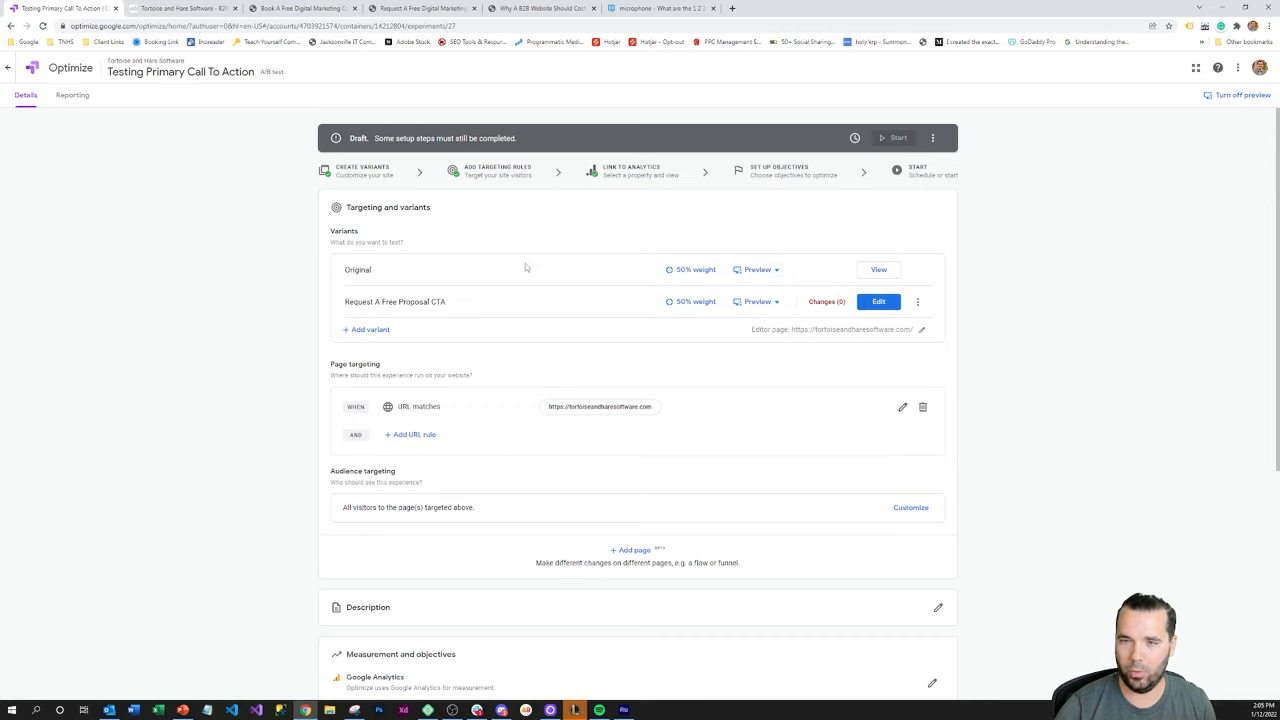
{"action": "mouse_move", "coordinate": [868, 270]}
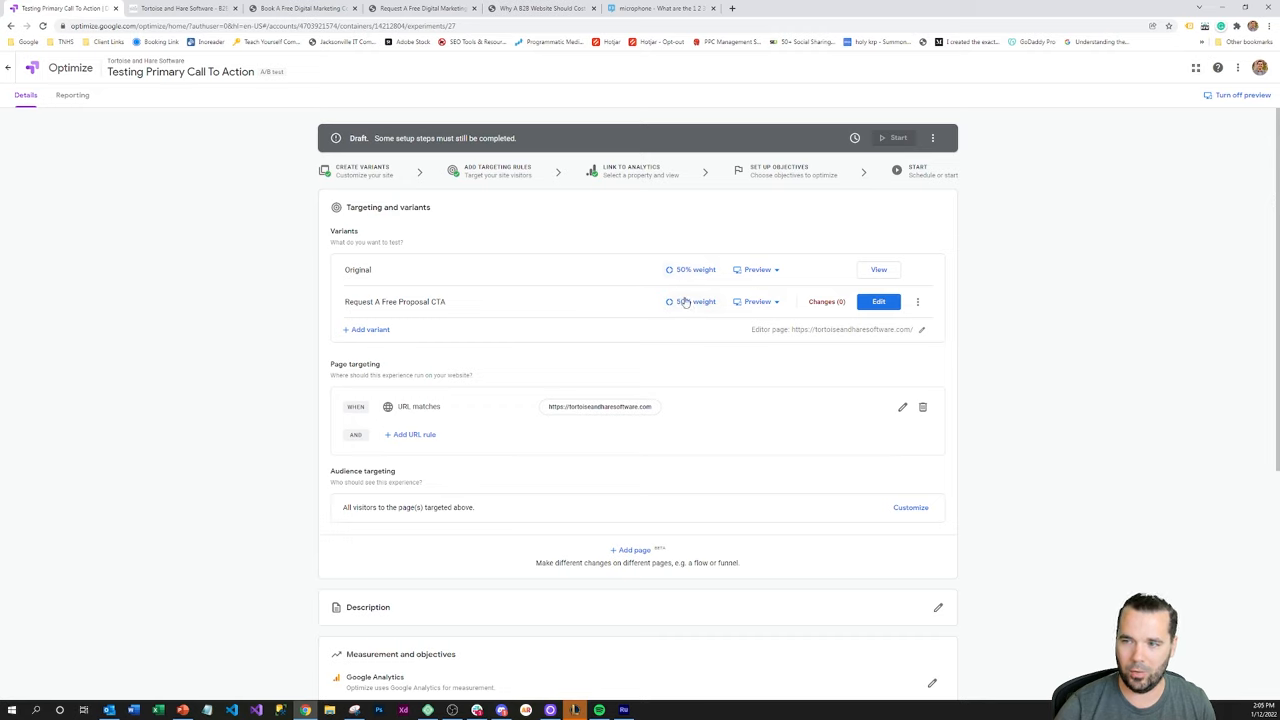
{"action": "mouse_move", "coordinate": [692, 300]}
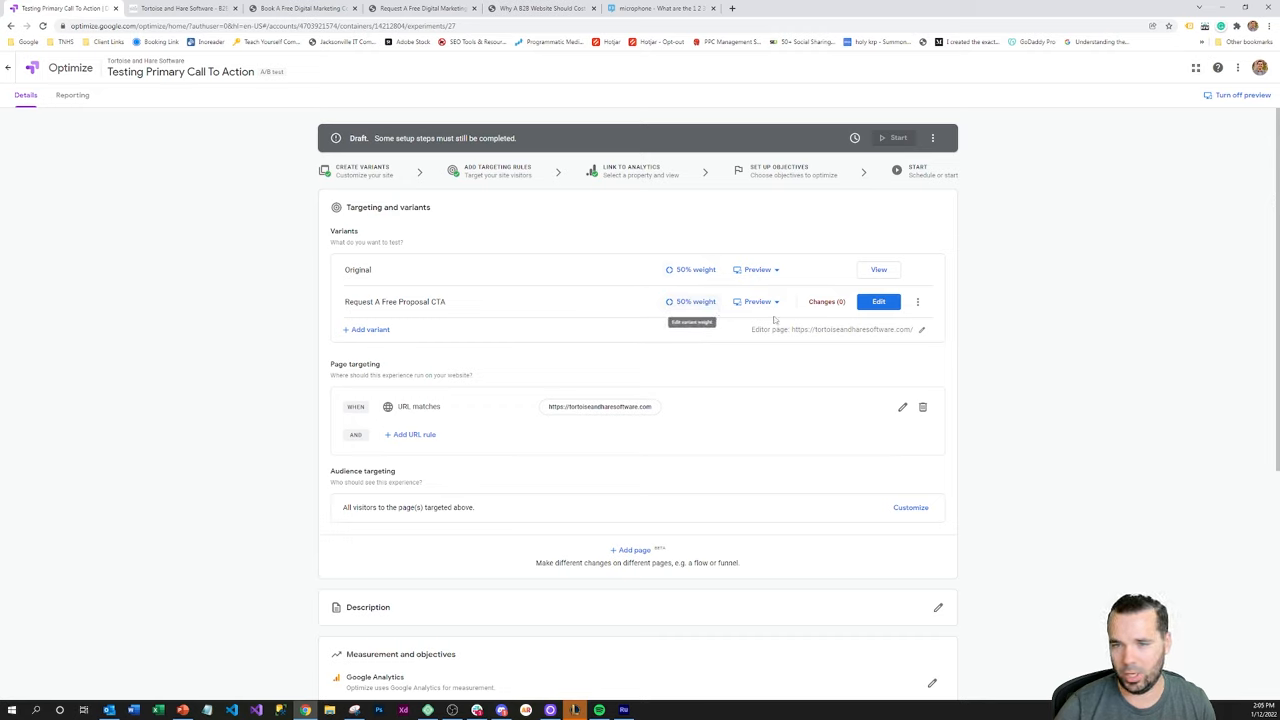
{"action": "mouse_move", "coordinate": [600, 406]}
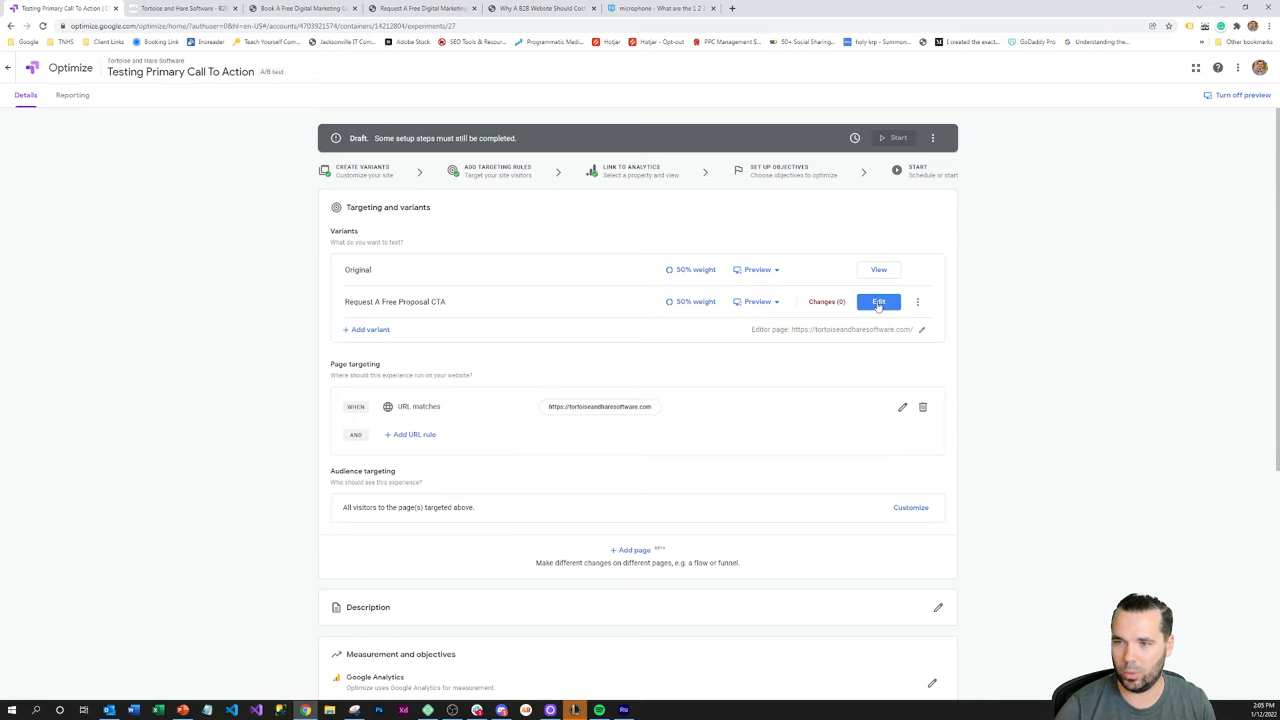
Step: Open the CTA variant in the visual editor and select the Book A Free Consultation button
{"action": "left_click", "coordinate": [880, 300]}
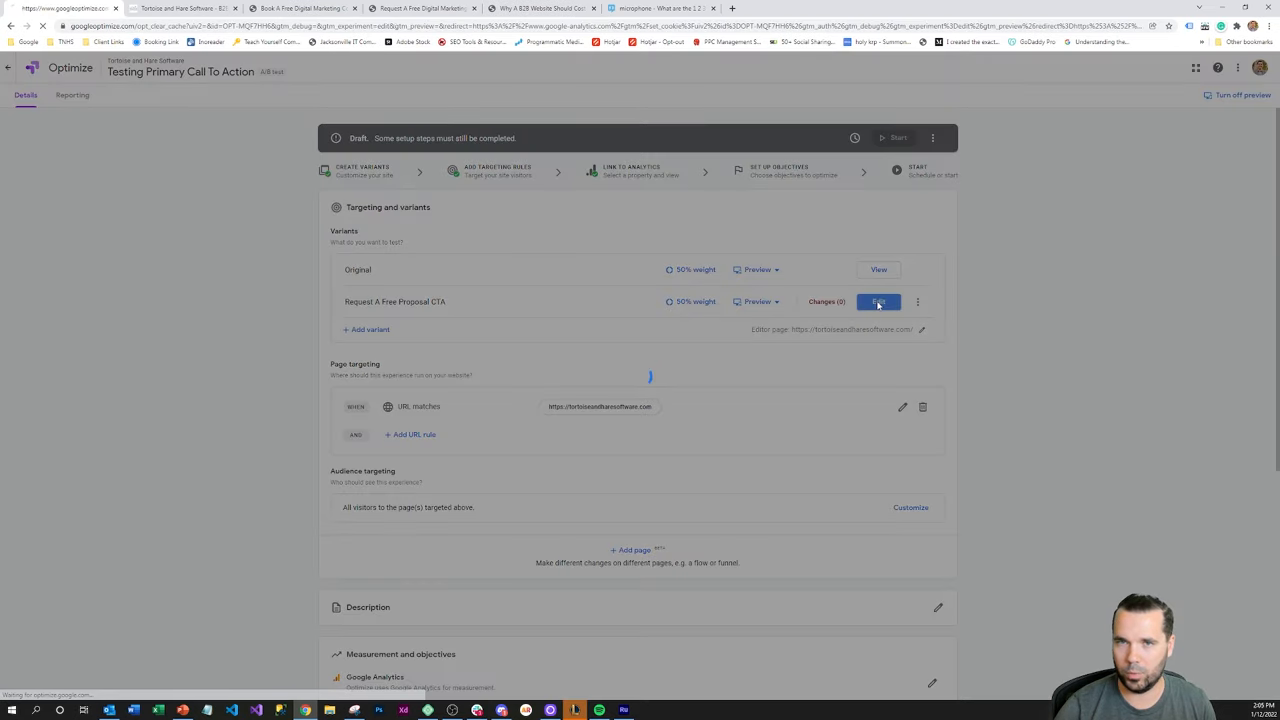
{"action": "left_click", "coordinate": [878, 300]}
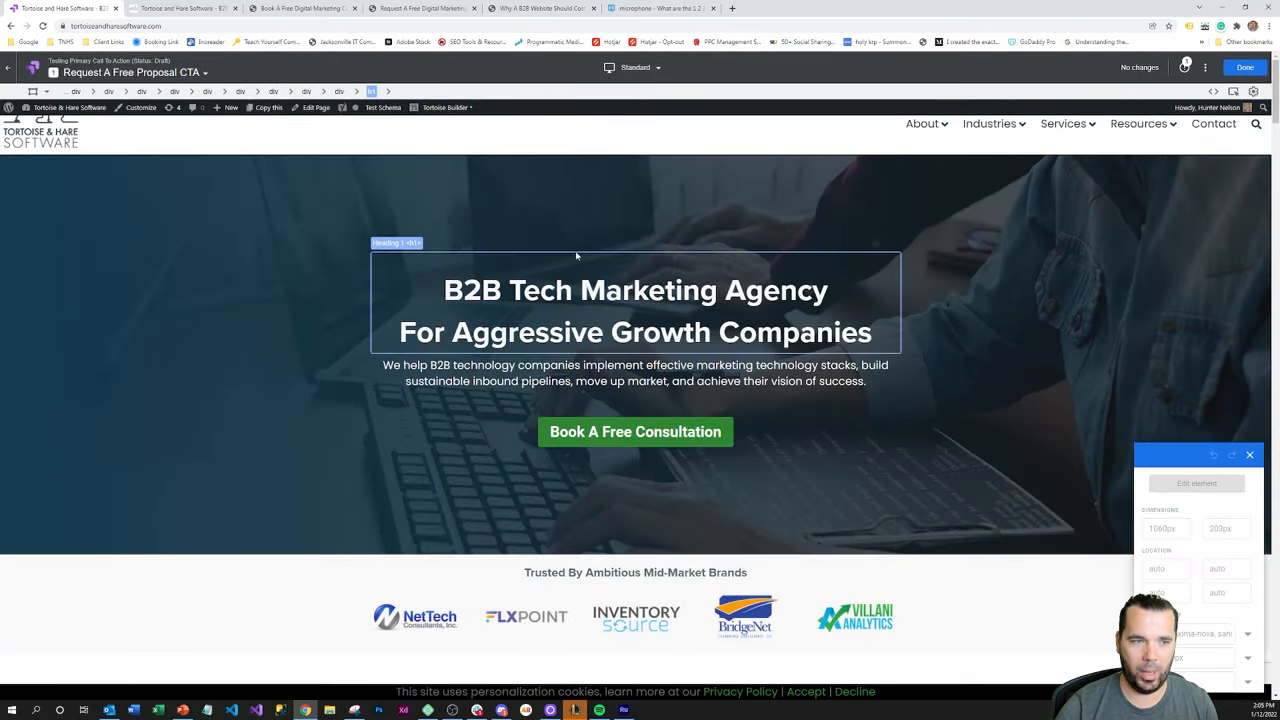
{"action": "left_click", "coordinate": [920, 124]}
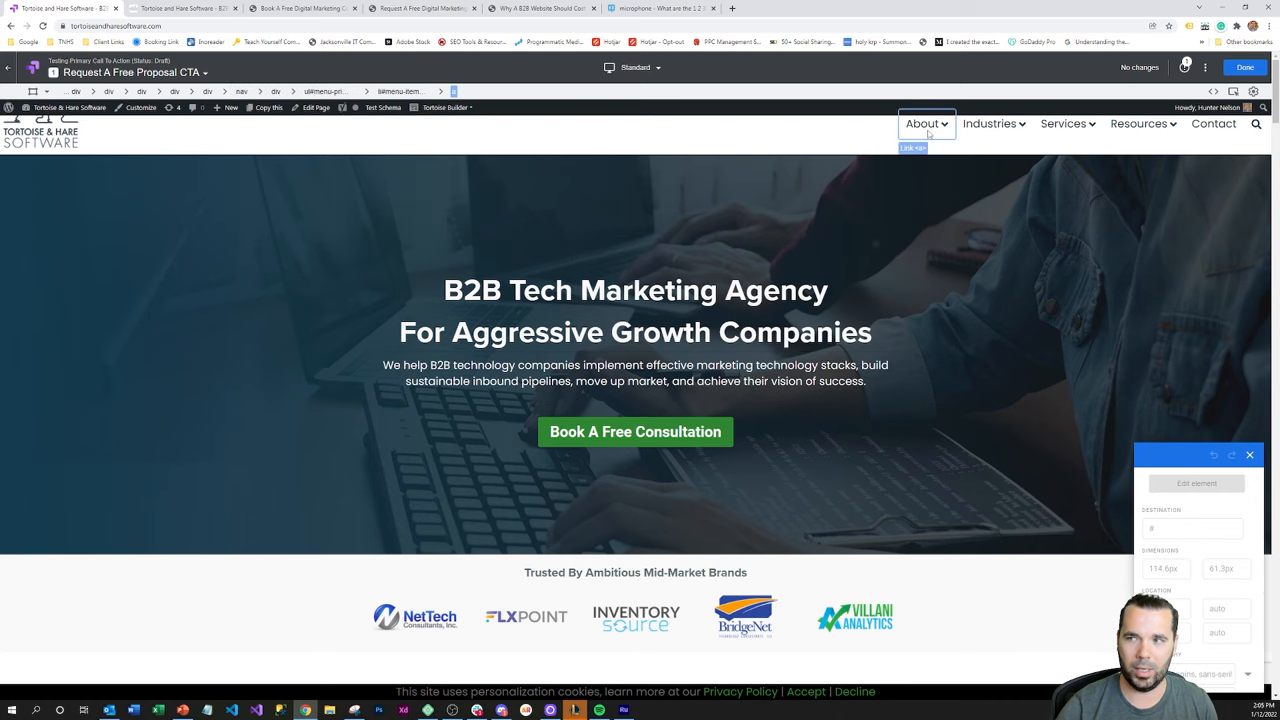
{"action": "left_click", "coordinate": [636, 290]}
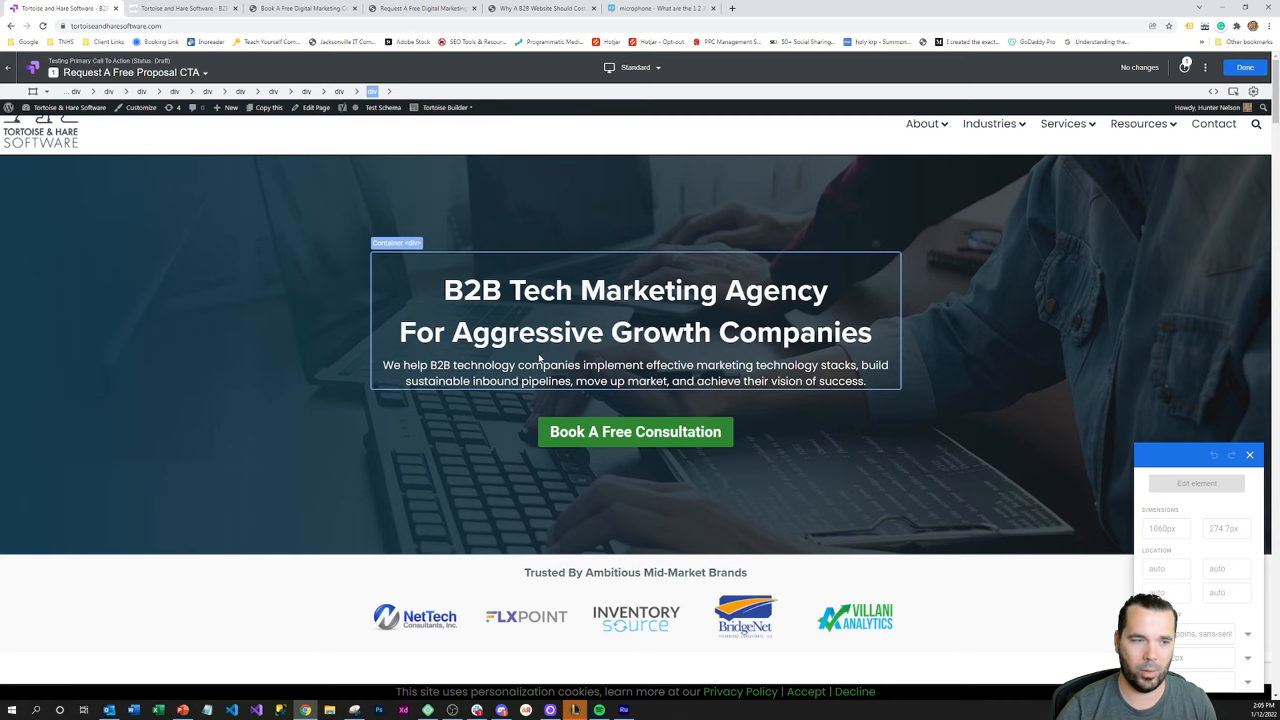
{"action": "left_click", "coordinate": [636, 374]}
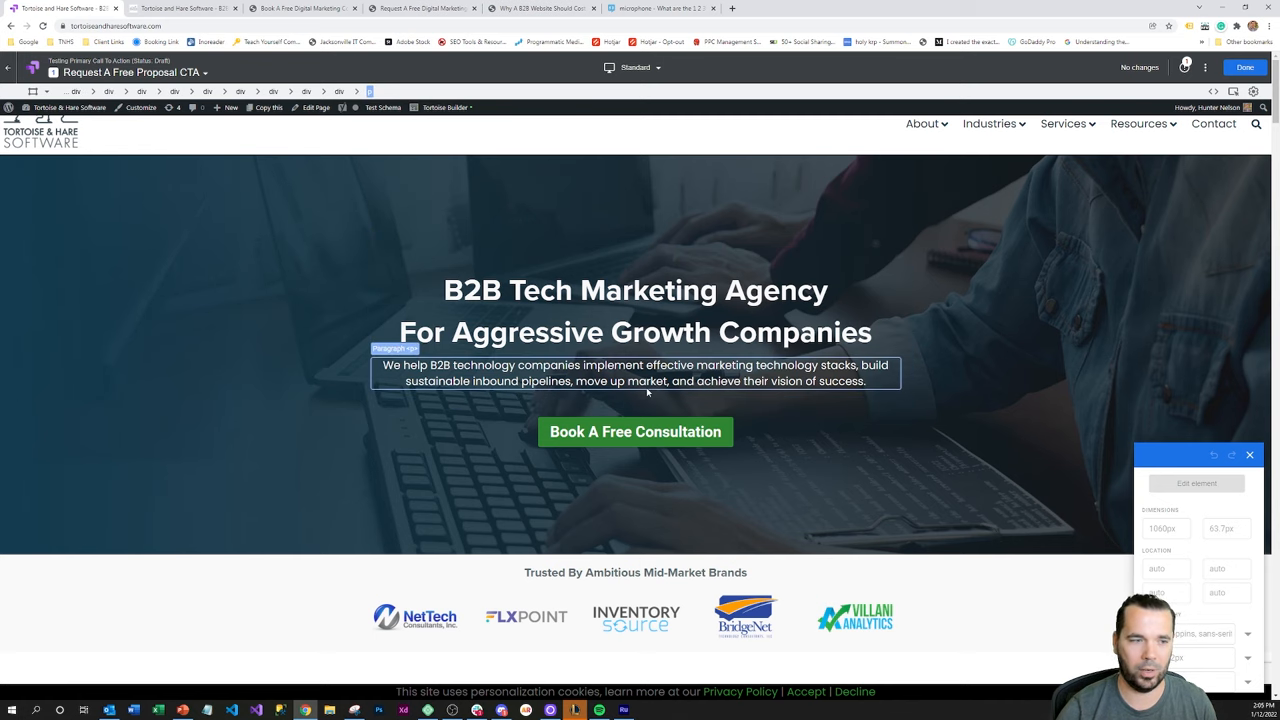
{"action": "left_click", "coordinate": [636, 432]}
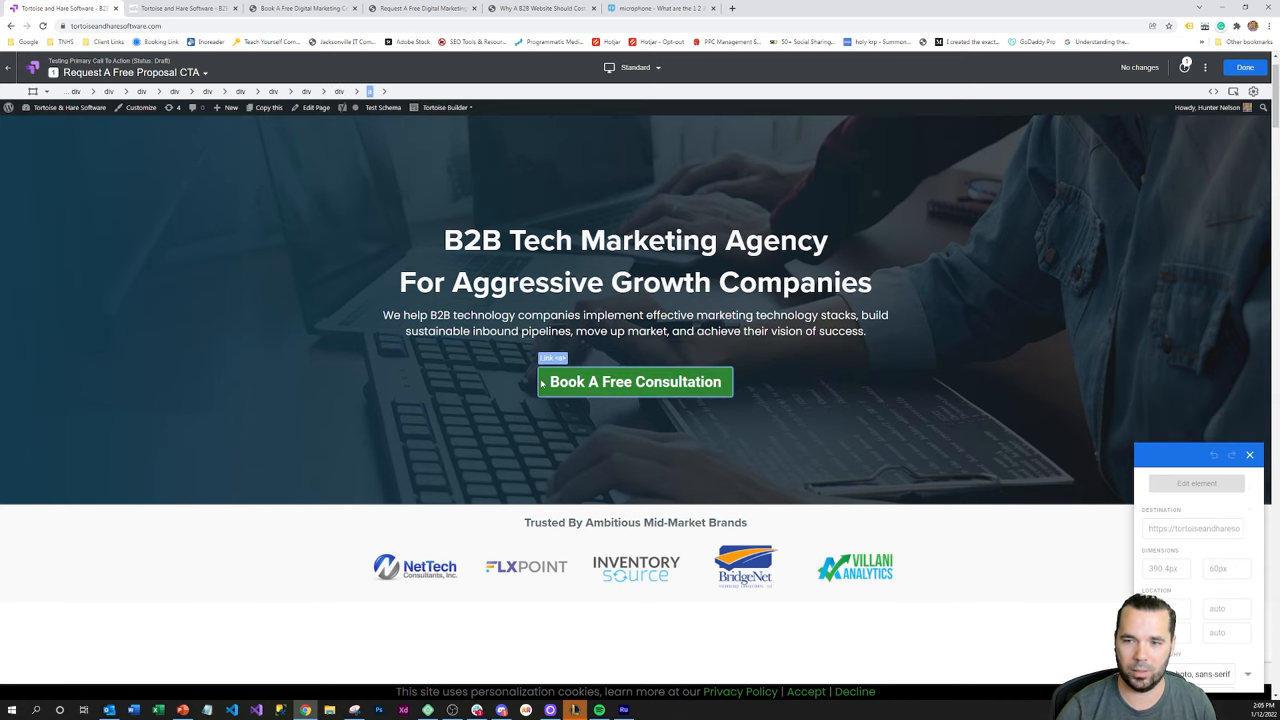
Step: Set the button's link destination to the digital-marketing-proposal/ URL
{"action": "left_click", "coordinate": [634, 380]}
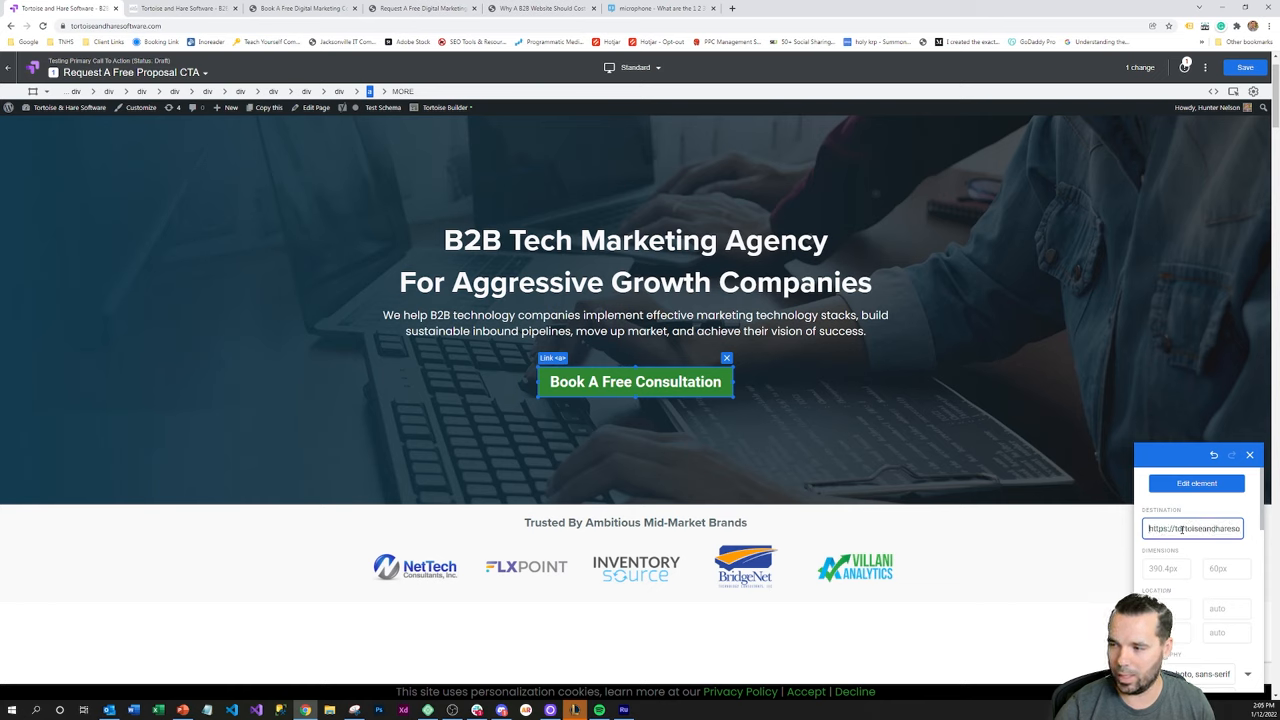
{"action": "type", "text": "digital marketing proposal"}
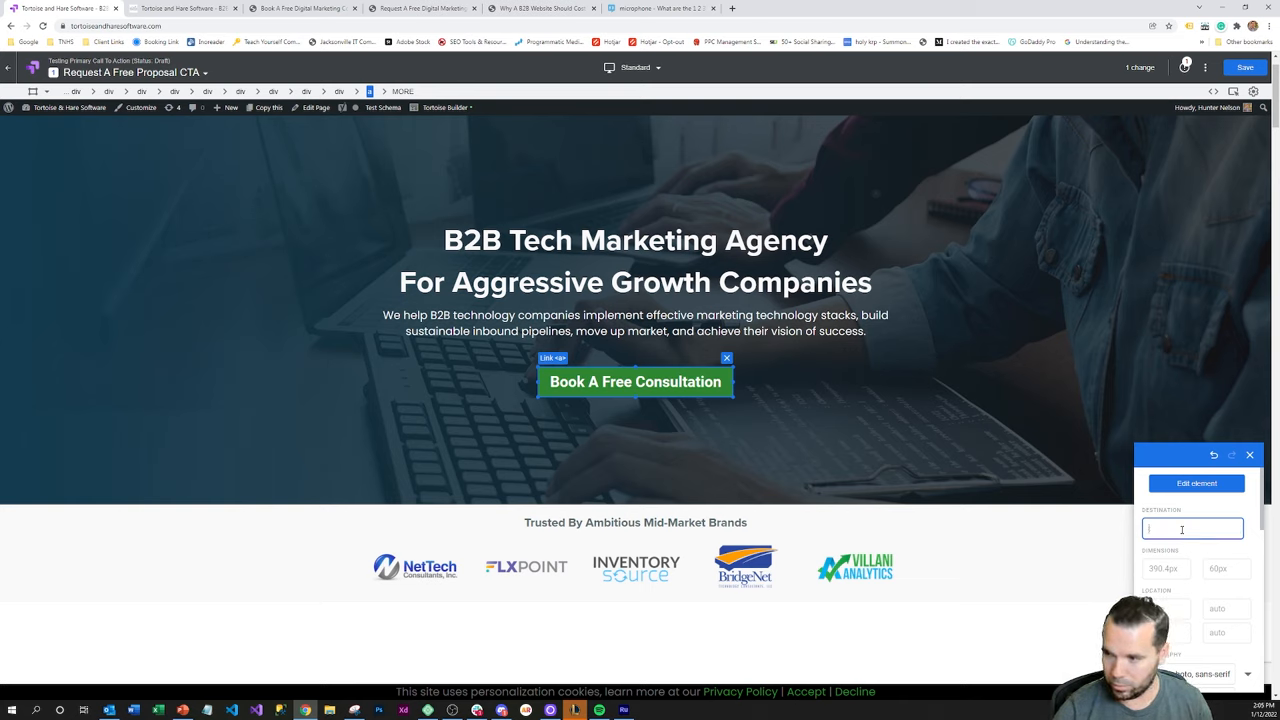
{"action": "type", "text": "digital-marketing-proposal/"}
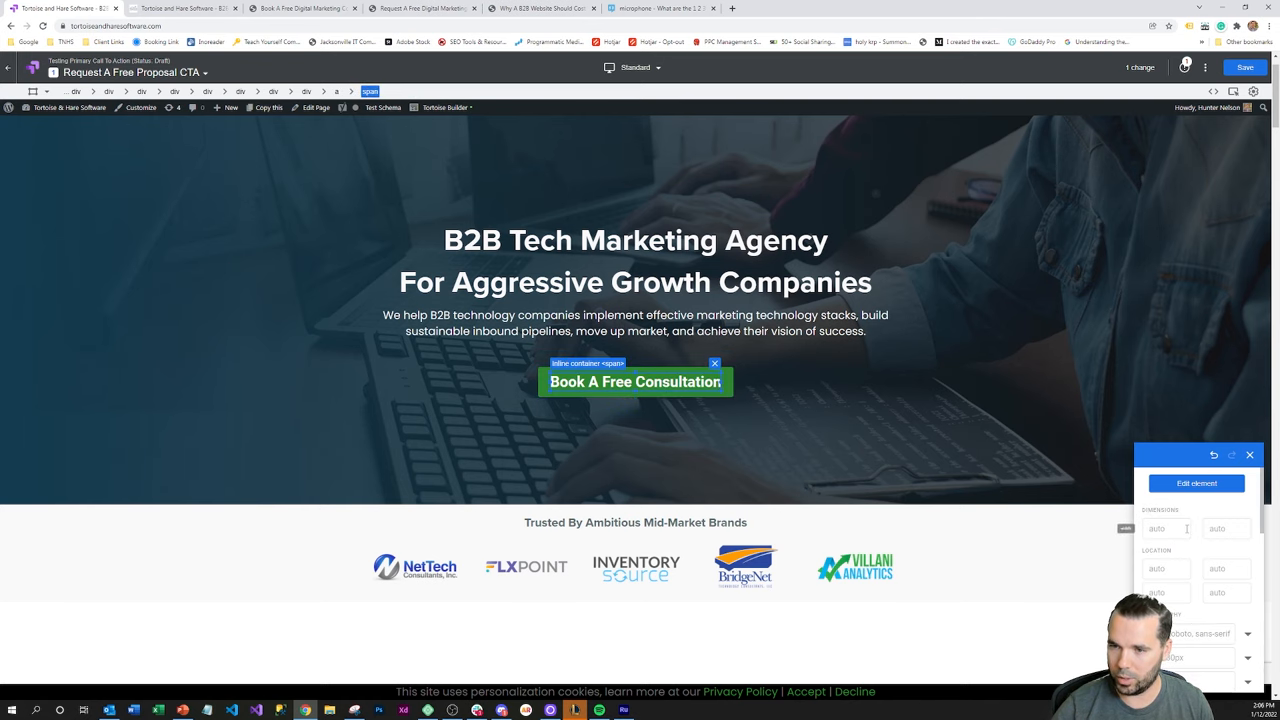
Step: Relabel the variant's button to Request A Free Proposal via Edit element > Edit text
{"action": "left_click", "coordinate": [1196, 482]}
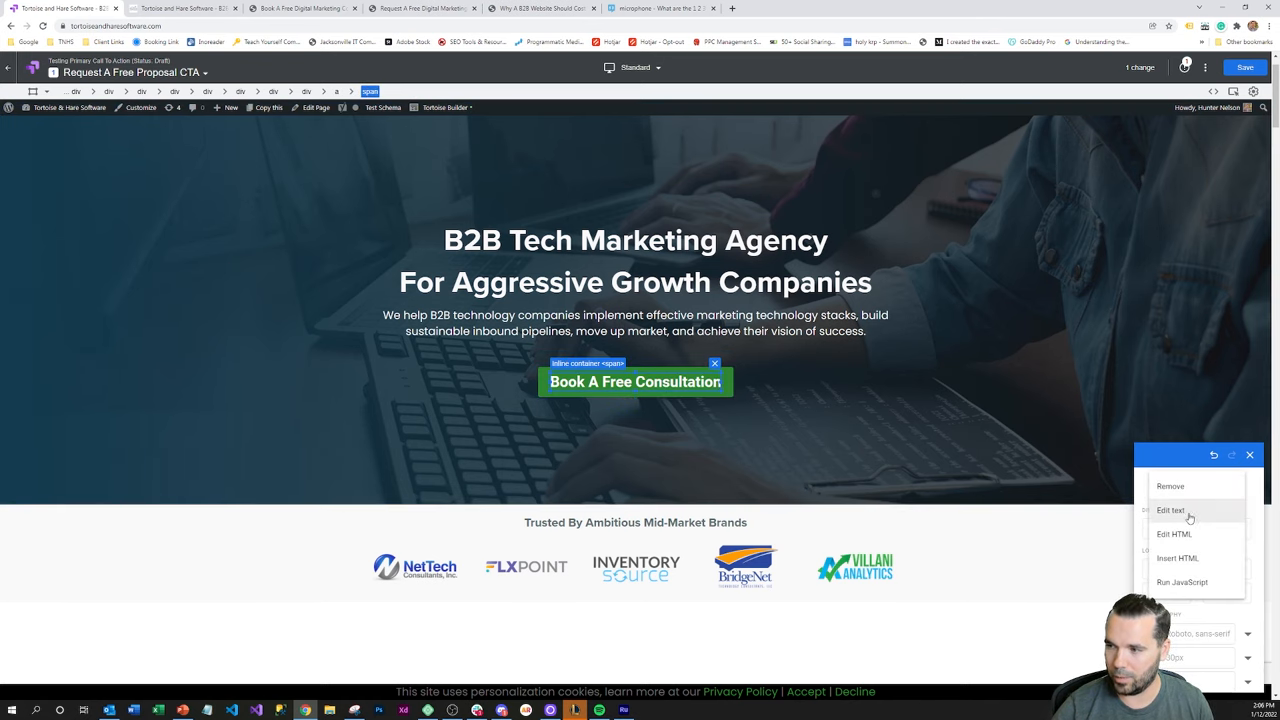
{"action": "left_click", "coordinate": [1170, 510]}
{"action": "type", "text": "Request A Free Proposal"}
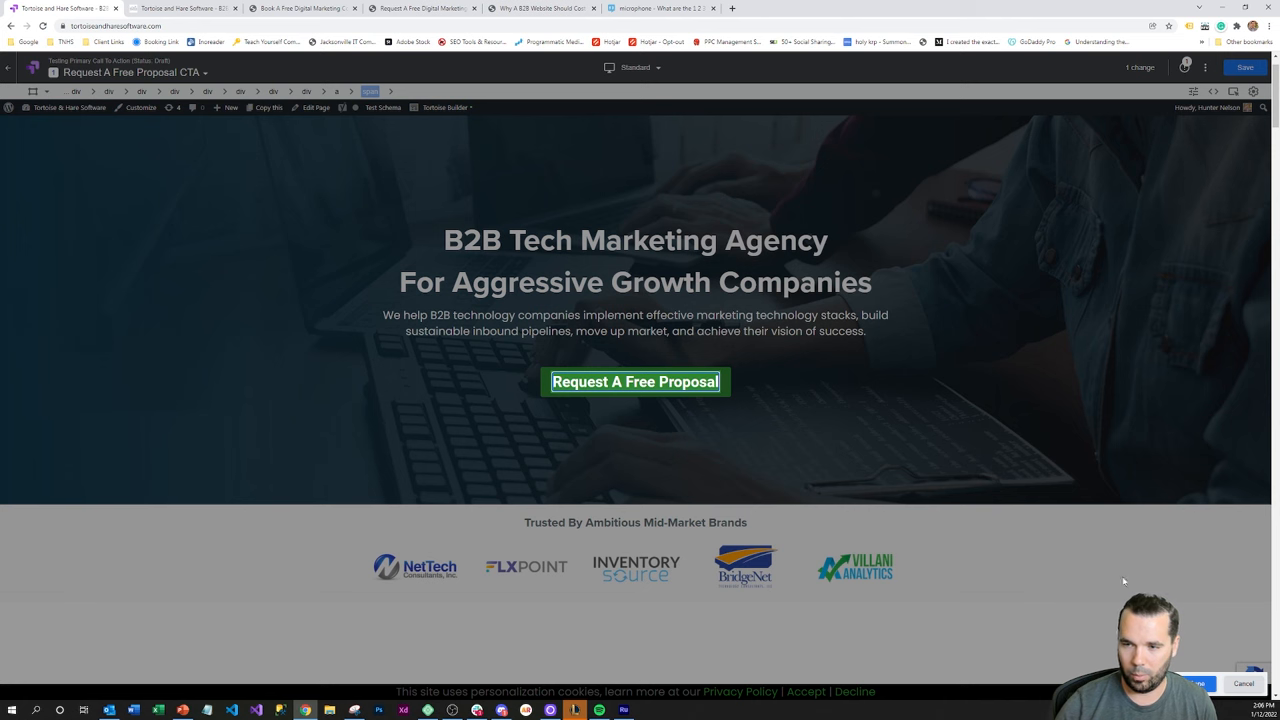
{"action": "left_click", "coordinate": [636, 380]}
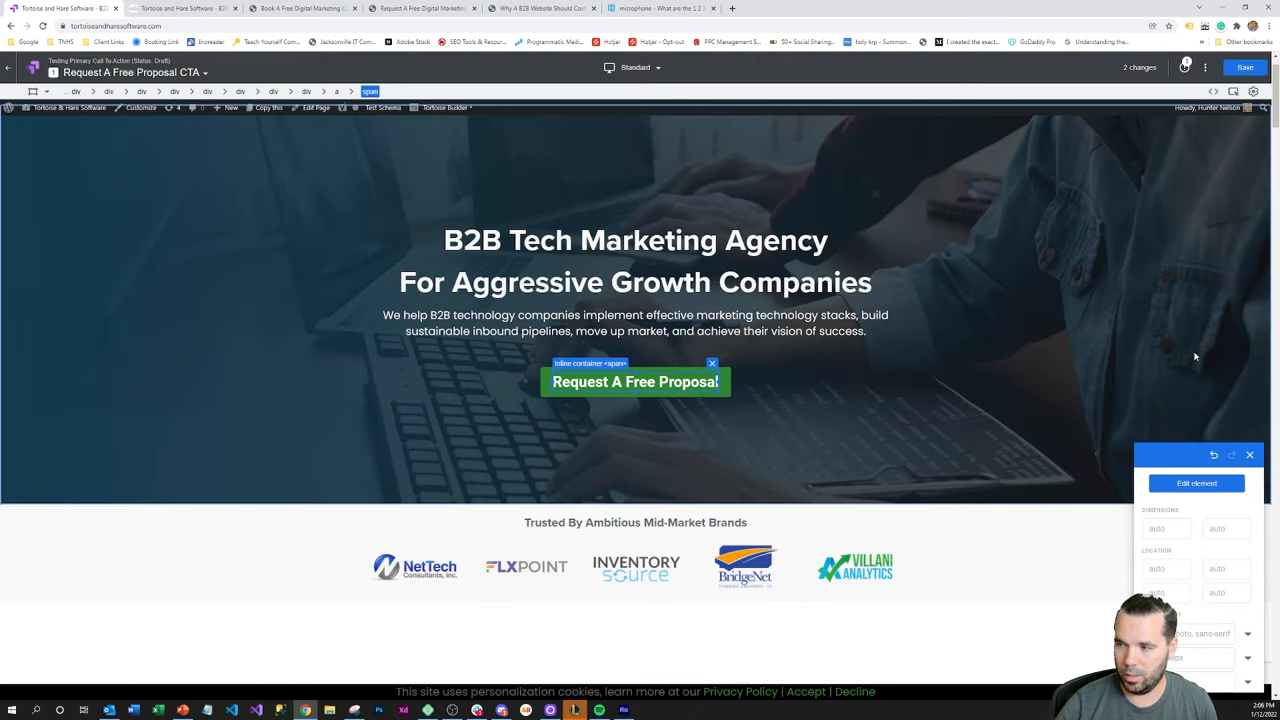
{"action": "left_click", "coordinate": [1248, 456]}
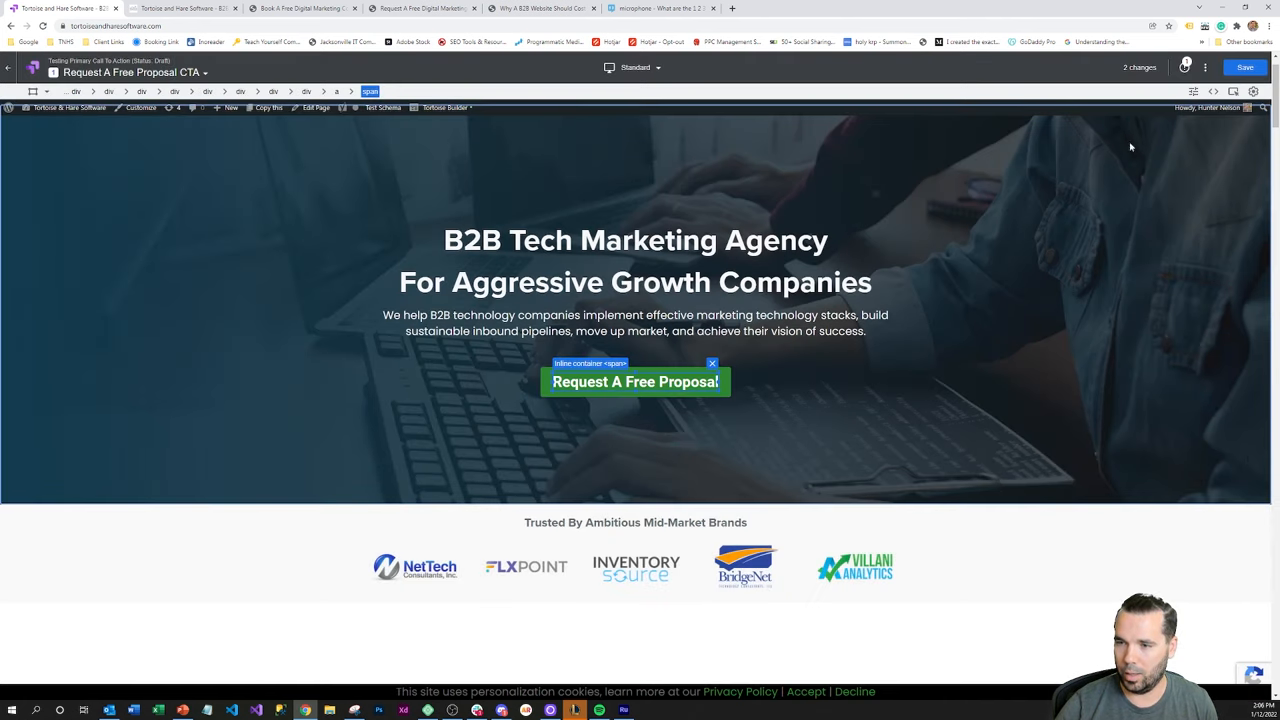
Step: Save the variant's changes, dismissing the dynamic page warning, and return to the experiment
{"action": "left_click", "coordinate": [1244, 68]}
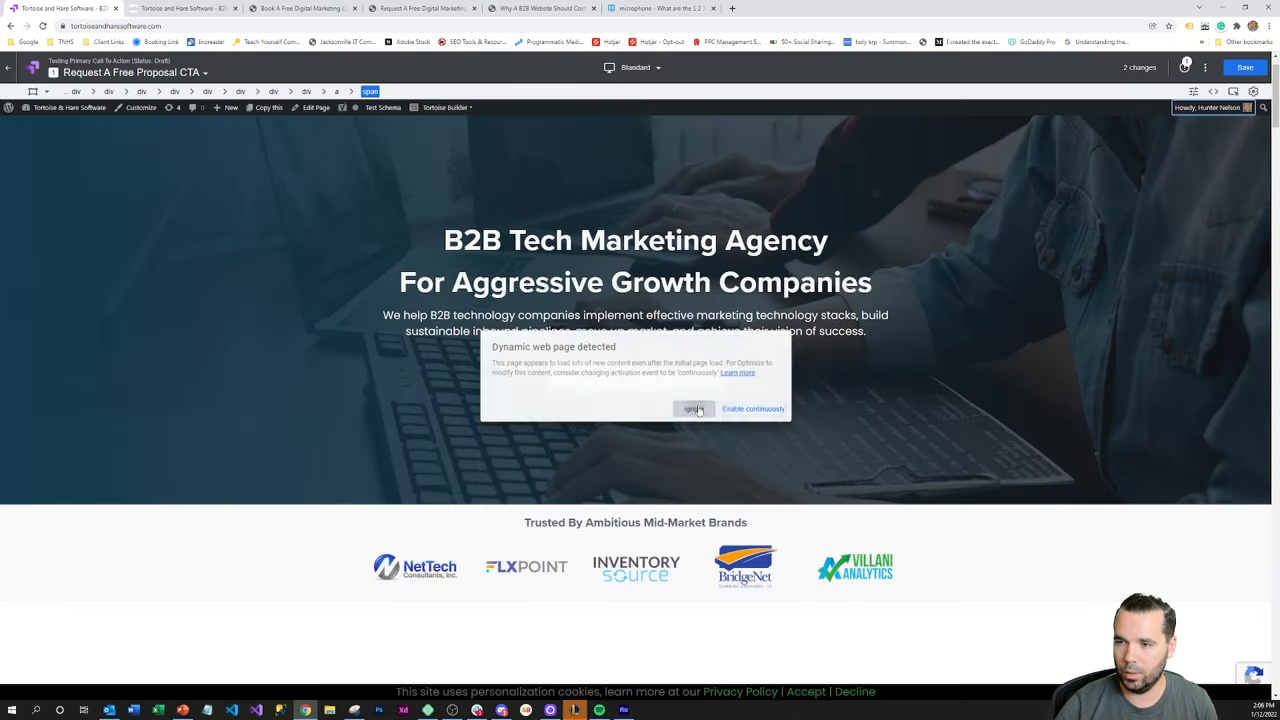
{"action": "left_click", "coordinate": [694, 408]}
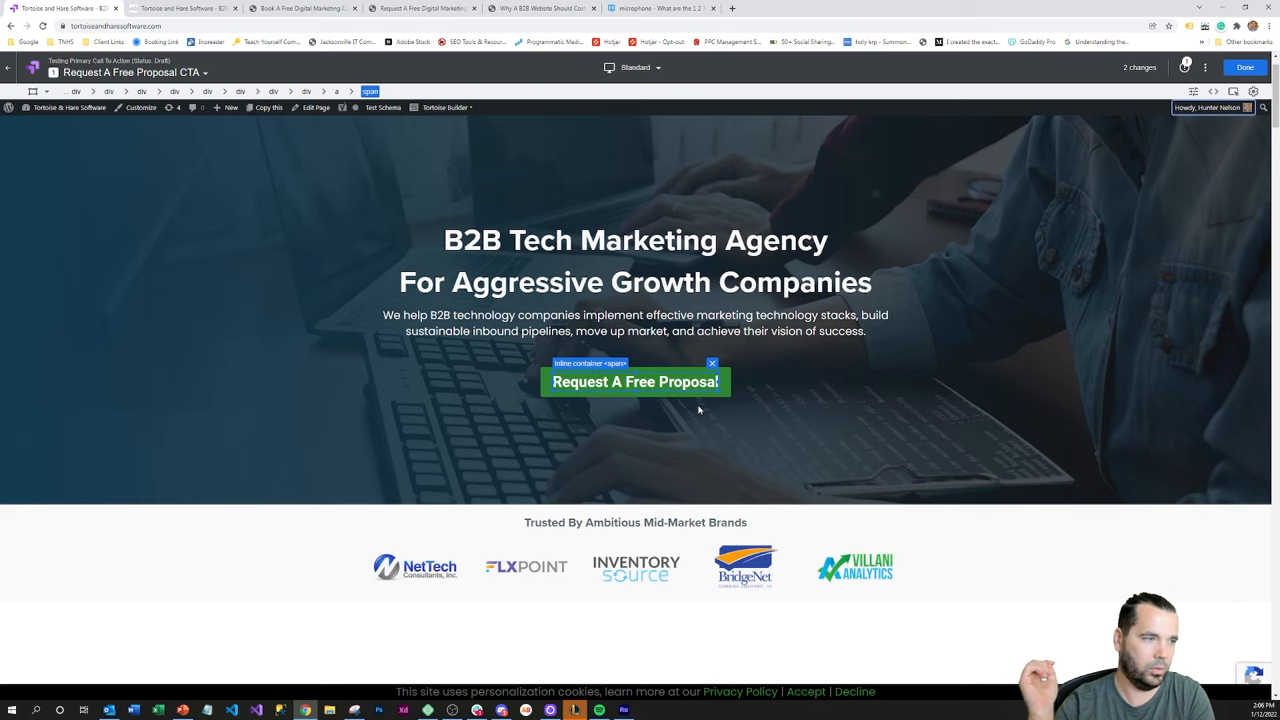
{"action": "left_click", "coordinate": [636, 322]}
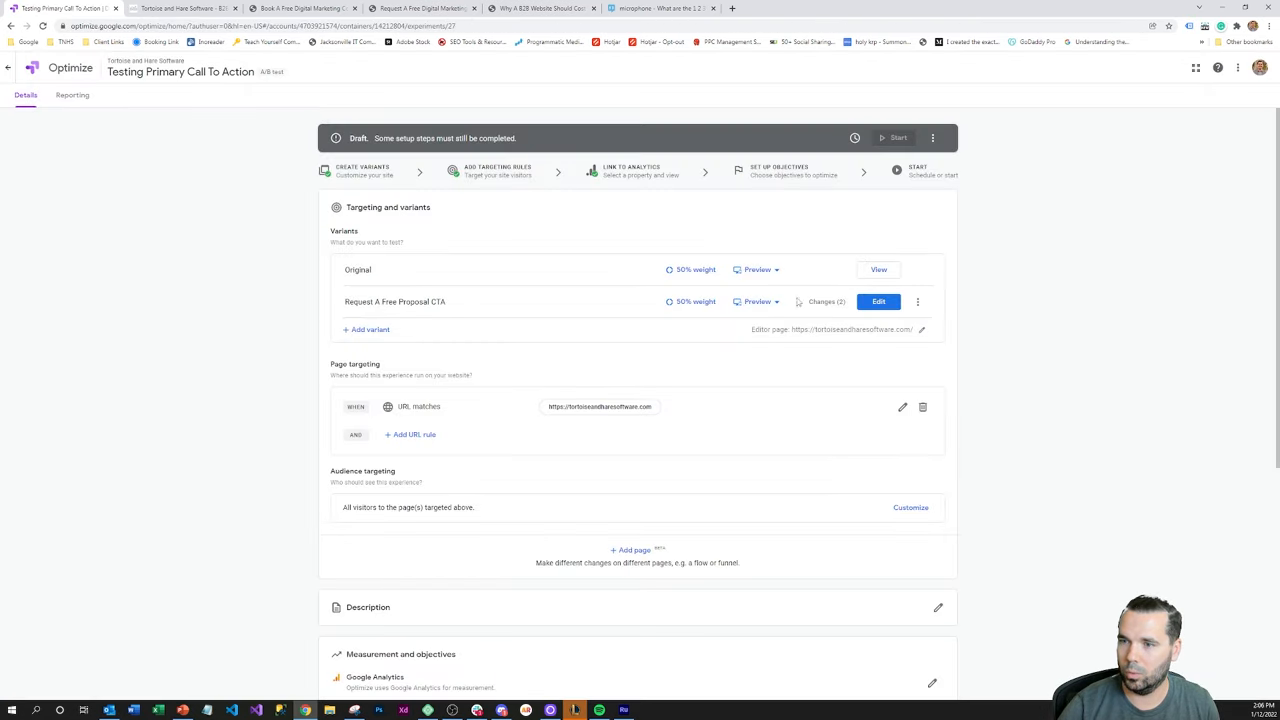
{"action": "mouse_move", "coordinate": [822, 300]}
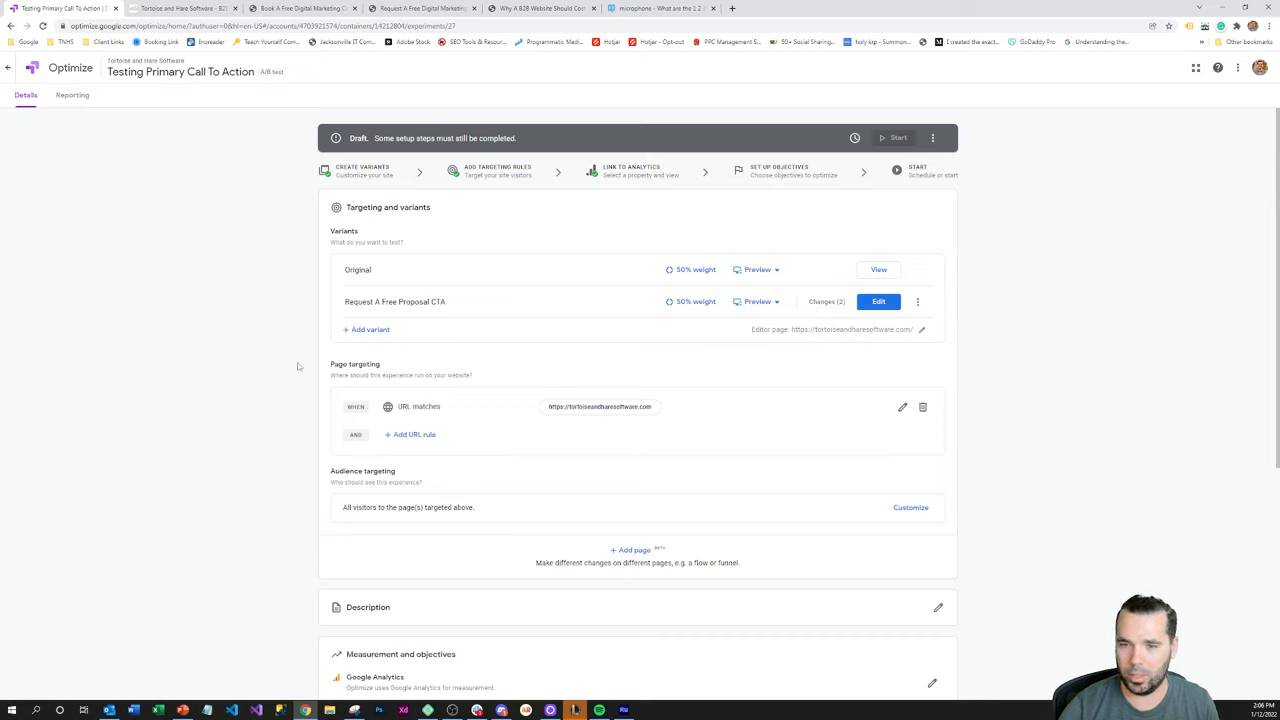
{"action": "mouse_move", "coordinate": [548, 394]}
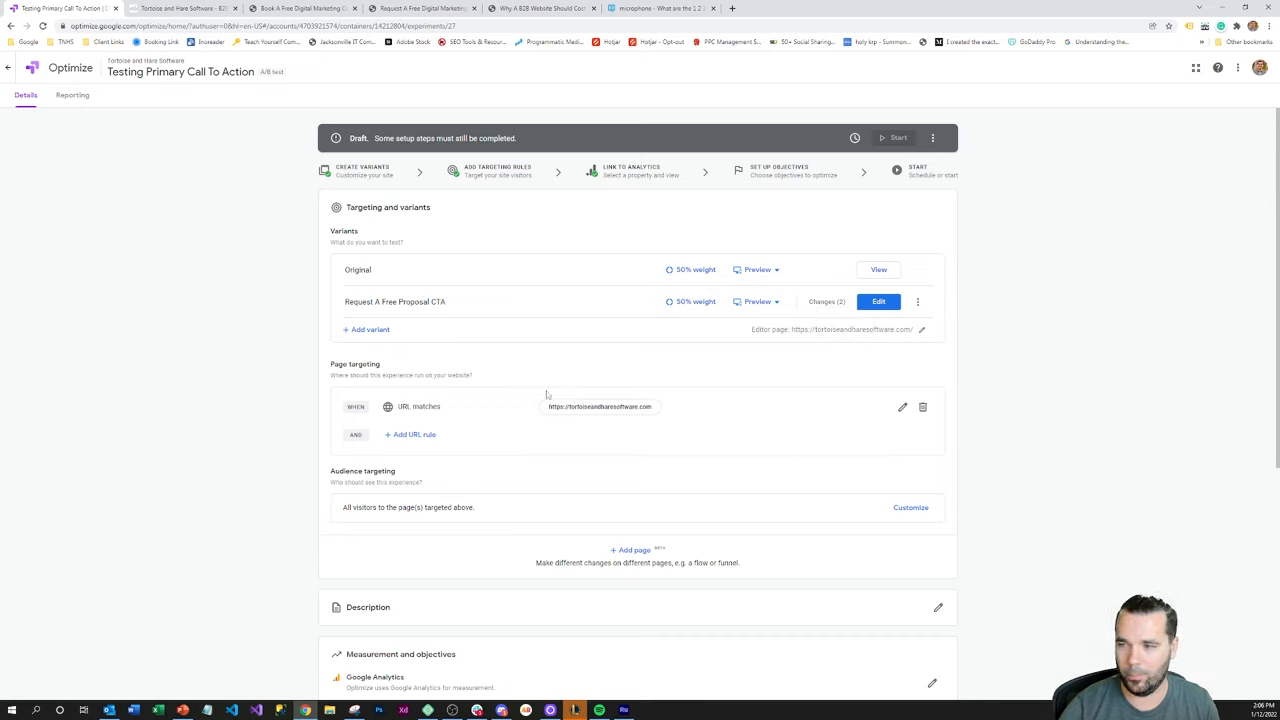
{"action": "mouse_move", "coordinate": [896, 410]}
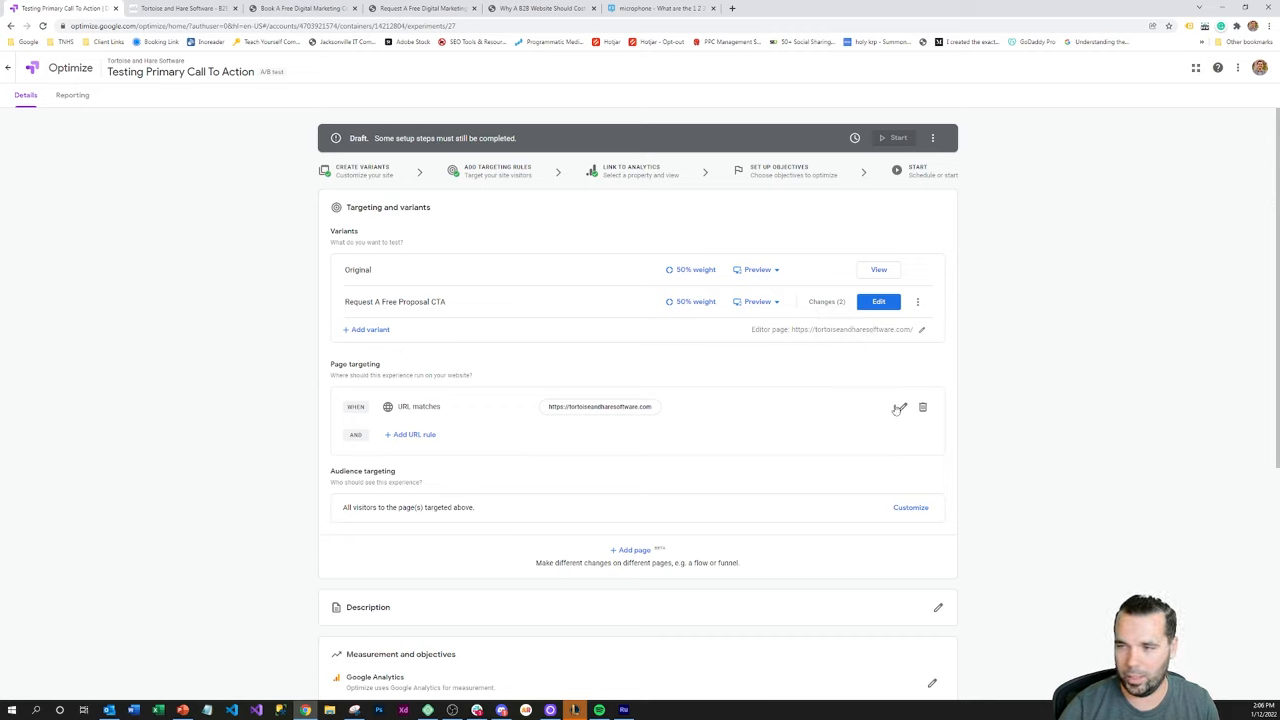
{"action": "left_click", "coordinate": [898, 408]}
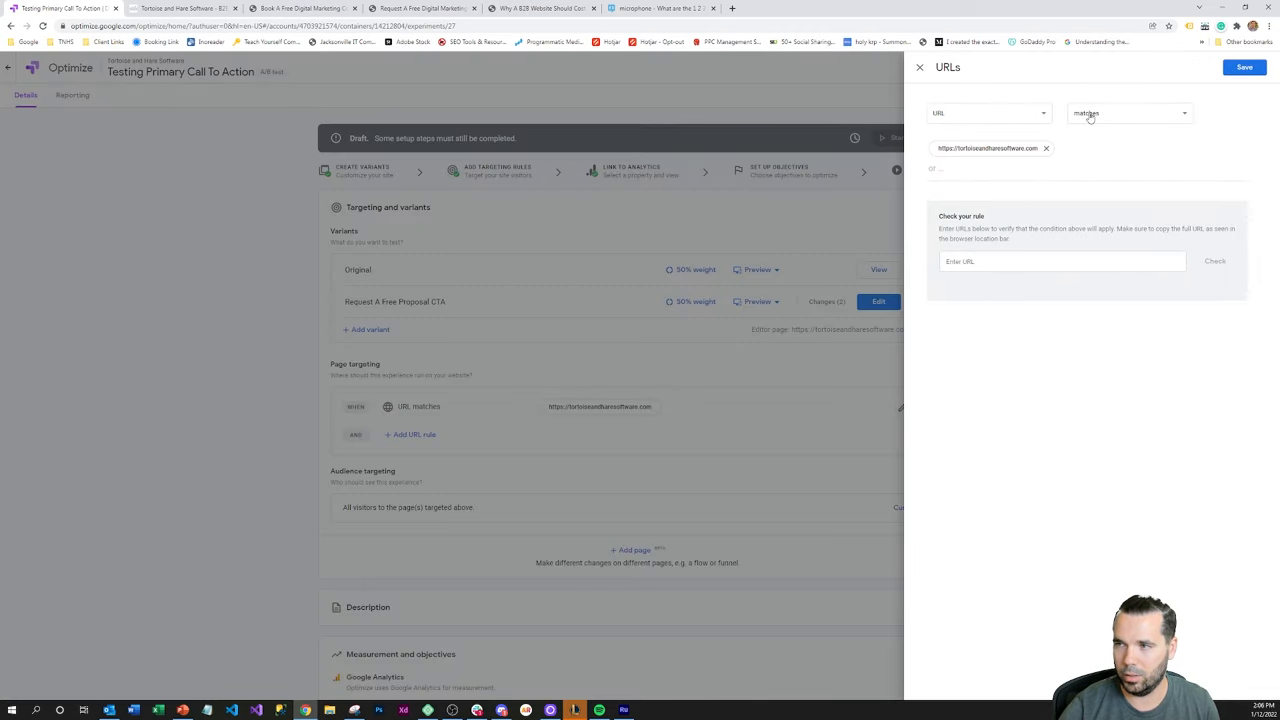
{"action": "left_click", "coordinate": [1128, 112]}
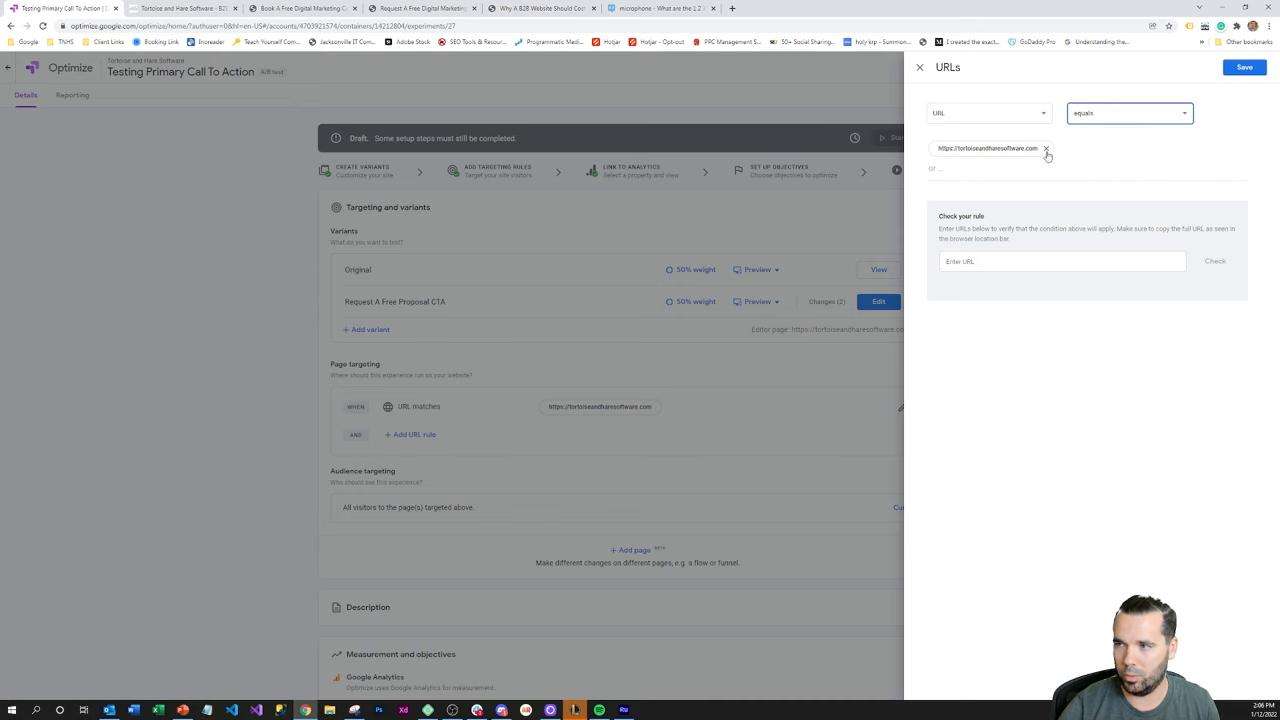
{"action": "left_click", "coordinate": [1048, 148]}
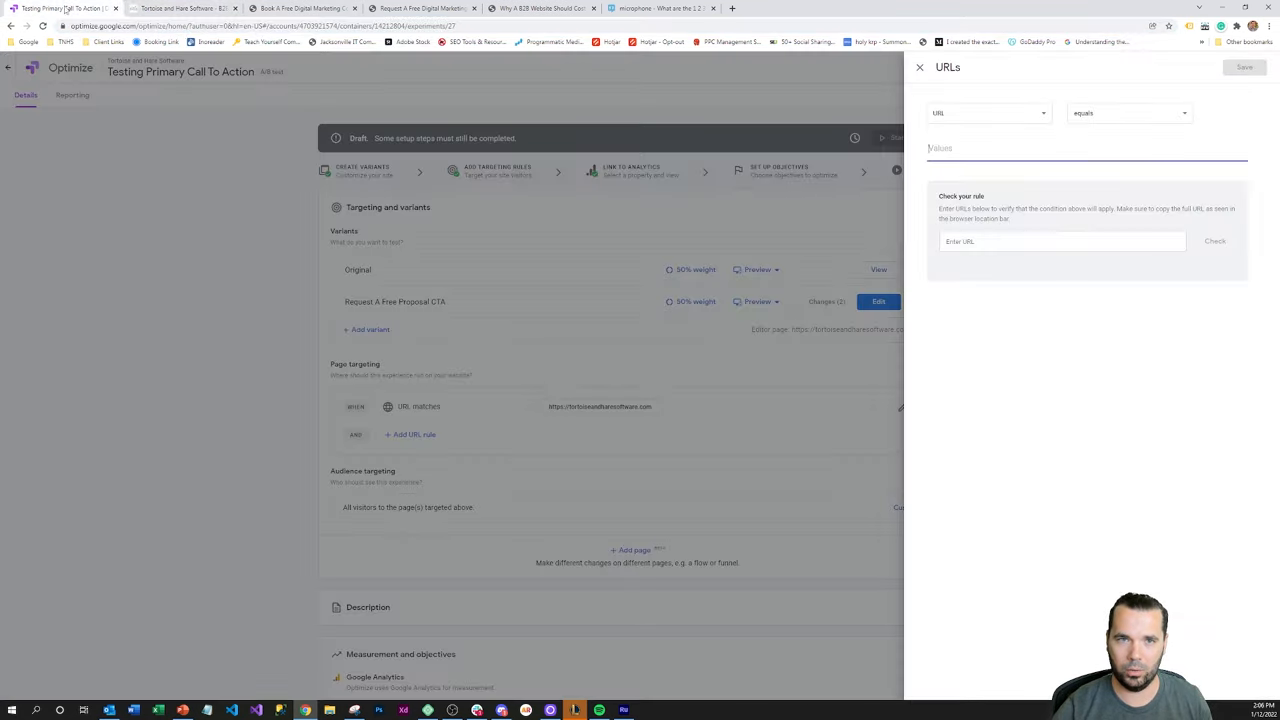
{"action": "type", "text": "https://tortoiseandharesoftware.com/"}
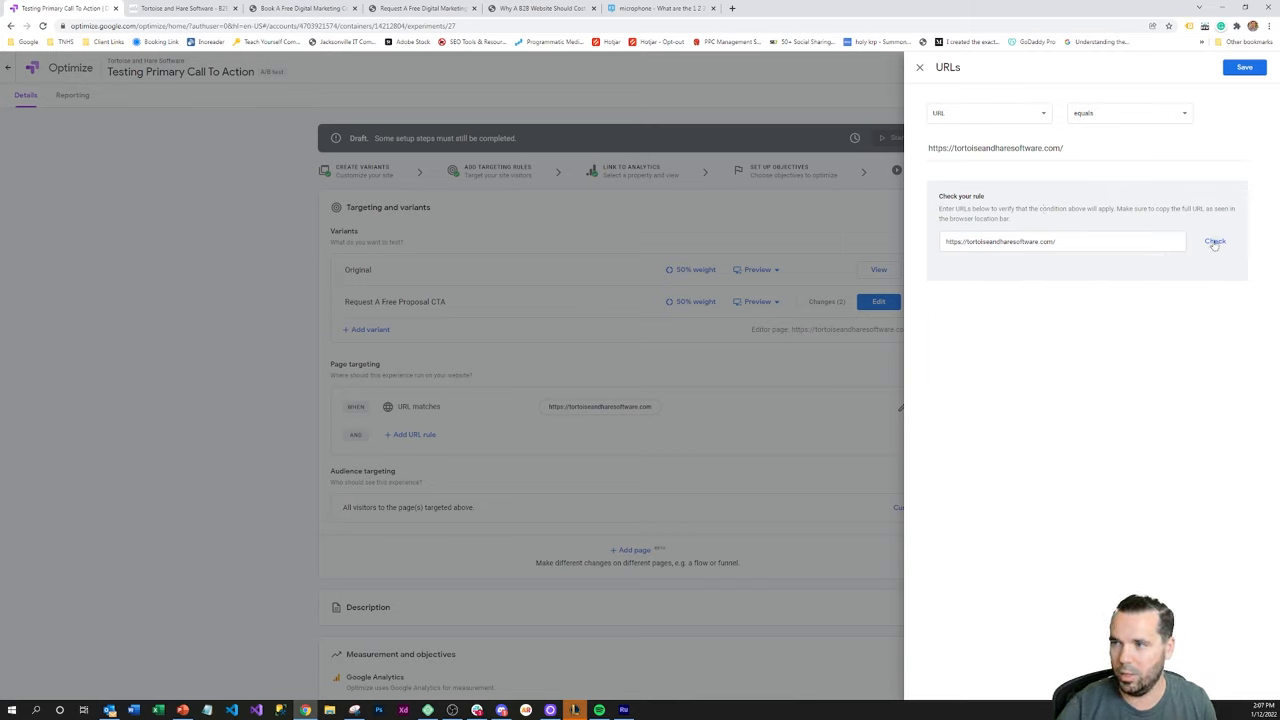
{"action": "left_click", "coordinate": [1216, 240]}
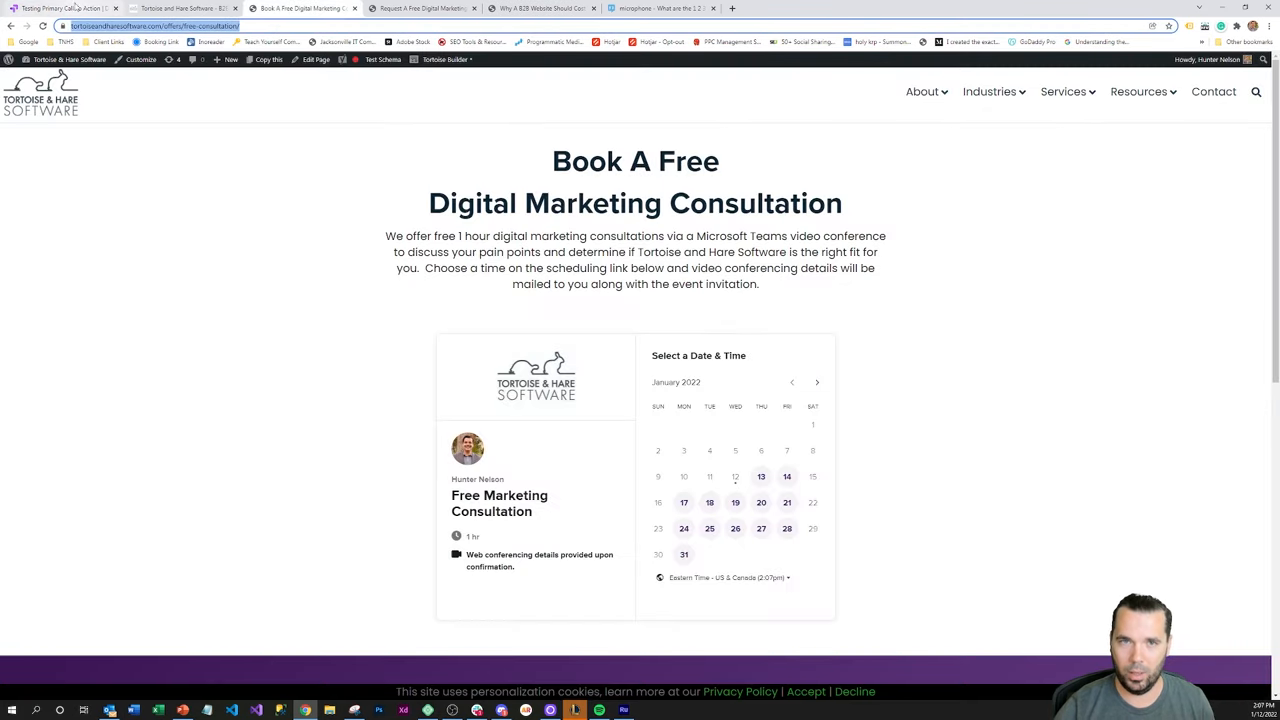
Step: Check that the consultation and blog page URLs don't match the rule, then save it
{"action": "left_click", "coordinate": [60, 8]}
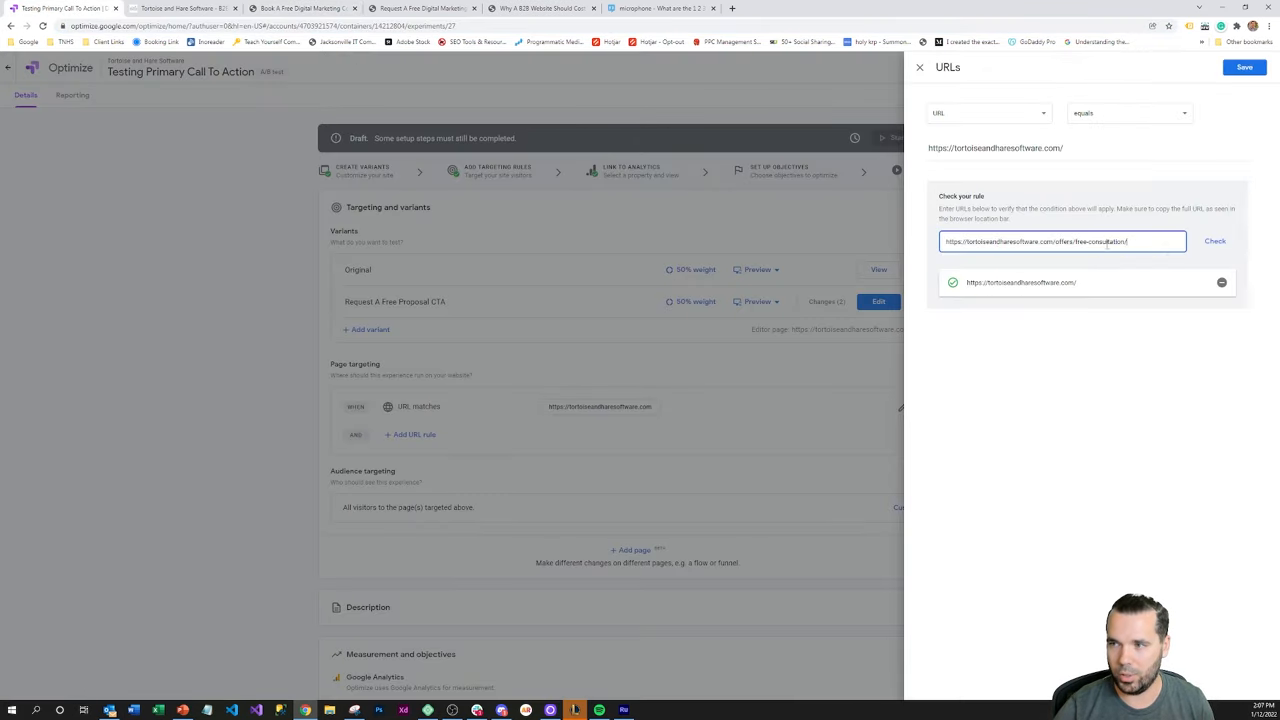
{"action": "left_click", "coordinate": [1216, 240]}
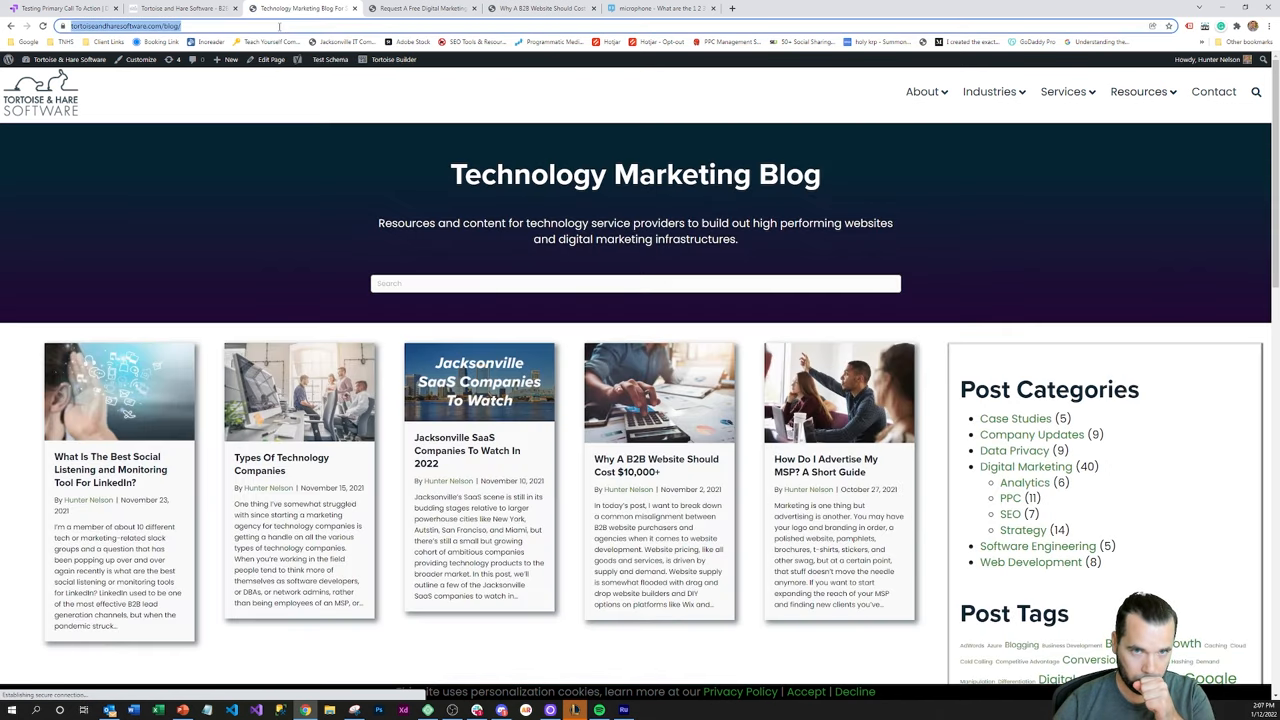
{"action": "left_click", "coordinate": [72, 8]}
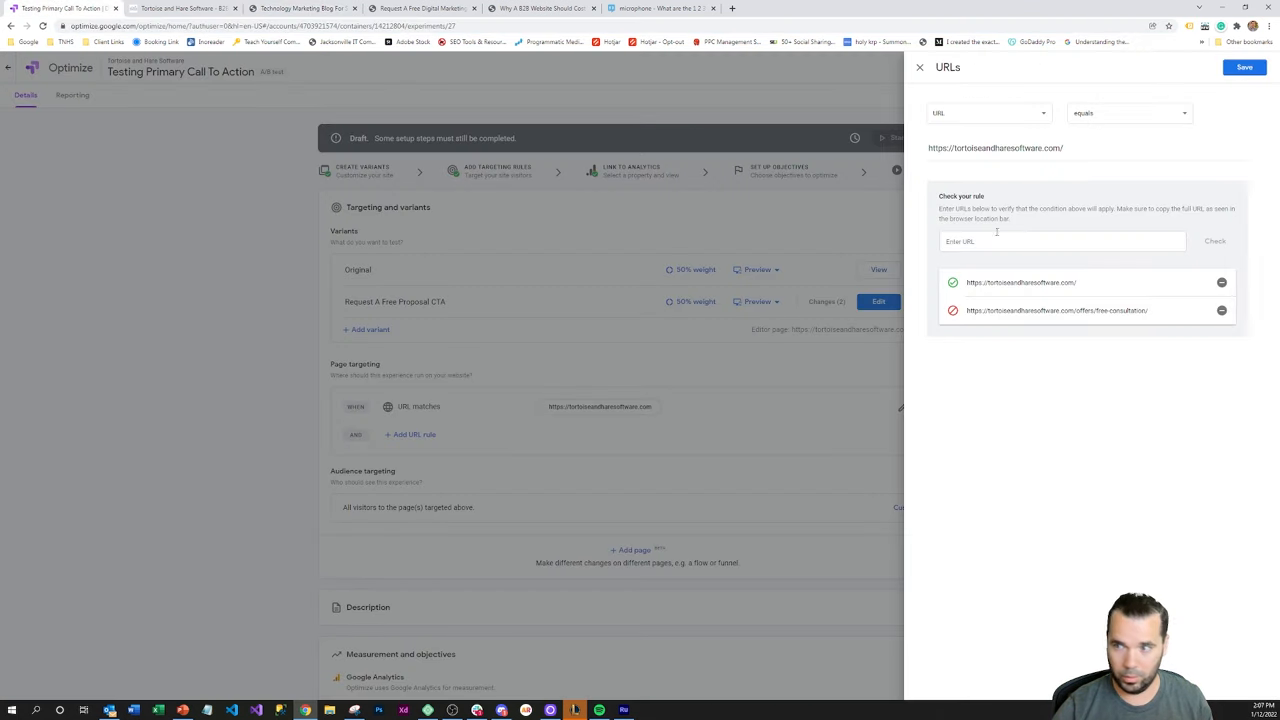
{"action": "left_click", "coordinate": [1214, 240]}
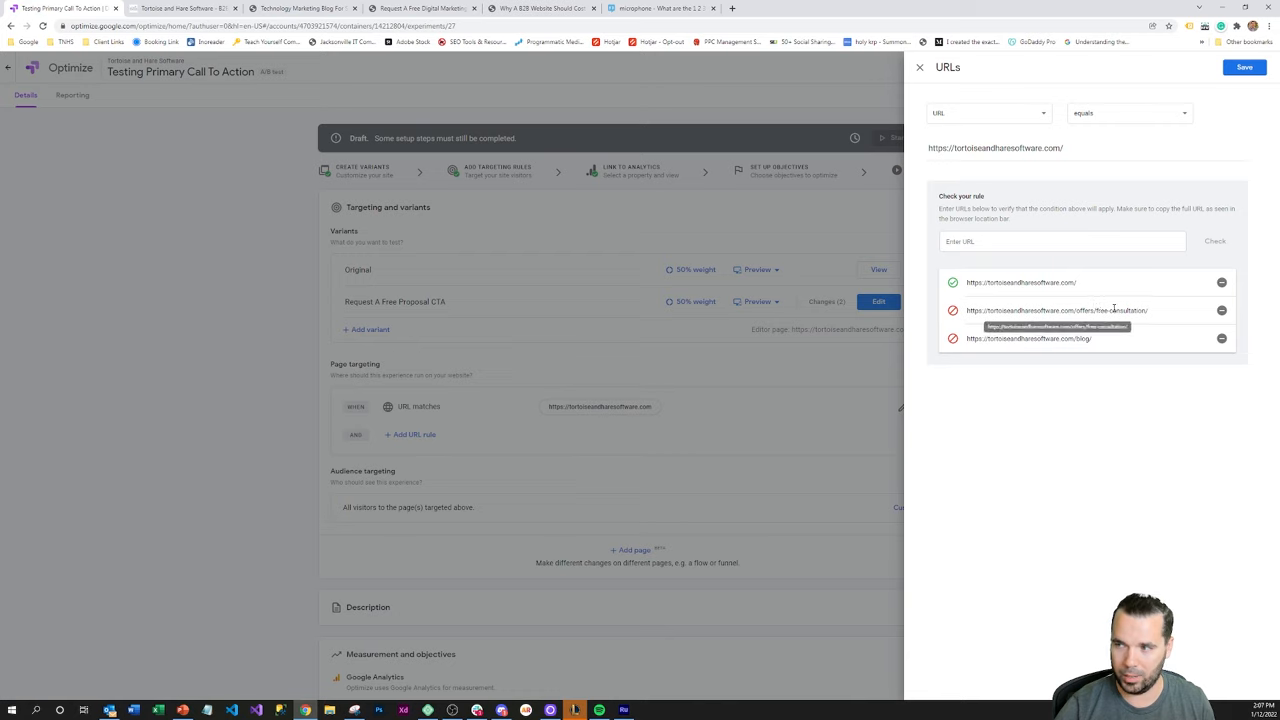
{"action": "mouse_move", "coordinate": [1220, 310]}
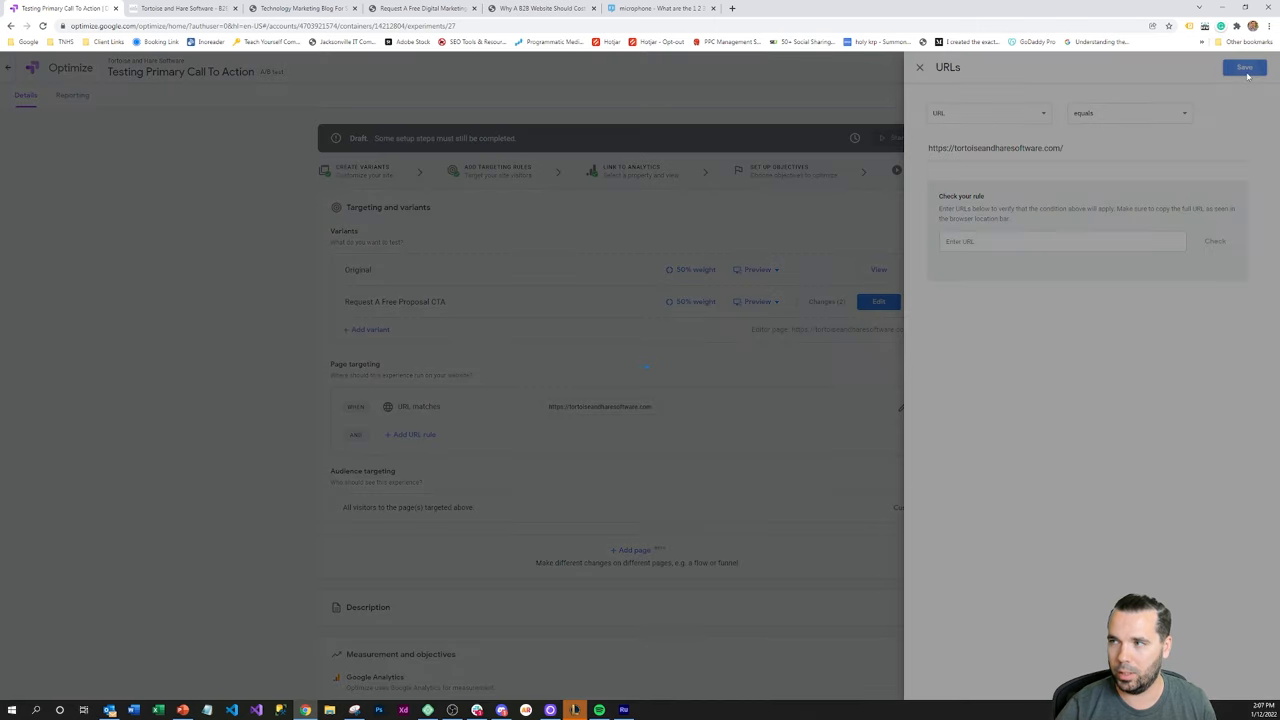
{"action": "left_click", "coordinate": [1244, 68]}
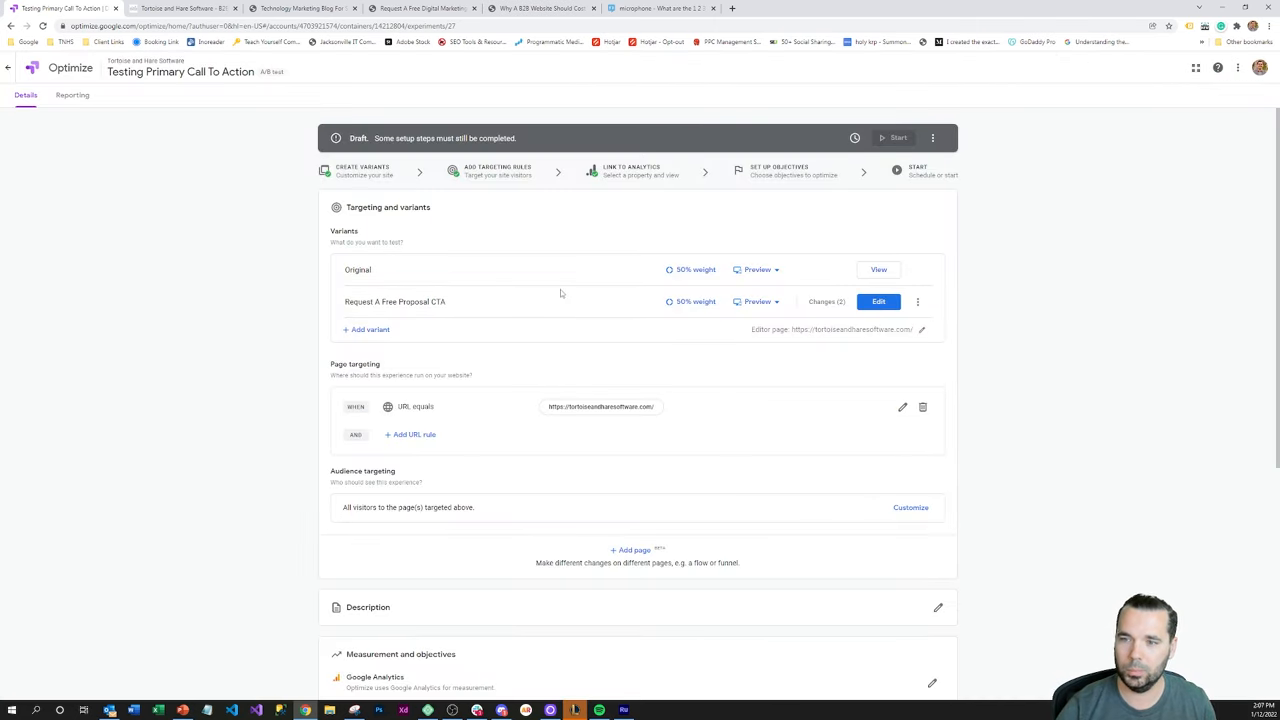
{"action": "mouse_move", "coordinate": [408, 404]}
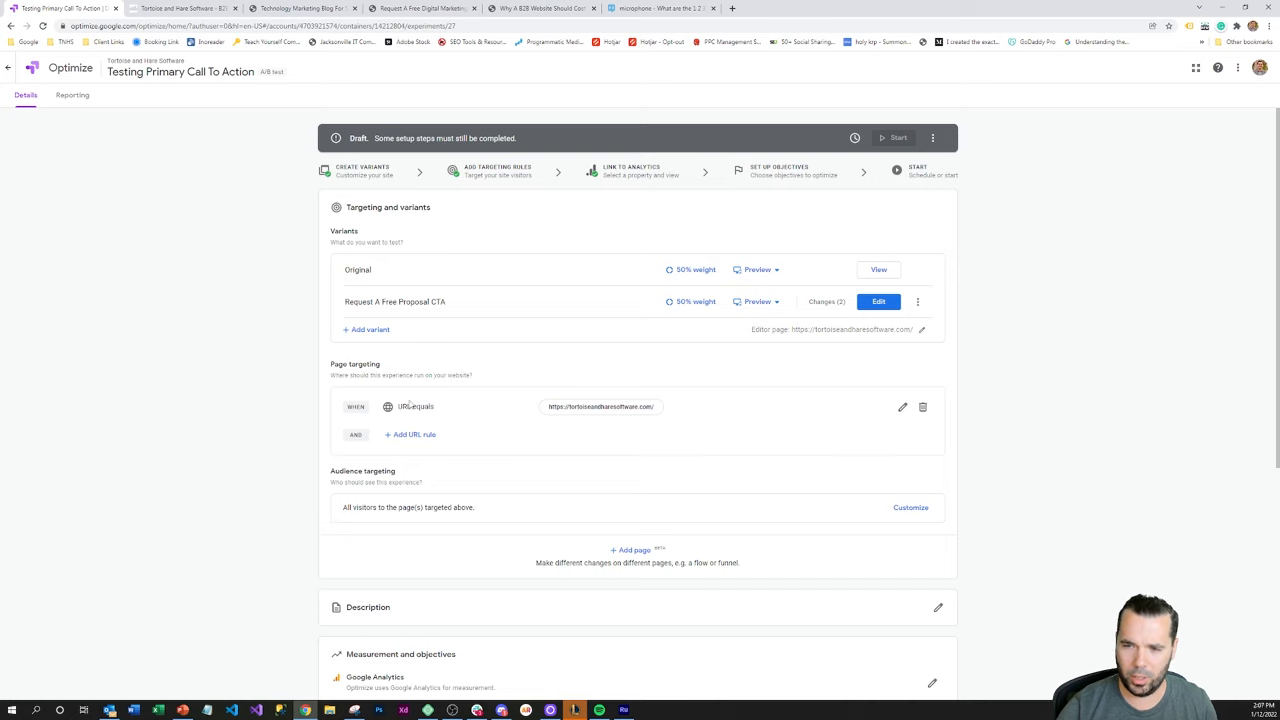
{"action": "scroll", "scroll_direction": "down", "scroll_amount": 3}
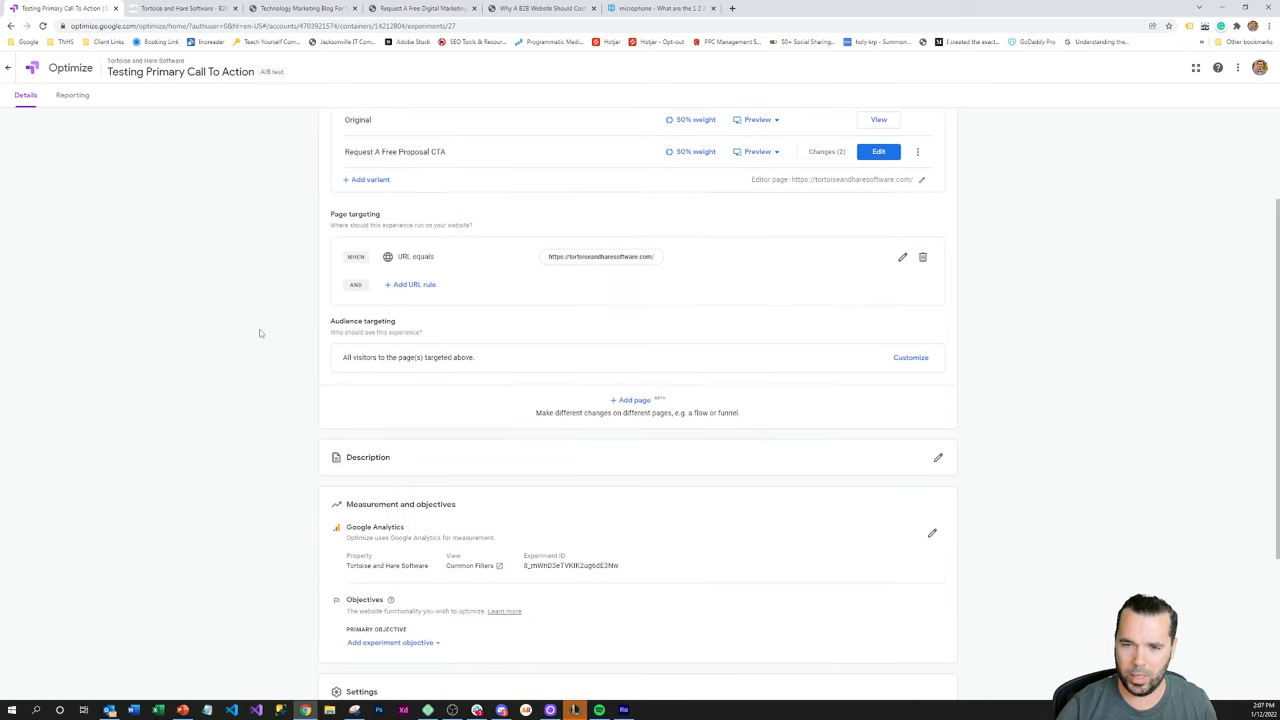
{"action": "mouse_move", "coordinate": [424, 356]}
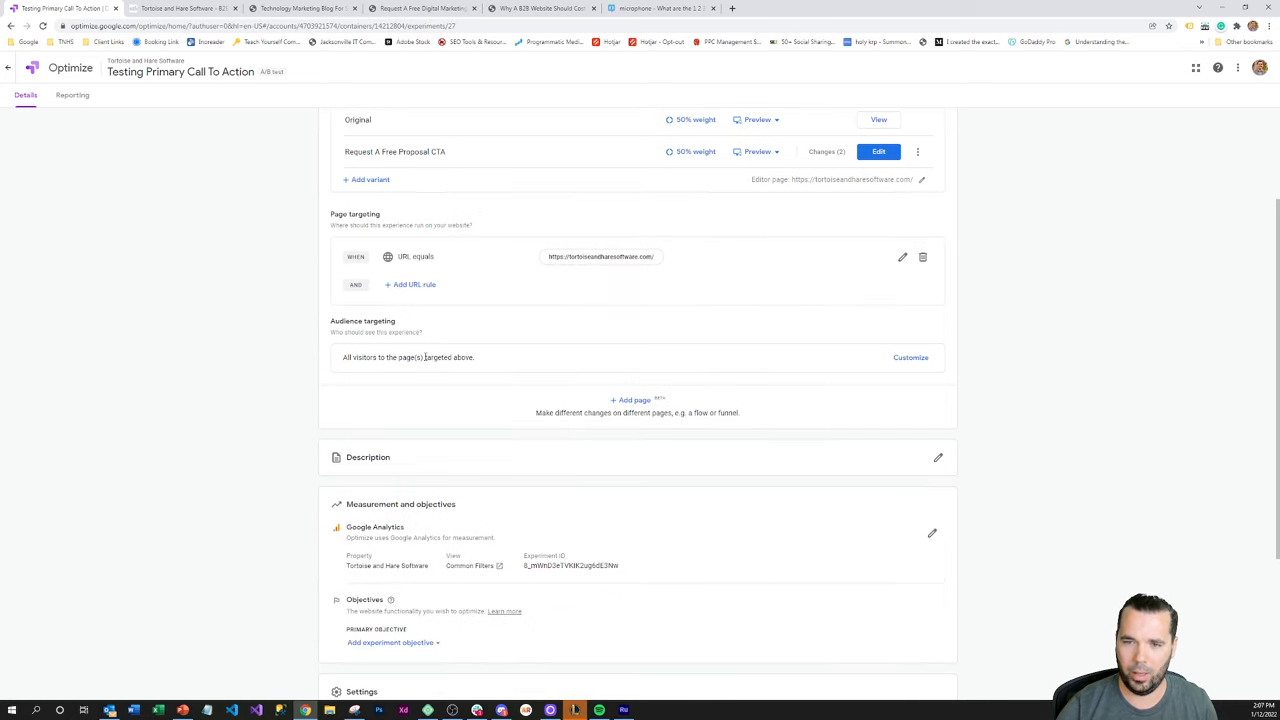
{"action": "mouse_move", "coordinate": [532, 364]}
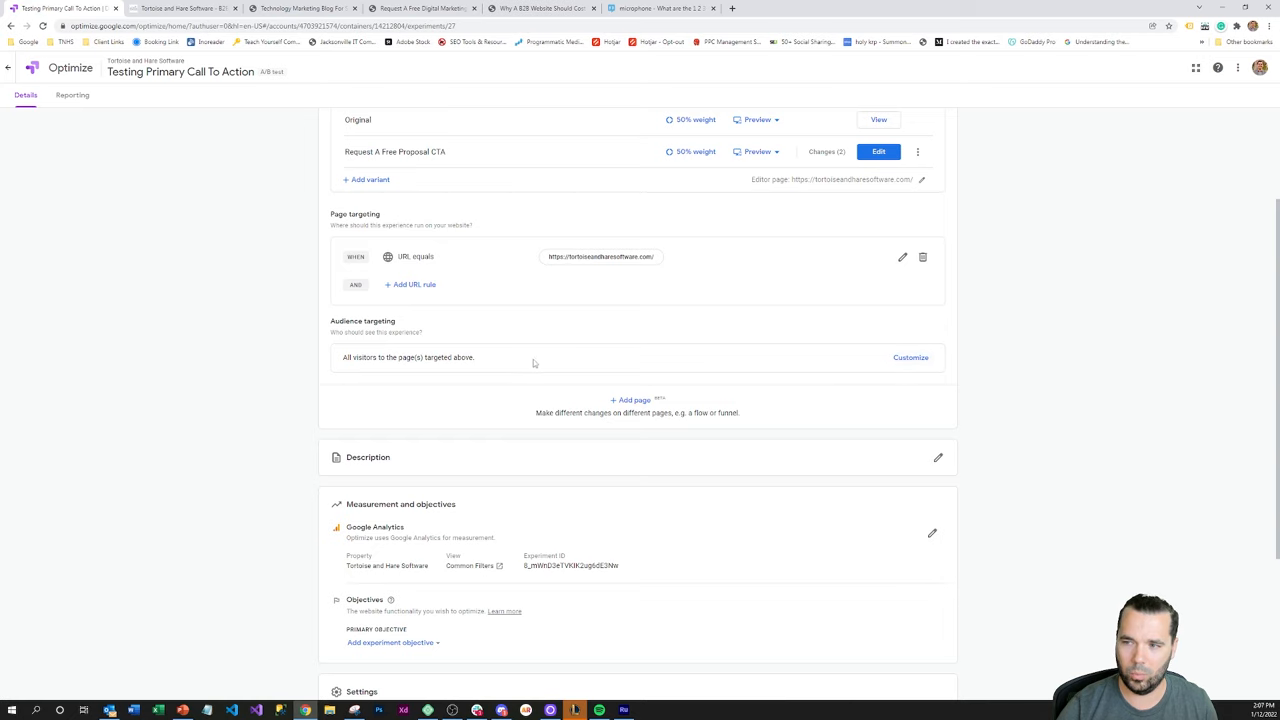
{"action": "scroll", "scroll_direction": "down", "scroll_amount": 3}
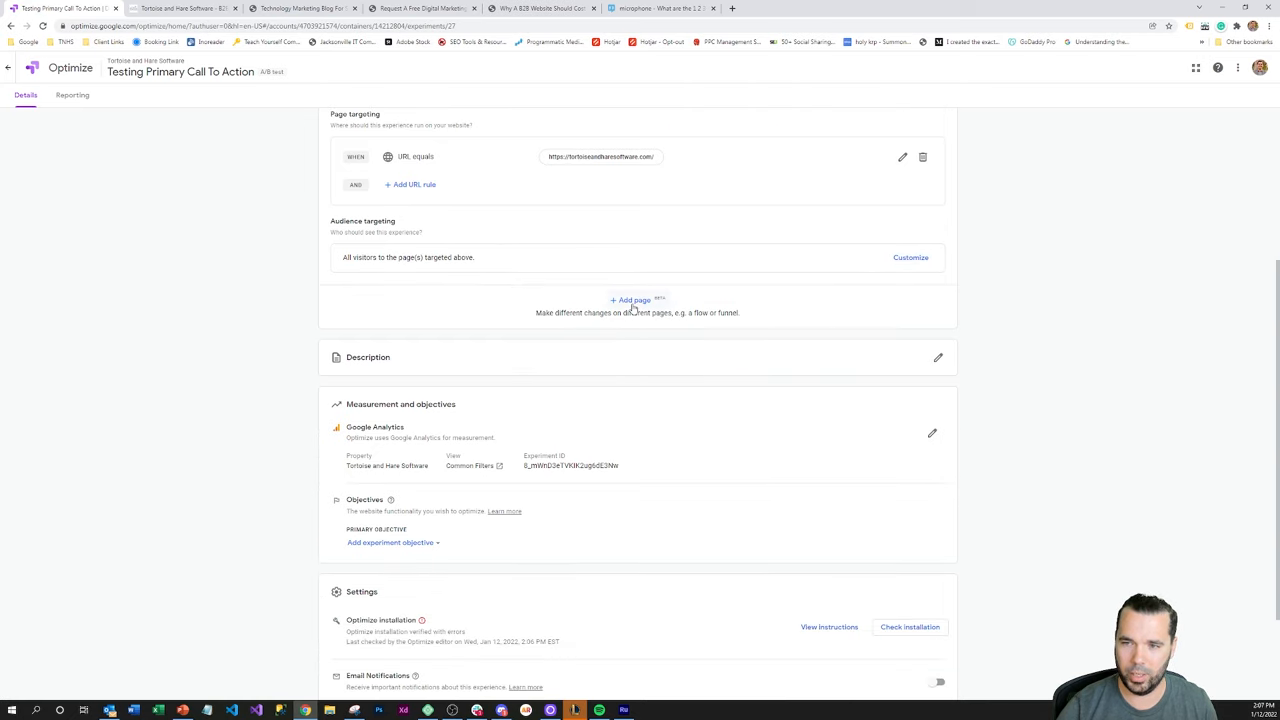
{"action": "scroll", "scroll_direction": "down", "scroll_amount": 3}
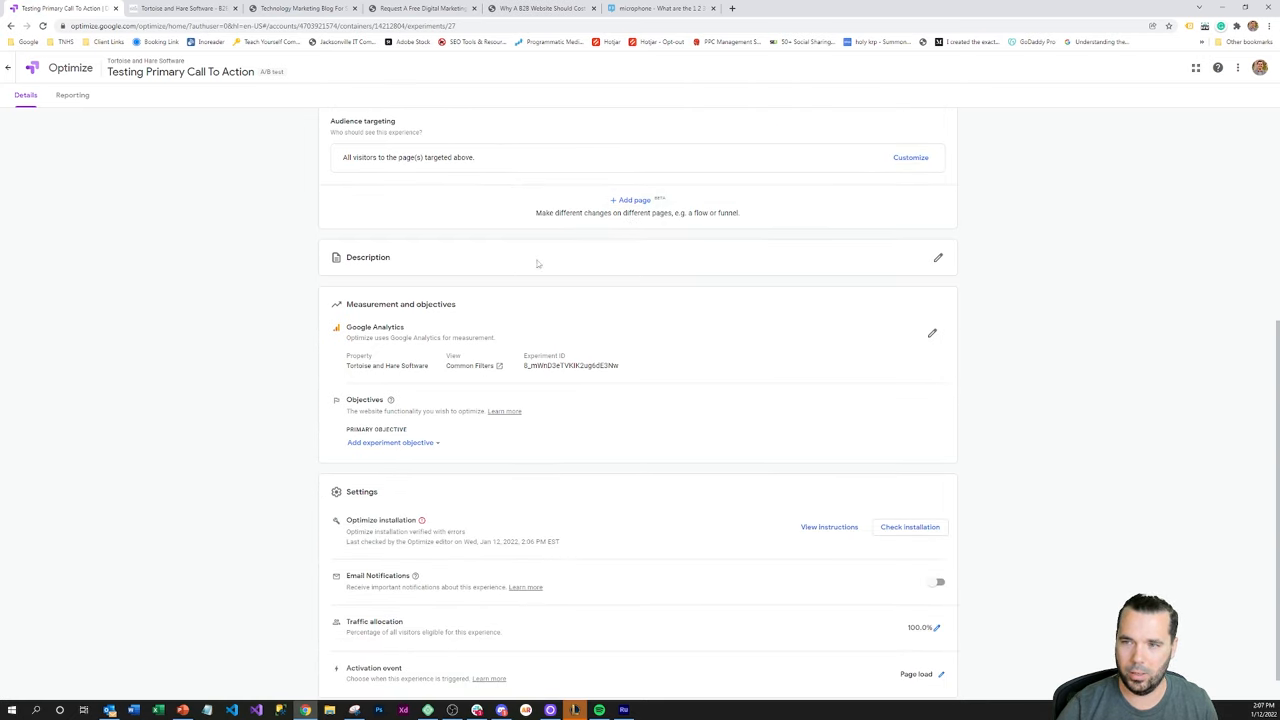
{"action": "mouse_move", "coordinate": [544, 316]}
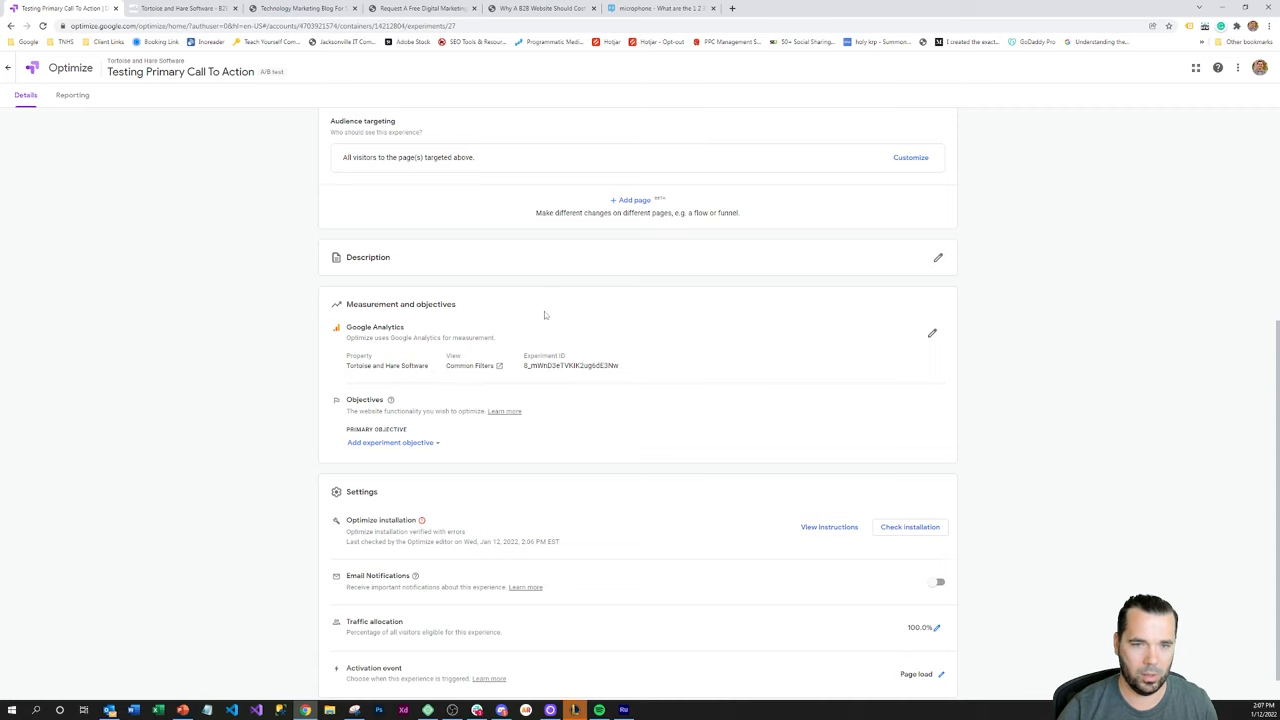
{"action": "scroll", "scroll_direction": "down", "scroll_amount": 3}
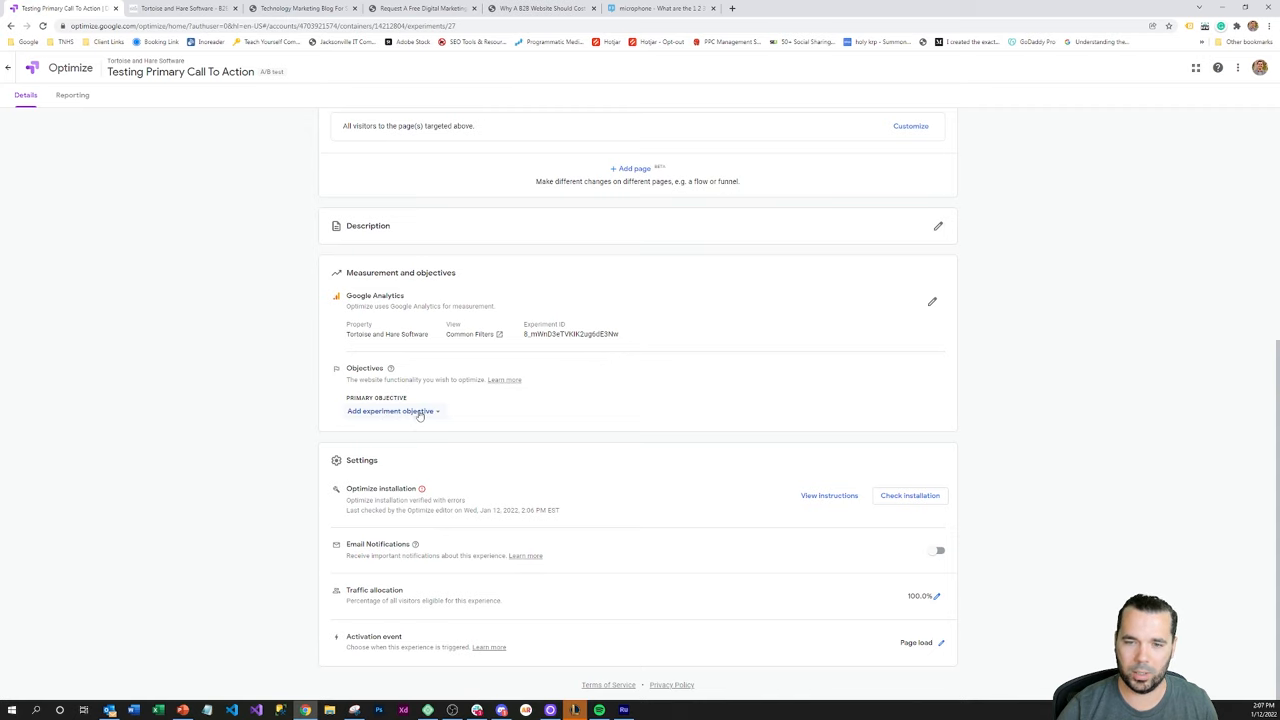
Step: Add Contact Form Submission (Goal 5 Completions) from the list as the primary objective
{"action": "left_click", "coordinate": [388, 412]}
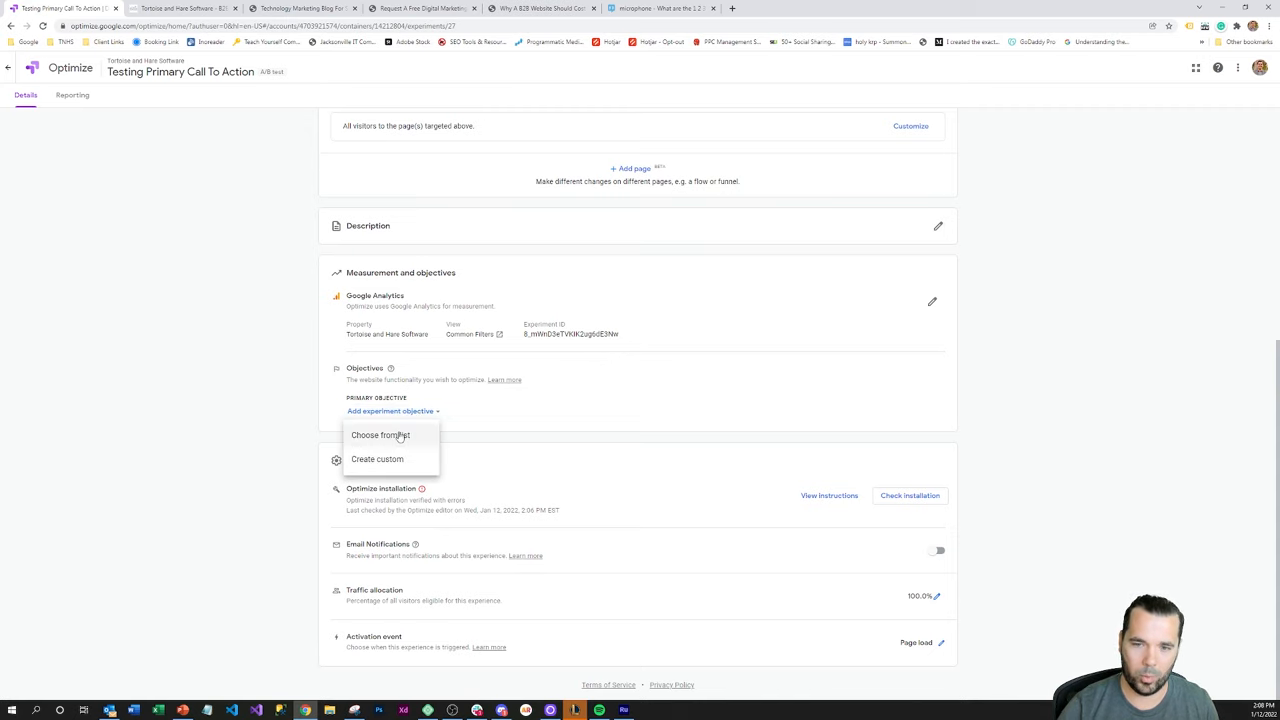
{"action": "left_click", "coordinate": [380, 436]}
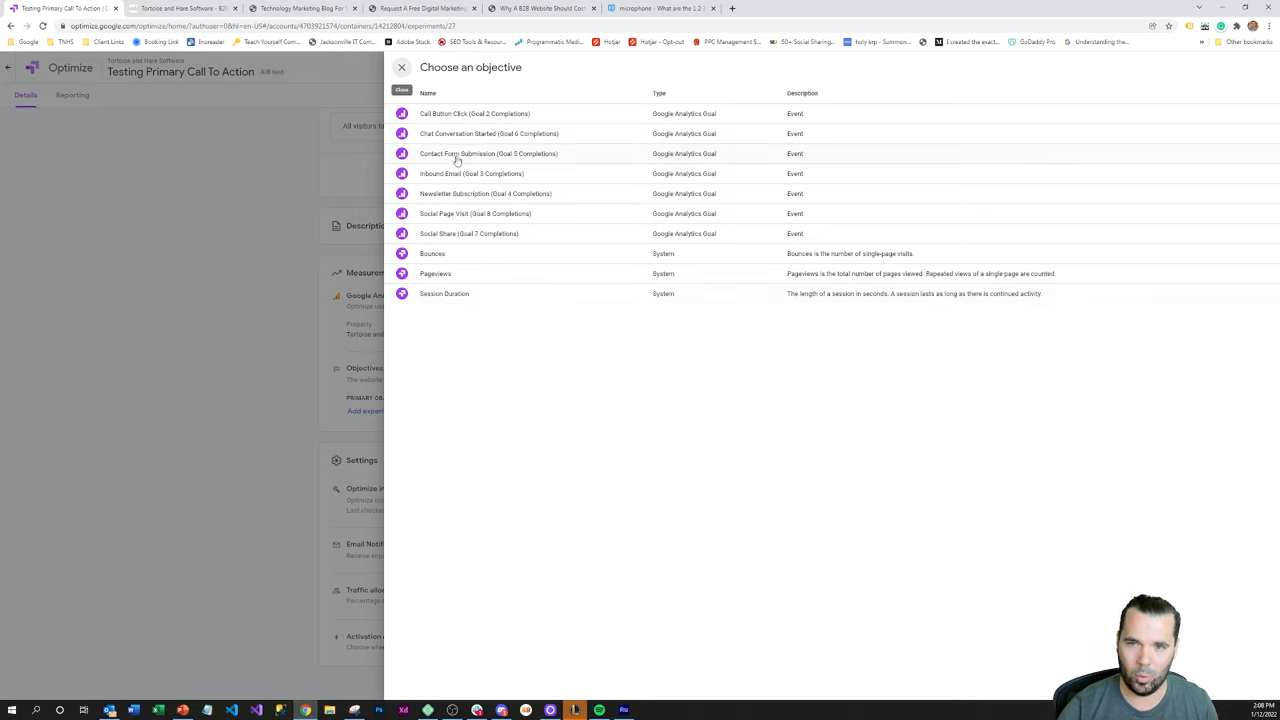
{"action": "mouse_move", "coordinate": [480, 238]}
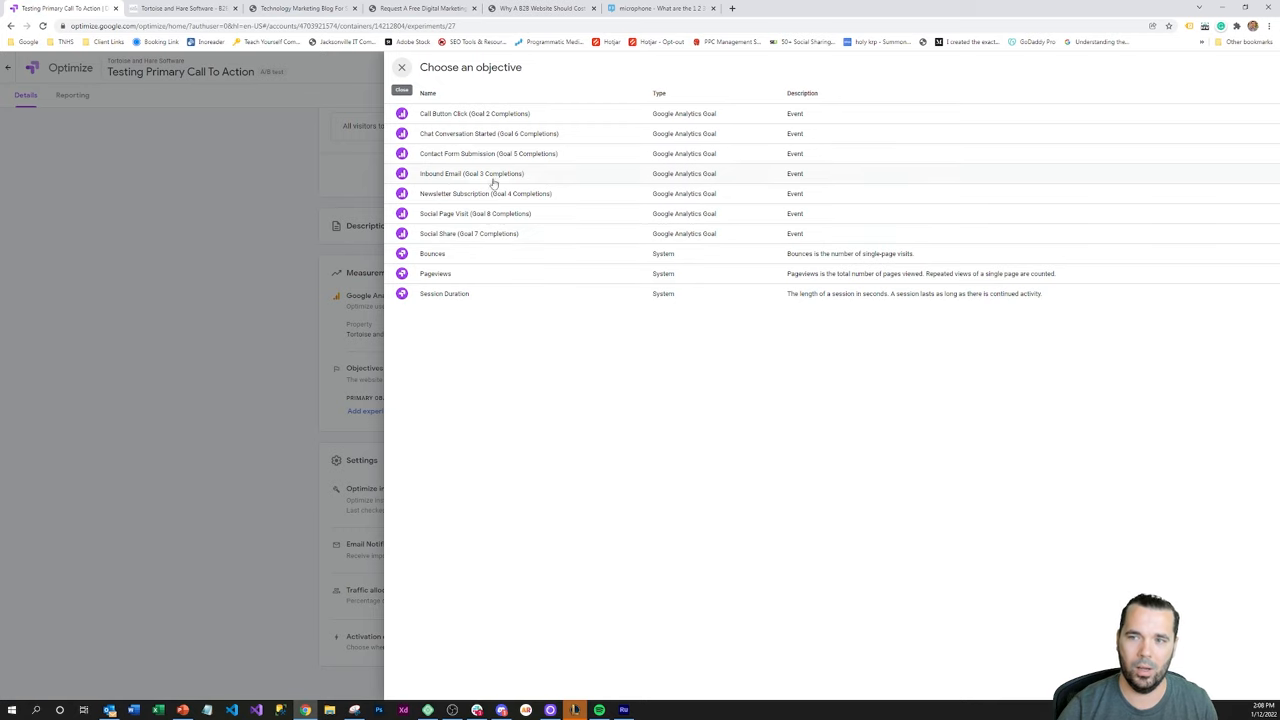
{"action": "mouse_move", "coordinate": [488, 260]}
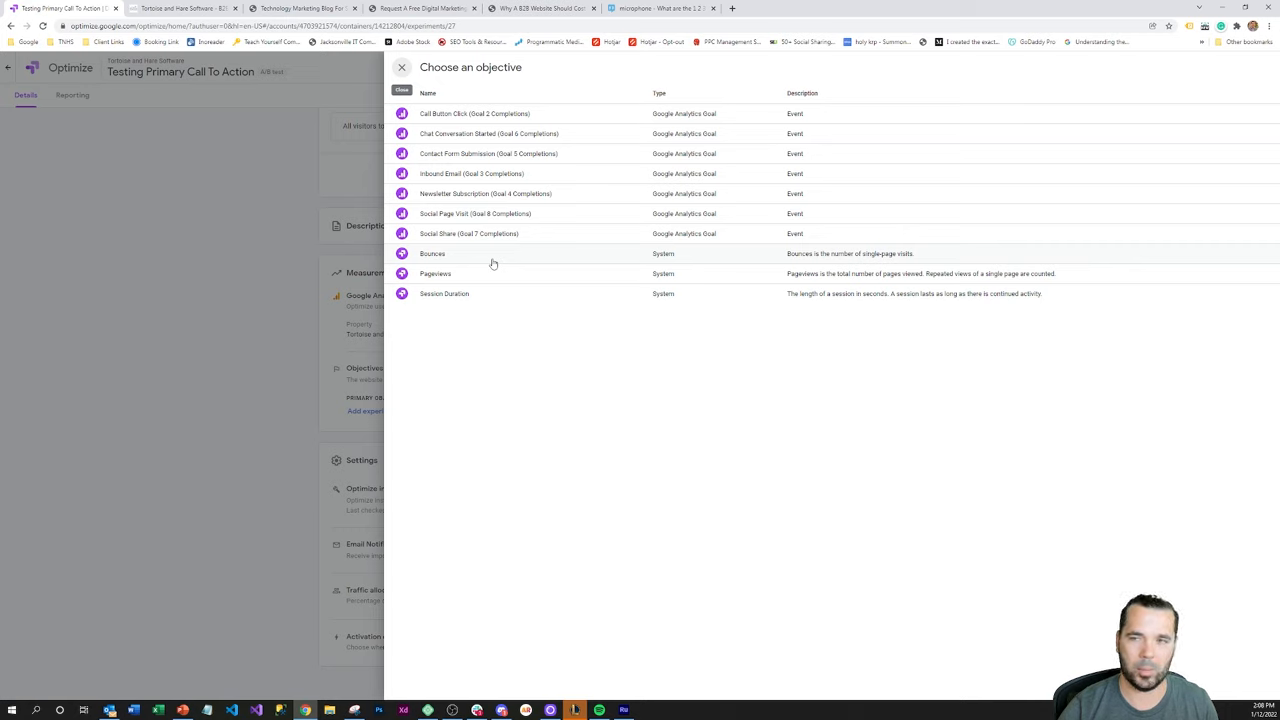
{"action": "mouse_move", "coordinate": [472, 204]}
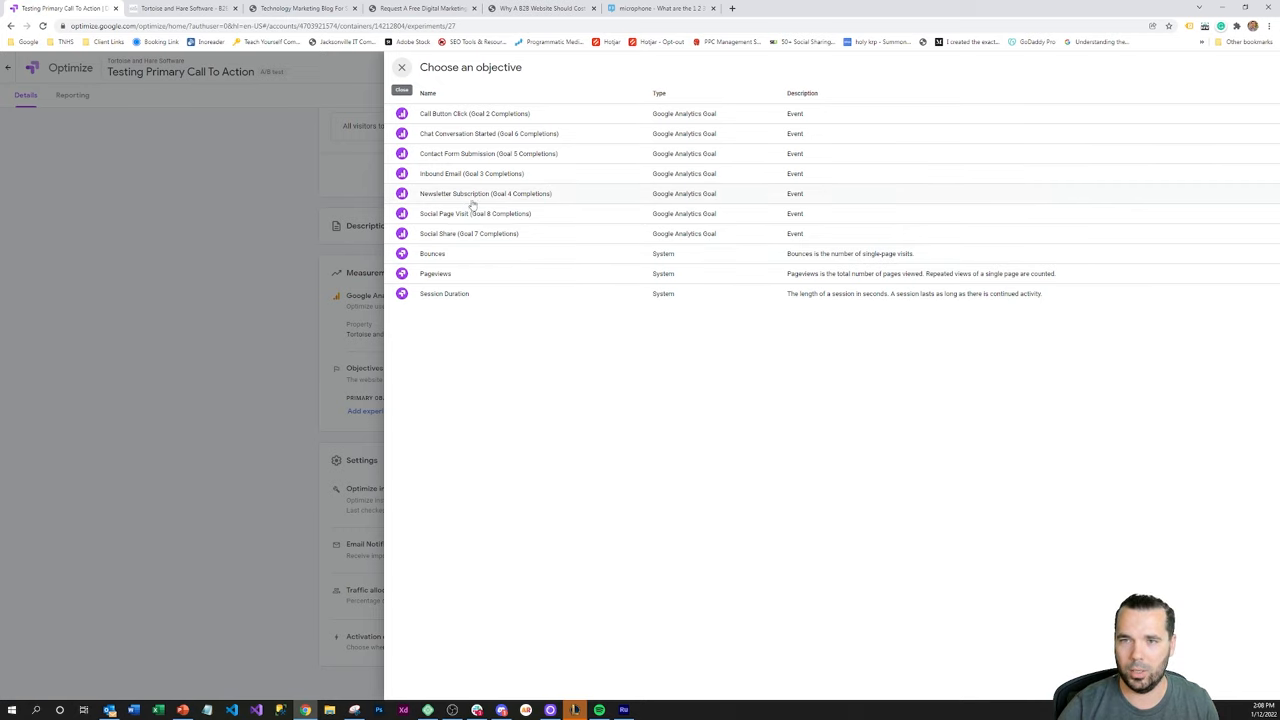
{"action": "mouse_move", "coordinate": [464, 156]}
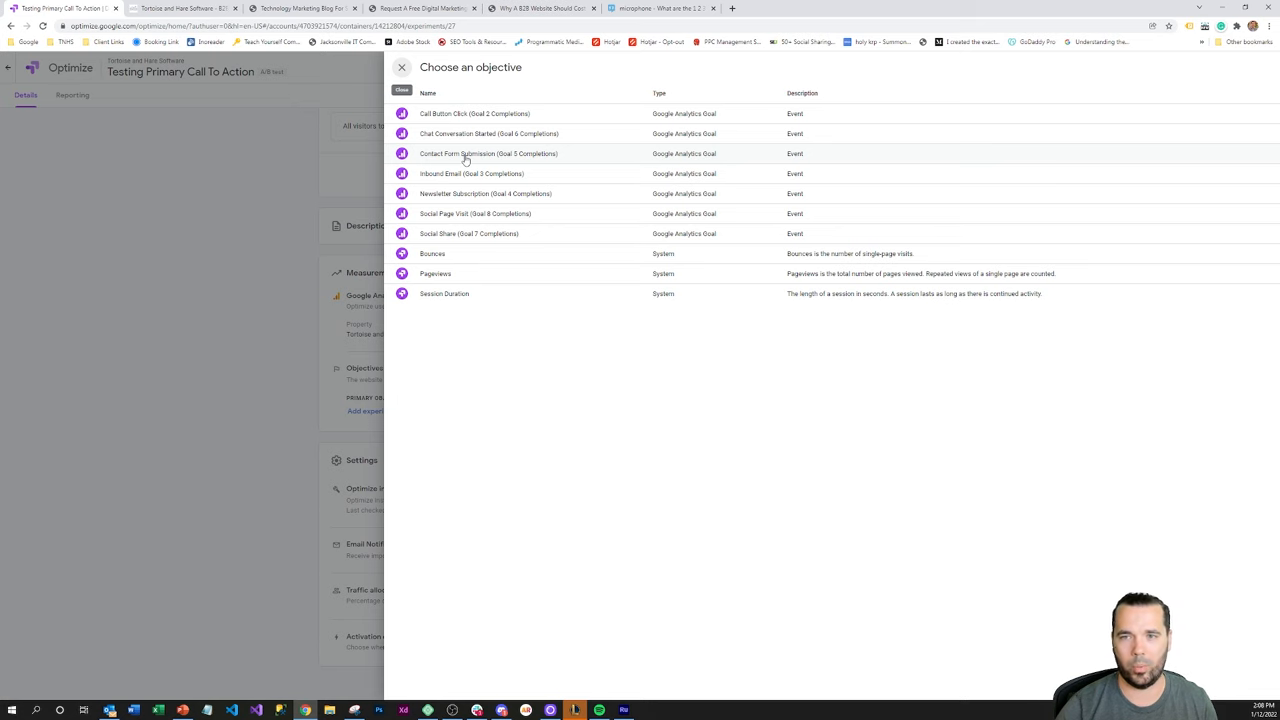
{"action": "left_click", "coordinate": [488, 152]}
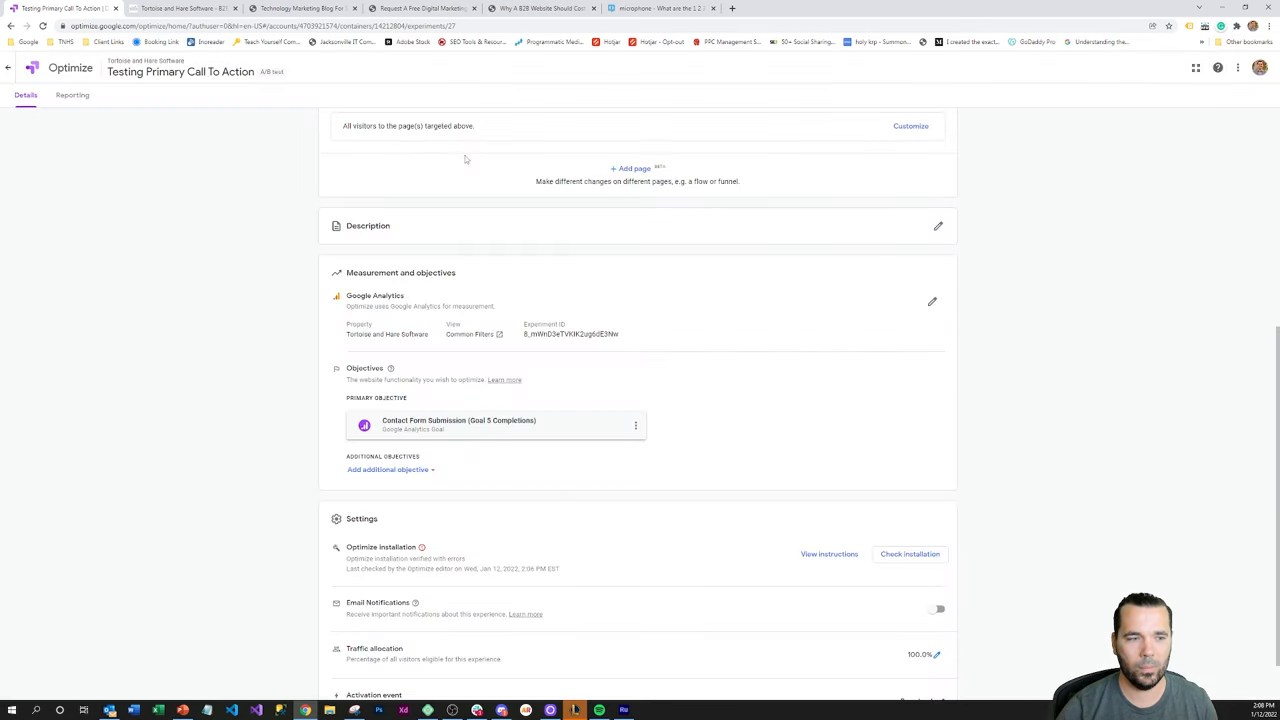
{"action": "mouse_move", "coordinate": [400, 452]}
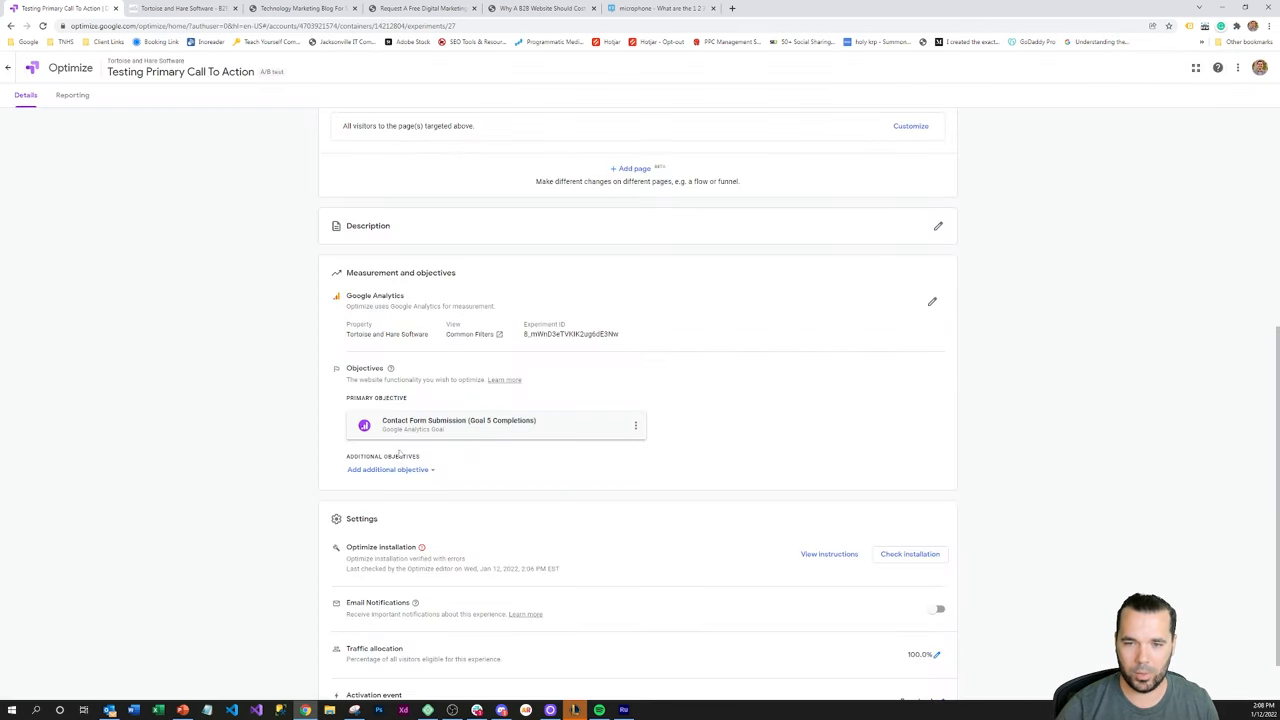
Step: Add Bounces from the list as an additional objective and return to the agency homepage
{"action": "left_click", "coordinate": [388, 468]}
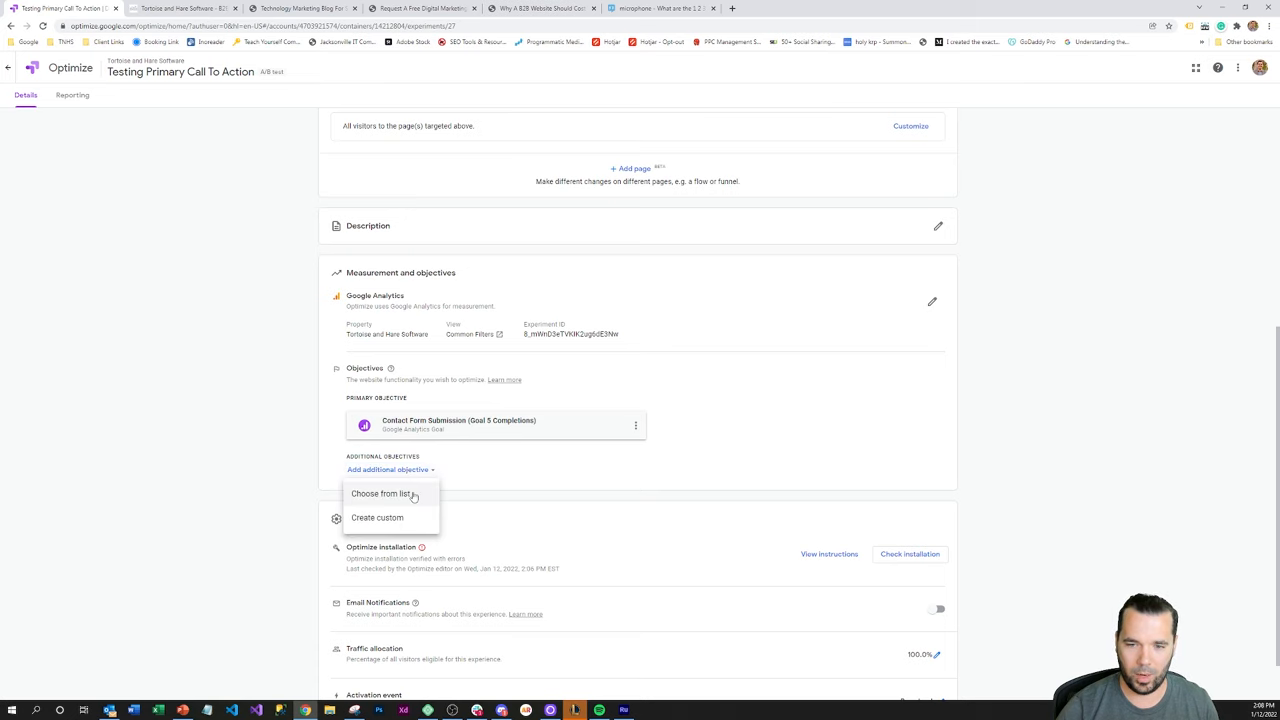
{"action": "left_click", "coordinate": [380, 492]}
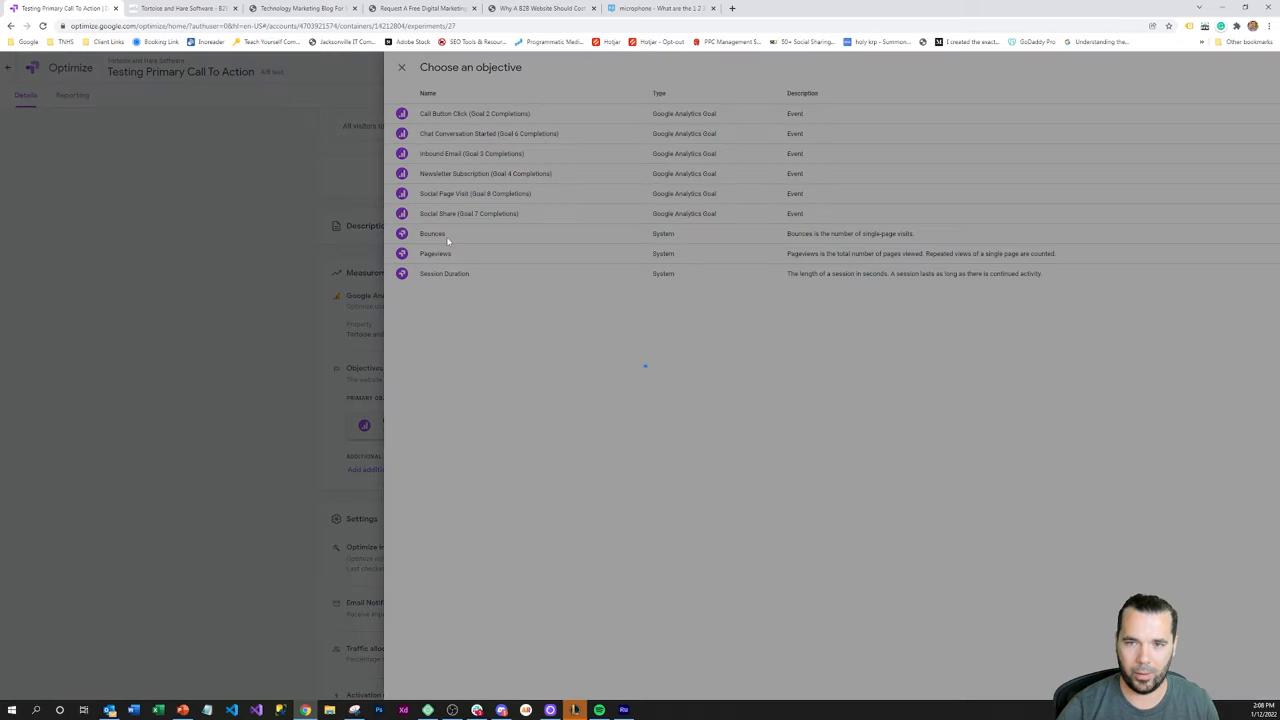
{"action": "left_click", "coordinate": [432, 232]}
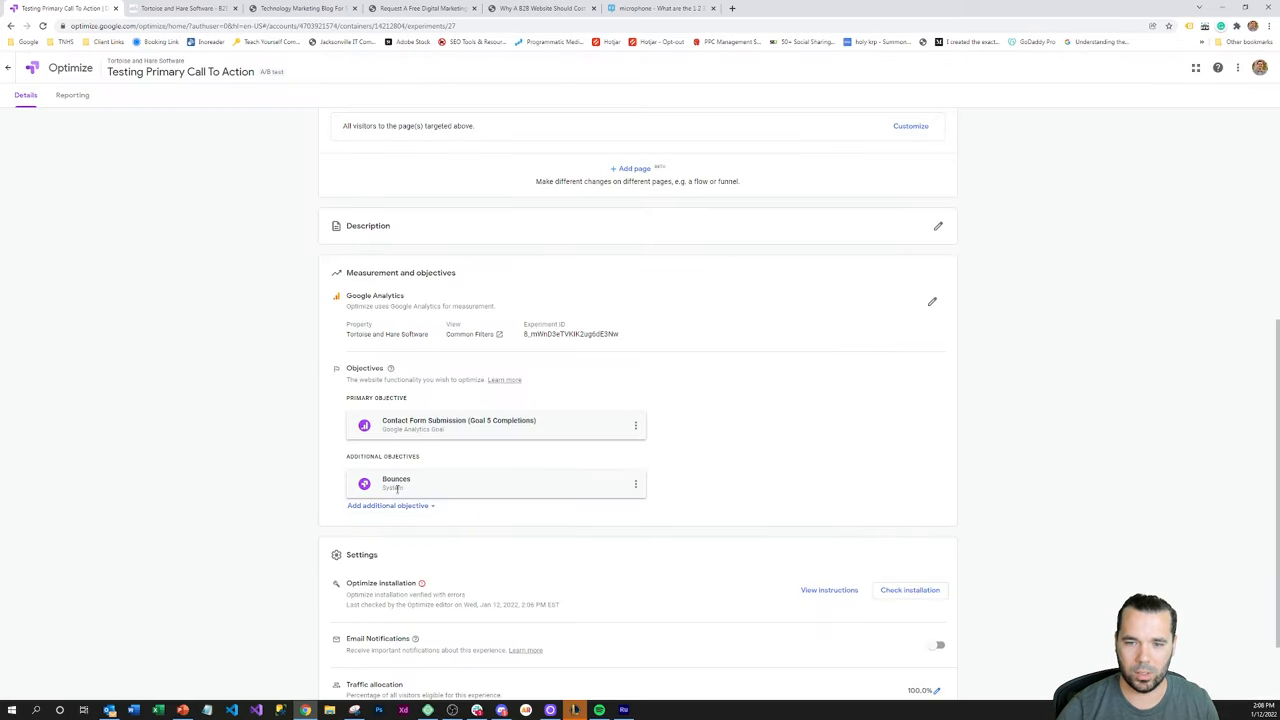
{"action": "mouse_move", "coordinate": [248, 394]}
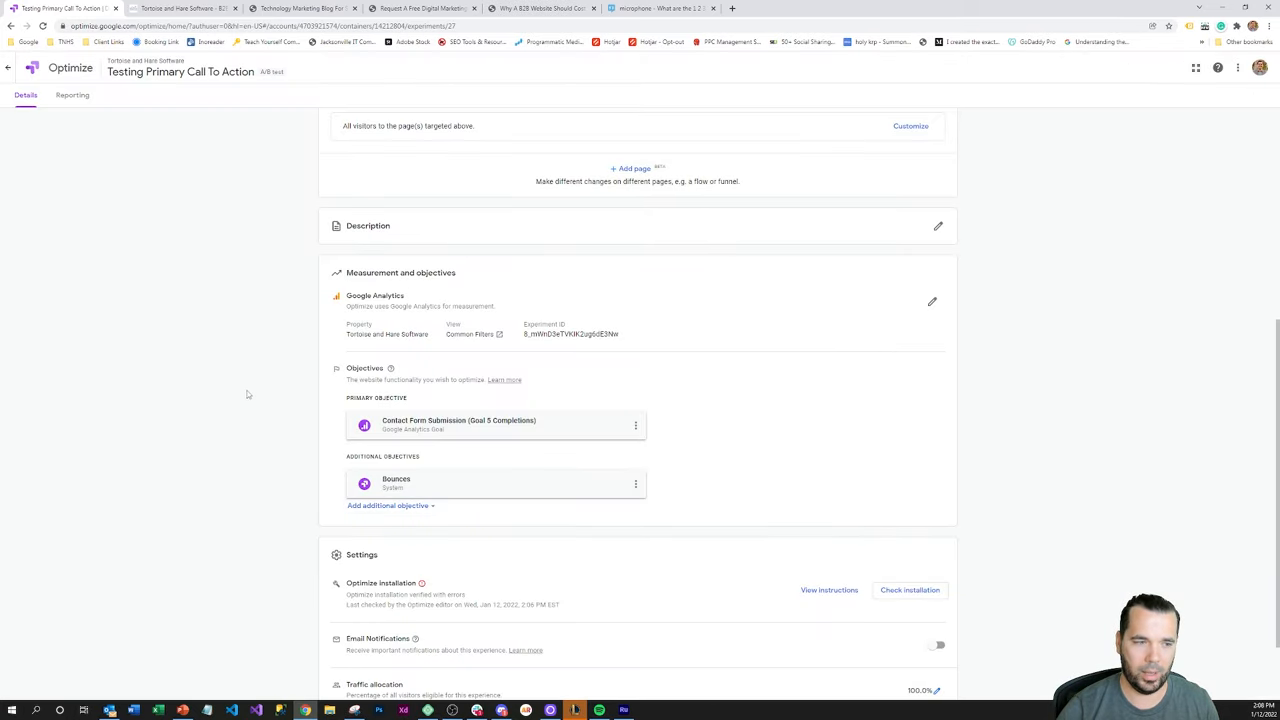
{"action": "mouse_move", "coordinate": [244, 396]}
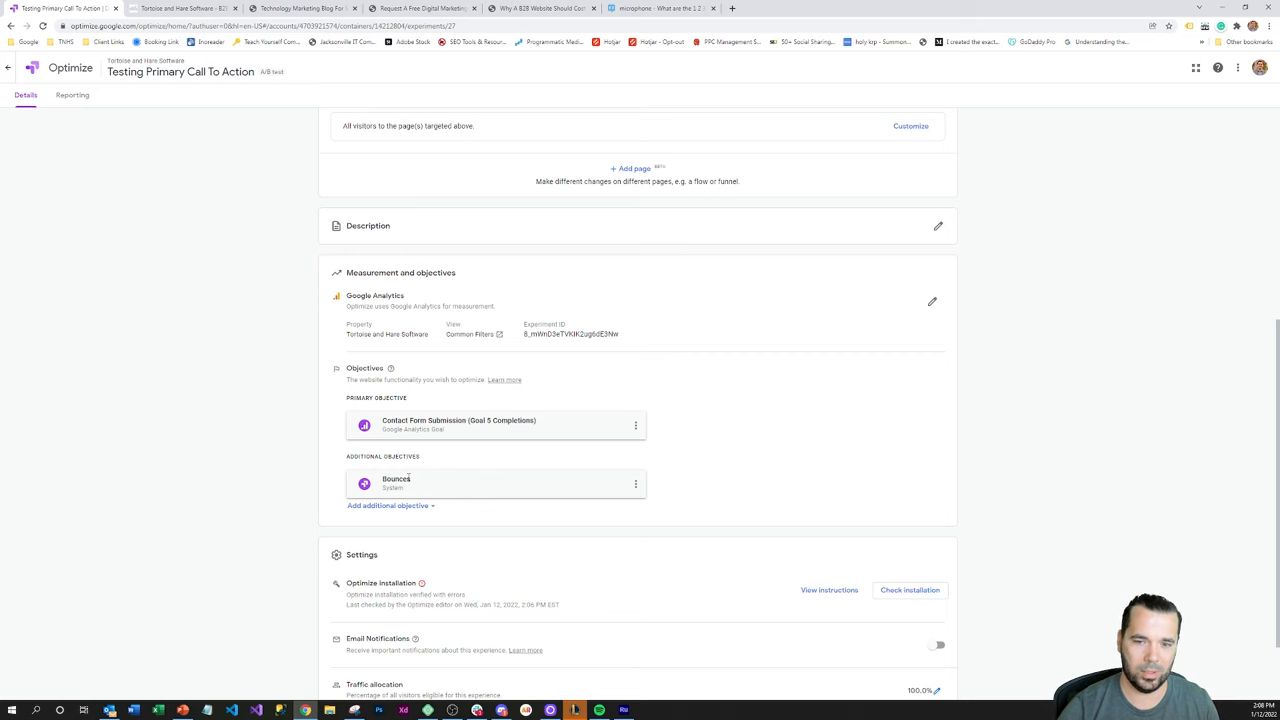
{"action": "left_click", "coordinate": [180, 8]}
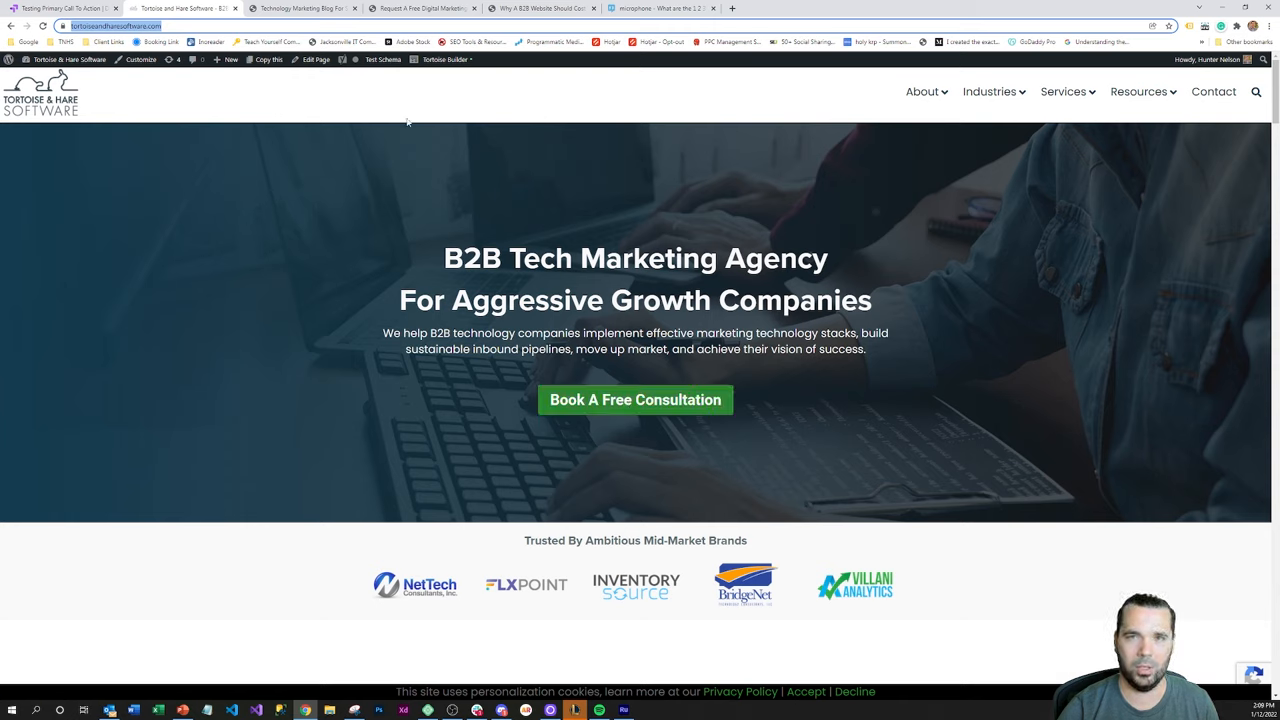
Step: Follow the Book A Free Consultation button to the proposal request form, then return to Optimize
{"action": "left_click", "coordinate": [420, 8]}
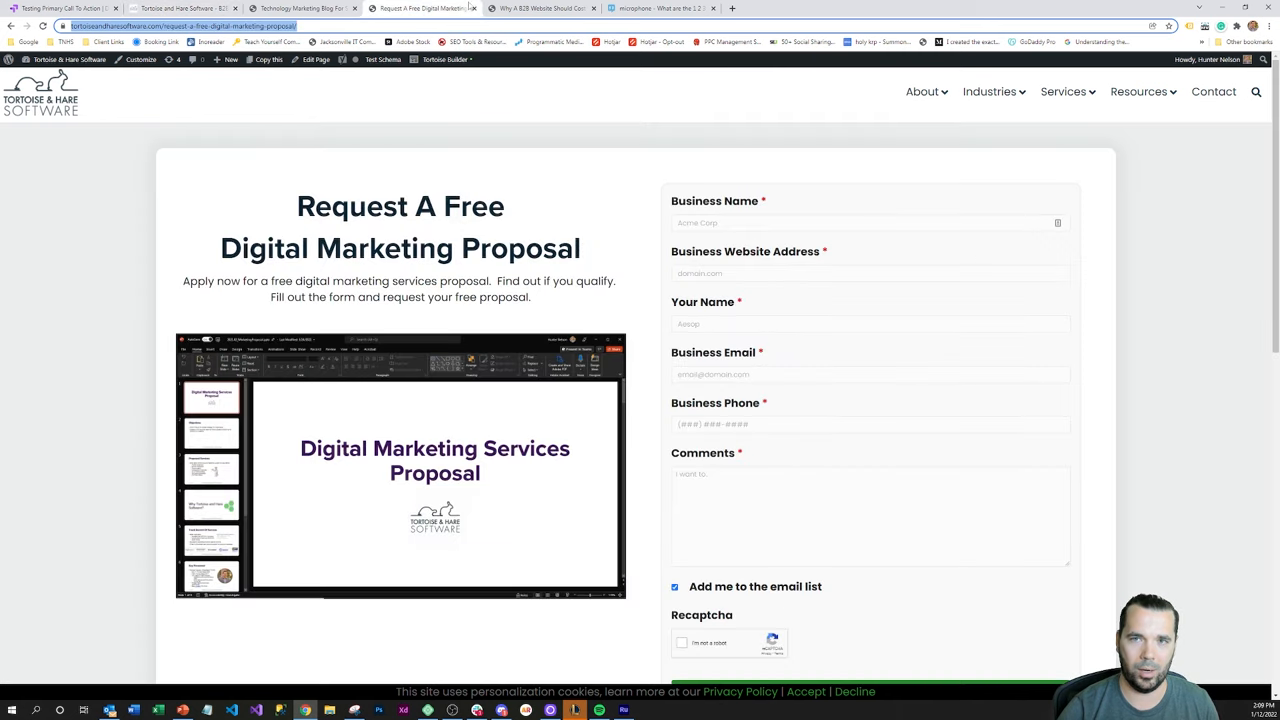
{"action": "mouse_move", "coordinate": [544, 318]}
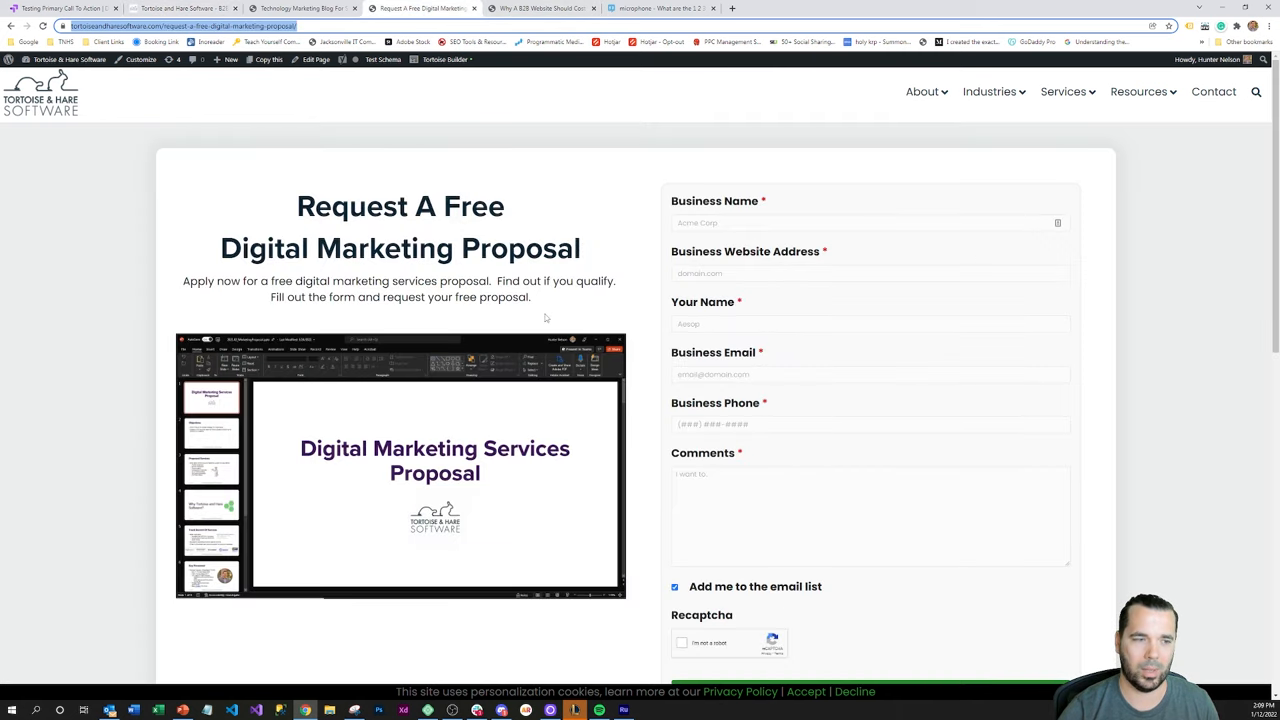
{"action": "mouse_move", "coordinate": [572, 272]}
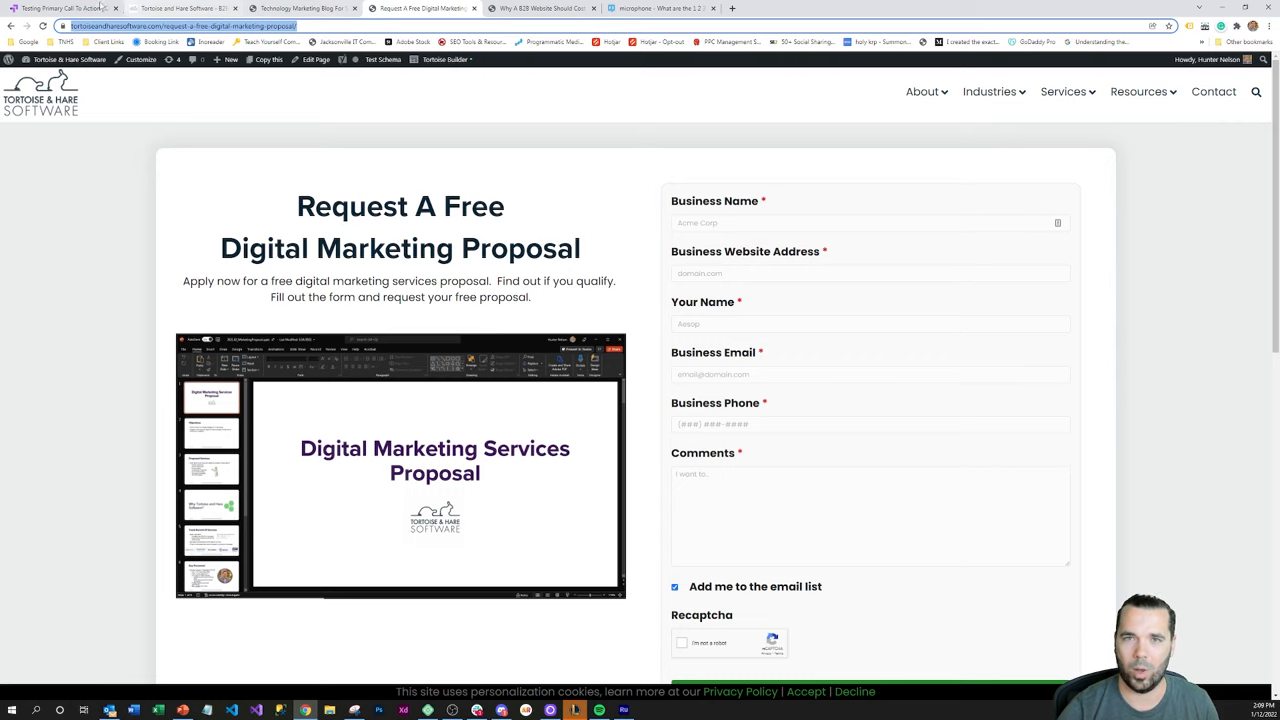
{"action": "left_click", "coordinate": [64, 8]}
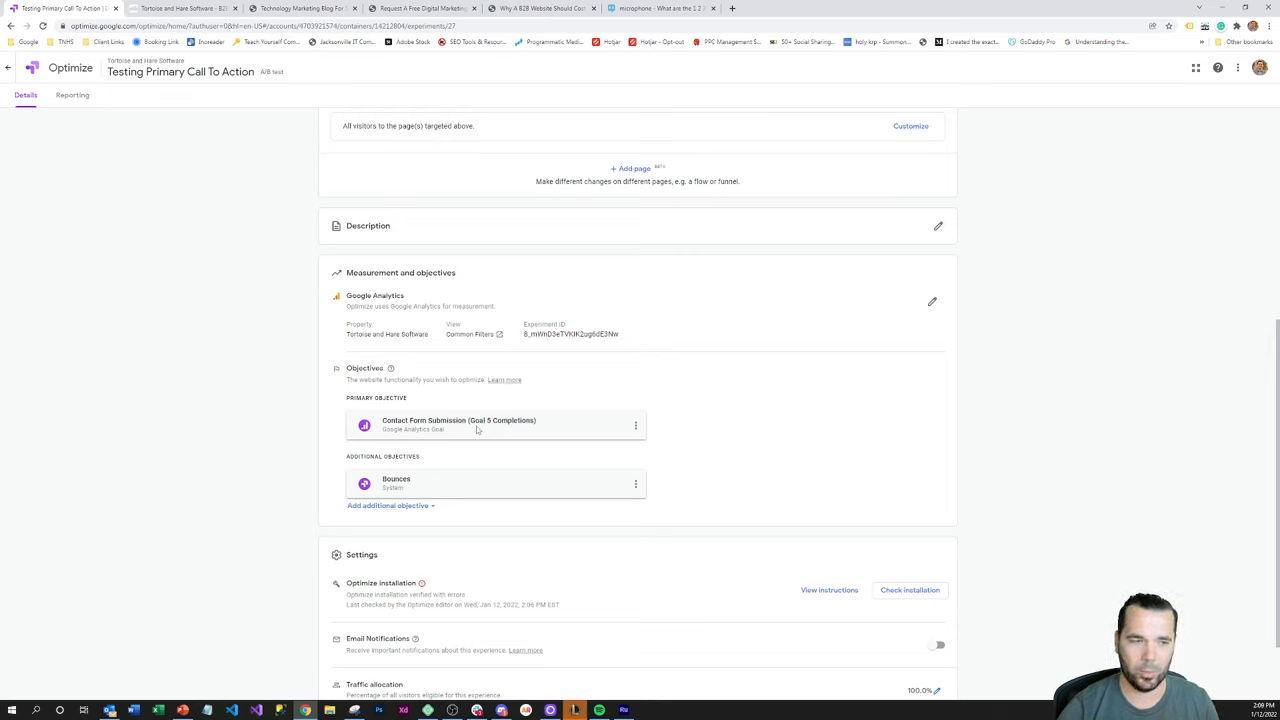
{"action": "mouse_move", "coordinate": [556, 428]}
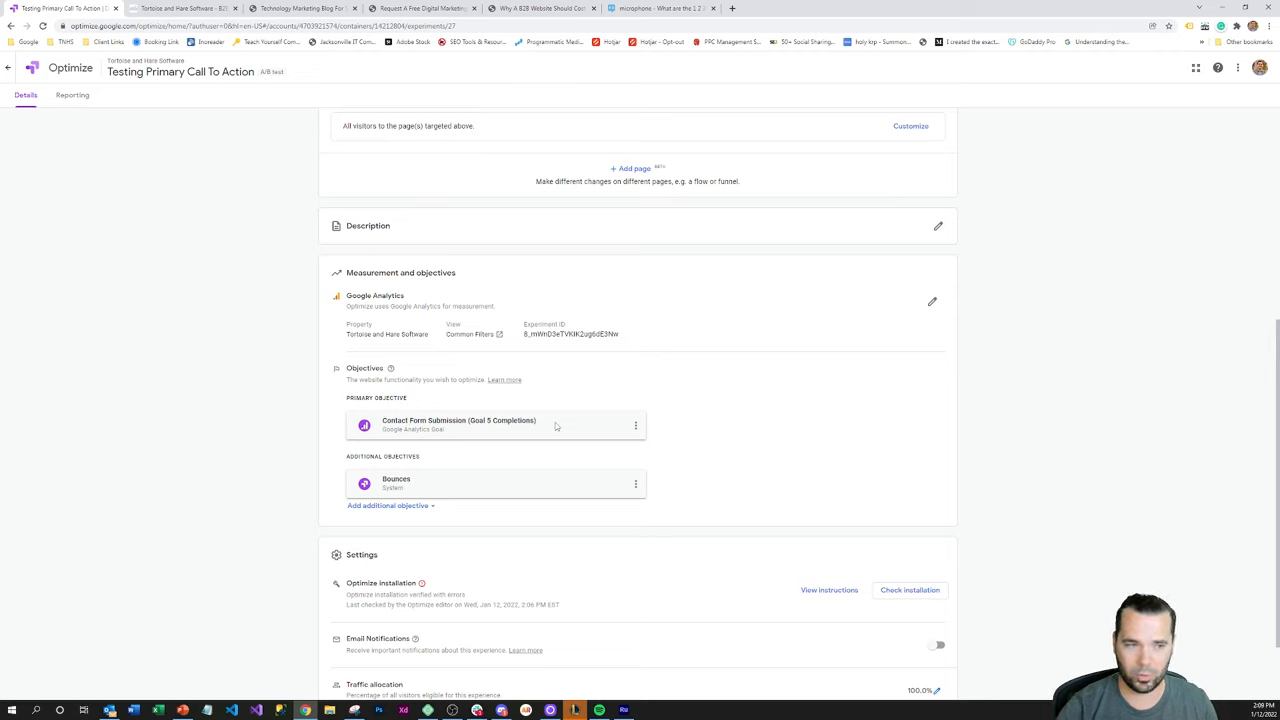
{"action": "mouse_move", "coordinate": [440, 470]}
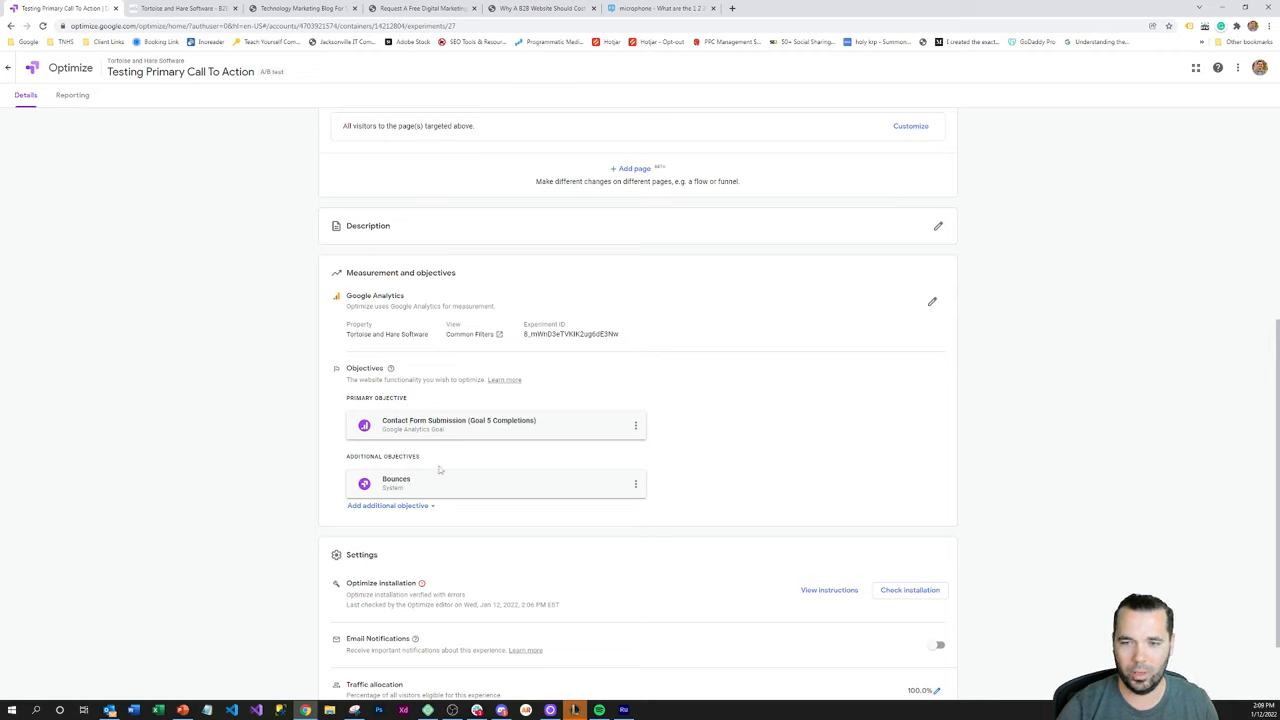
{"action": "mouse_move", "coordinate": [464, 488]}
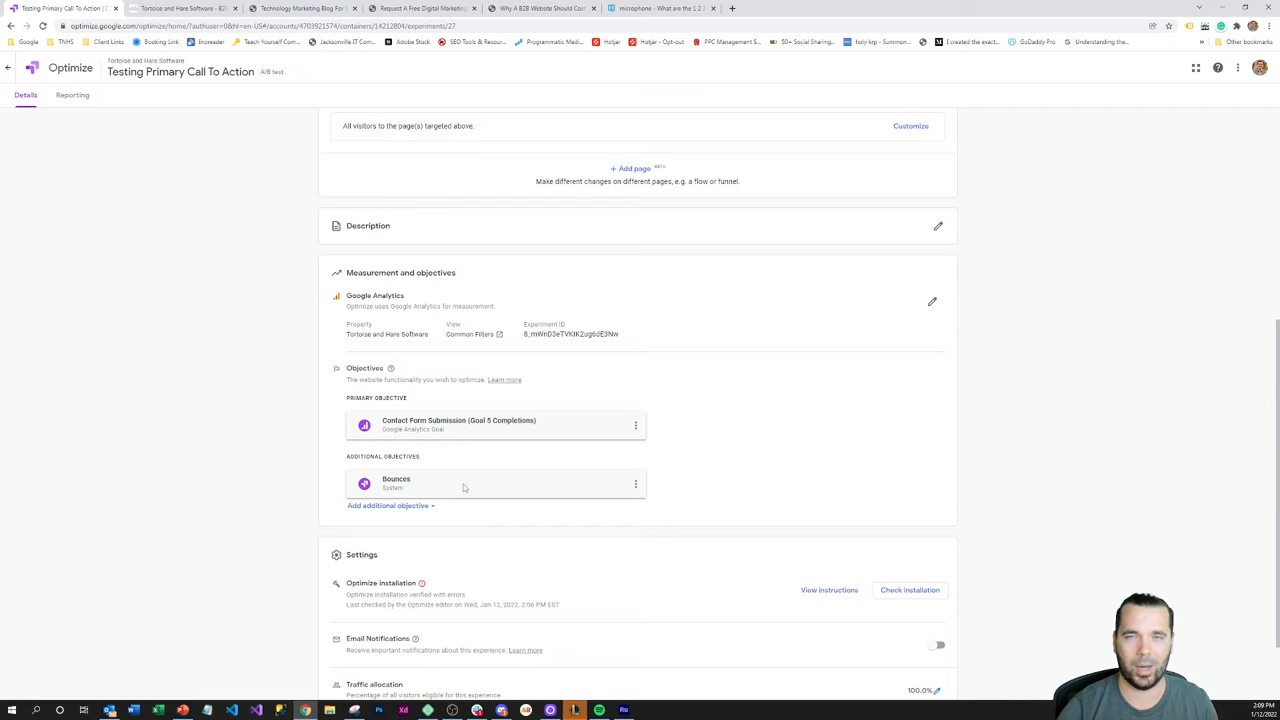
Step: Switch on Email Notifications in the experience settings, leaving traffic allocation at 100%
{"action": "scroll", "scroll_direction": "down", "scroll_amount": 3}
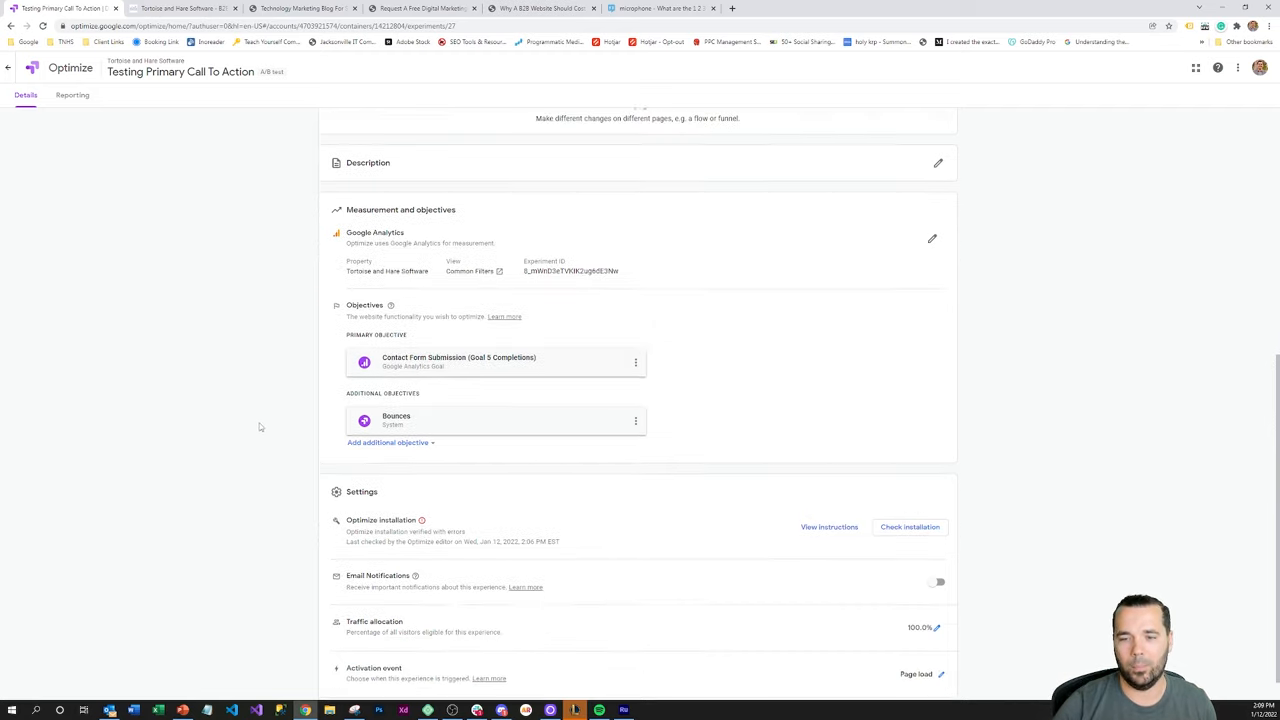
{"action": "scroll", "scroll_direction": "down", "scroll_amount": 3}
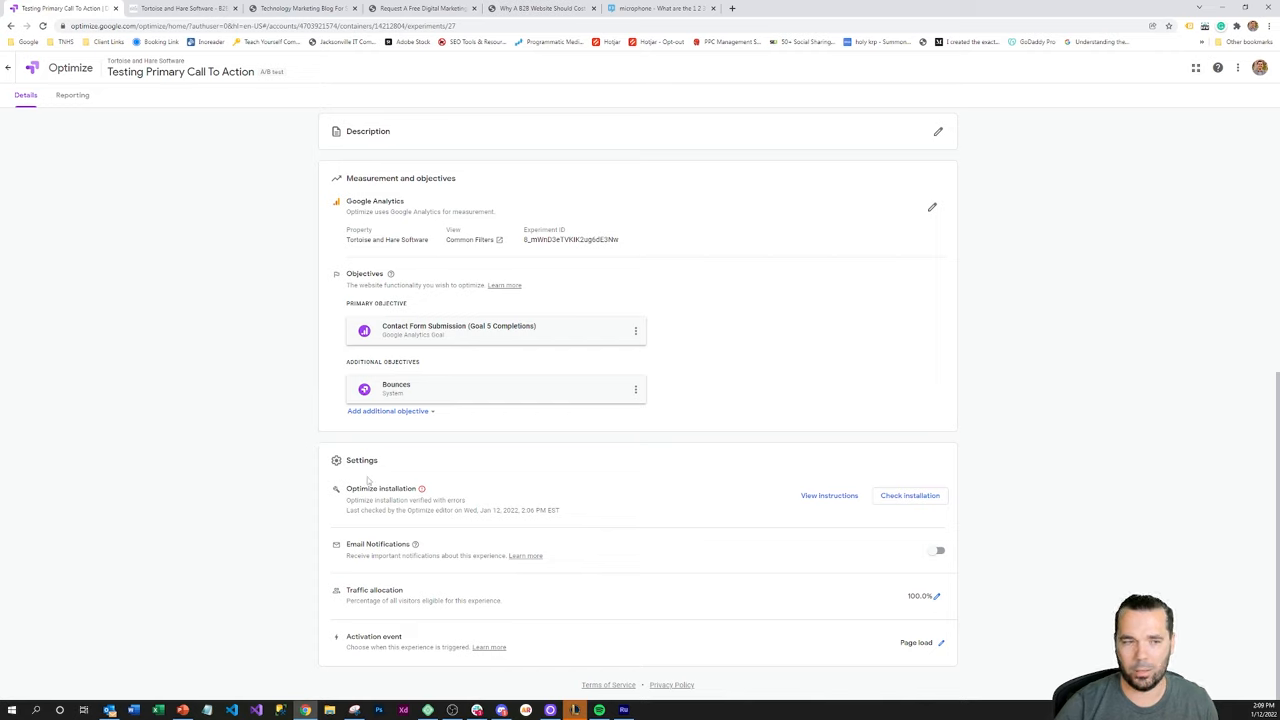
{"action": "mouse_move", "coordinate": [950, 520]}
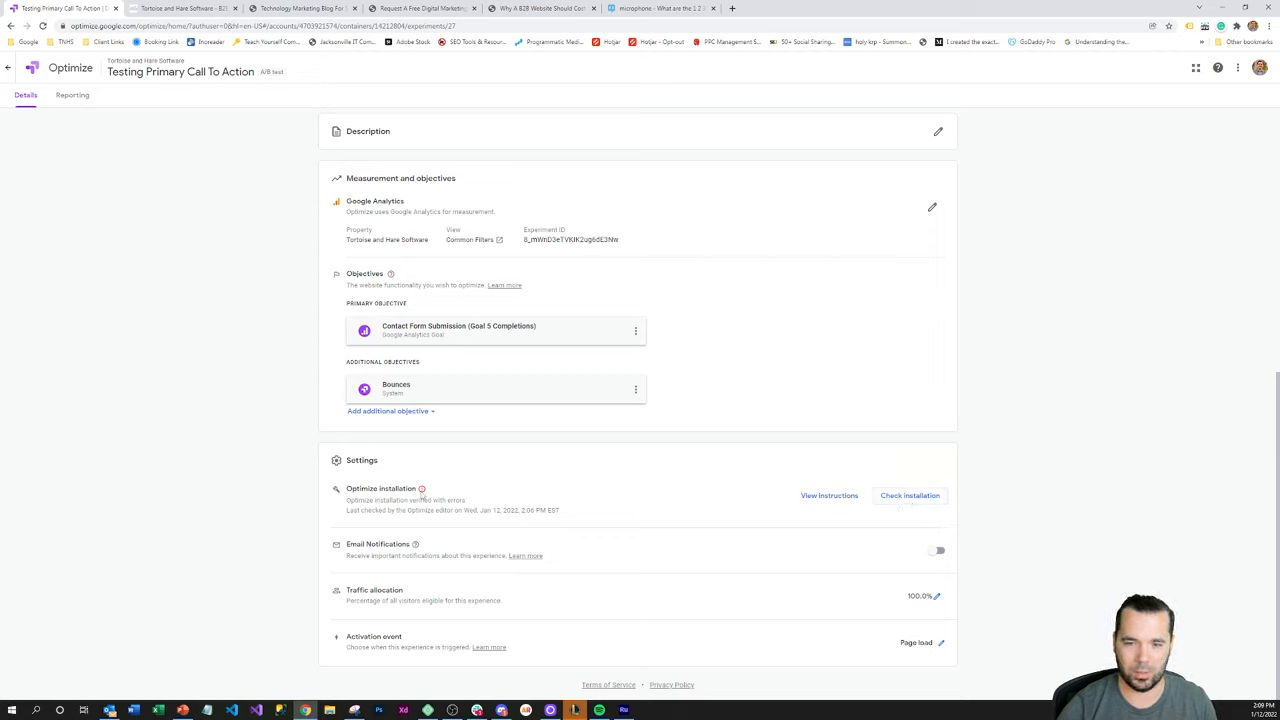
{"action": "mouse_move", "coordinate": [388, 540]}
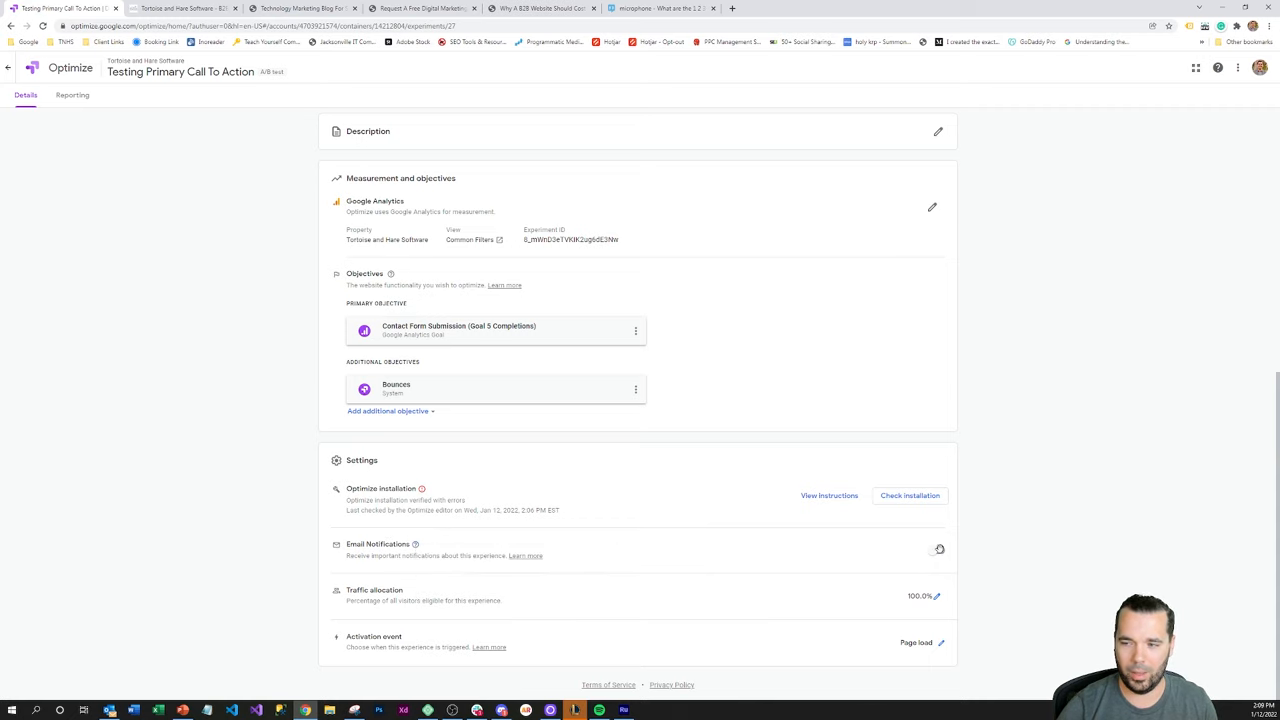
{"action": "left_click", "coordinate": [936, 550]}
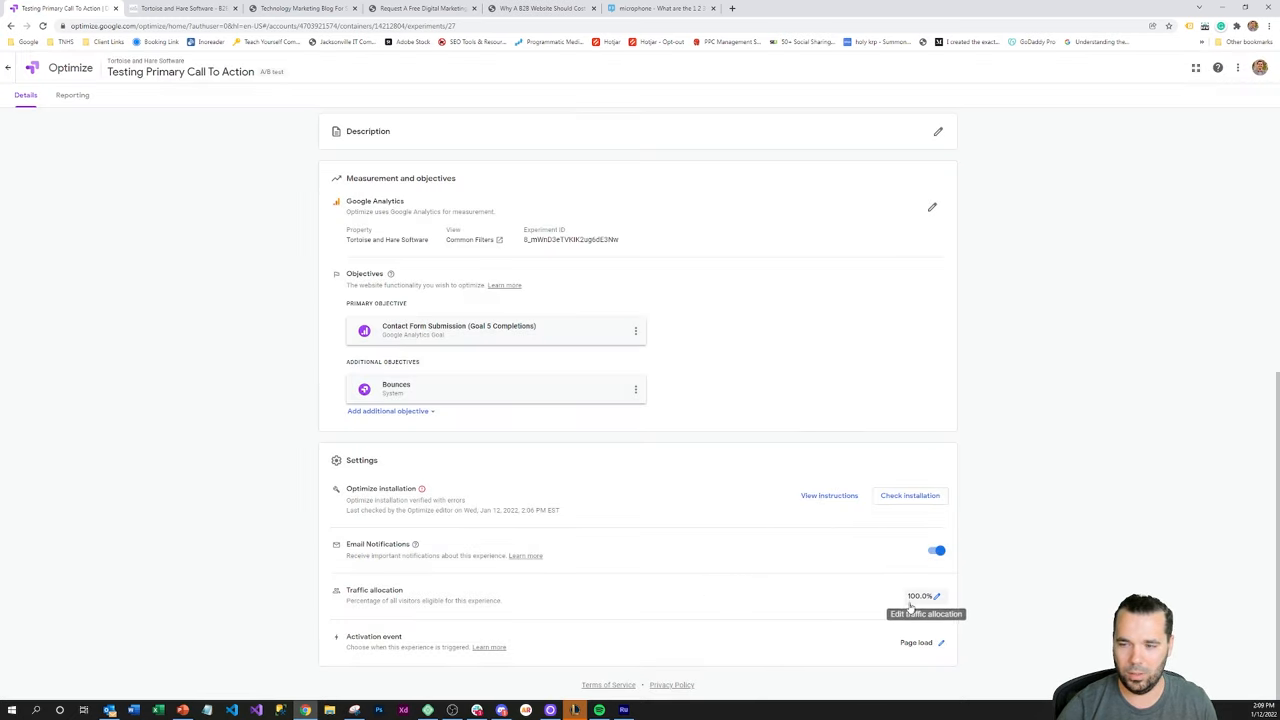
{"action": "mouse_move", "coordinate": [796, 626]}
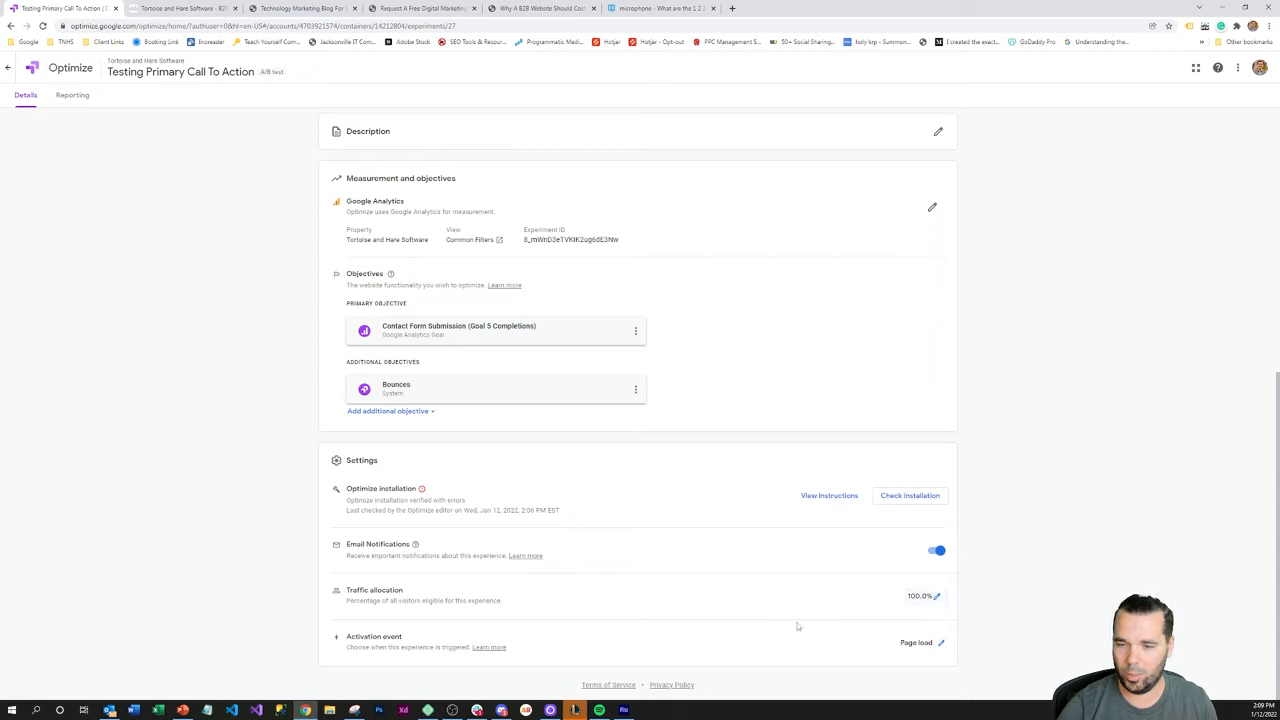
{"action": "mouse_move", "coordinate": [910, 642]}
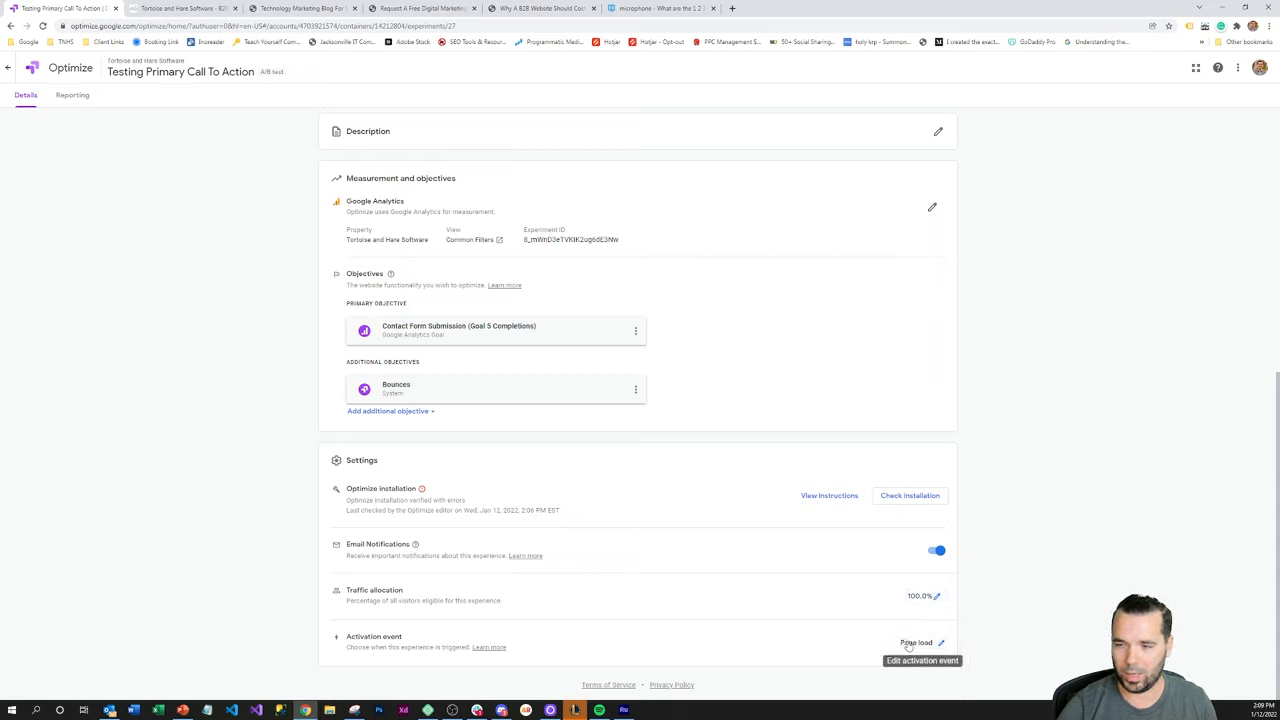
{"action": "mouse_move", "coordinate": [792, 644]}
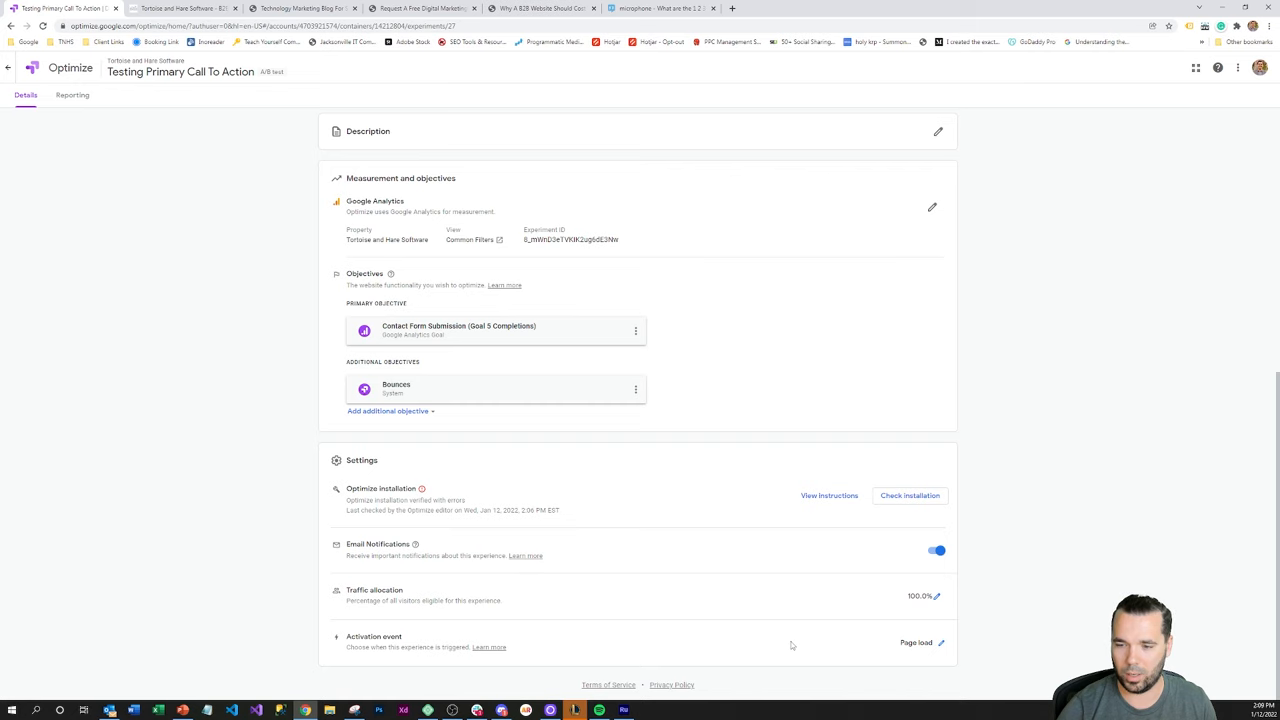
{"action": "mouse_move", "coordinate": [1016, 390]}
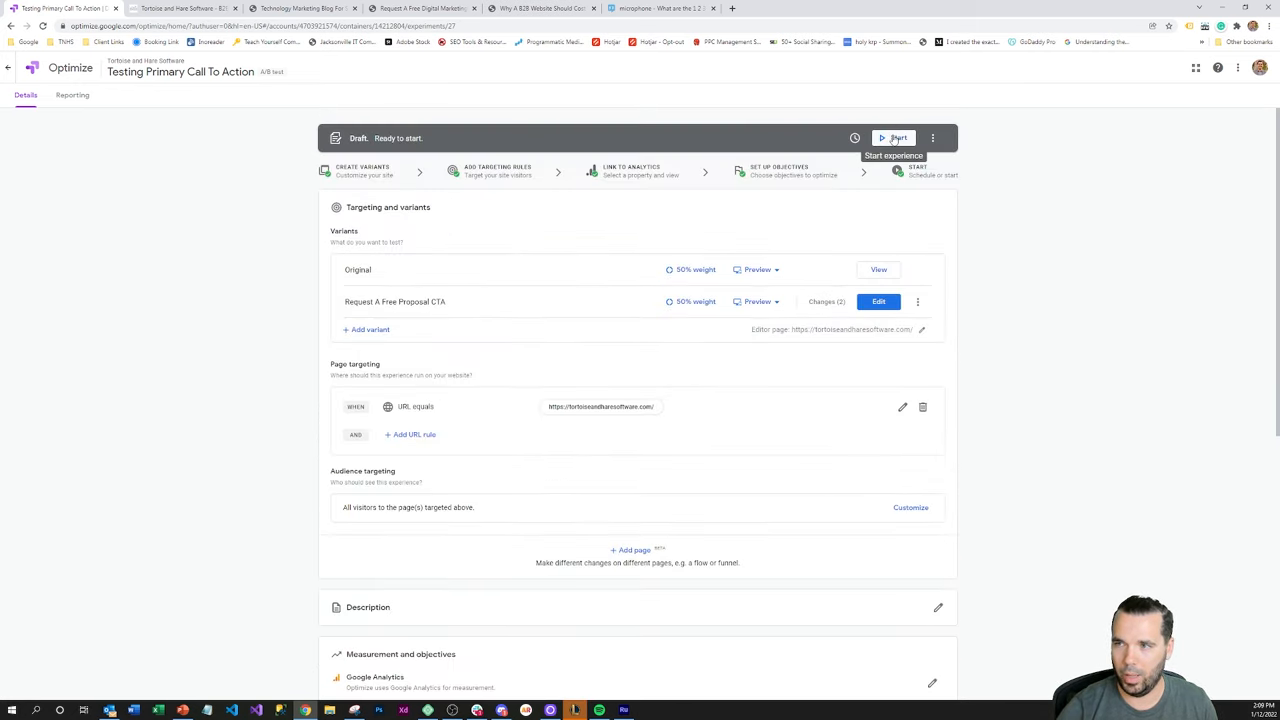
Step: Start the experiment, confirm the launch, and bring up the live agency homepage
{"action": "left_click", "coordinate": [896, 138]}
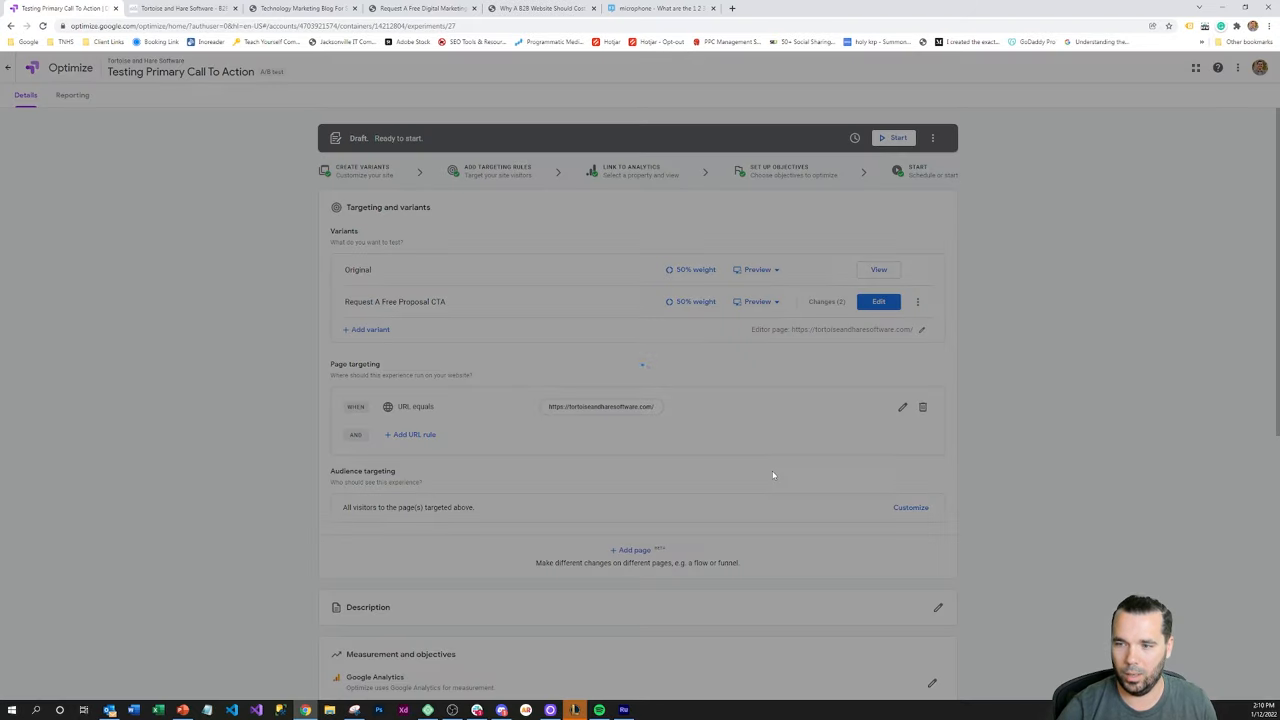
{"action": "left_click", "coordinate": [892, 136]}
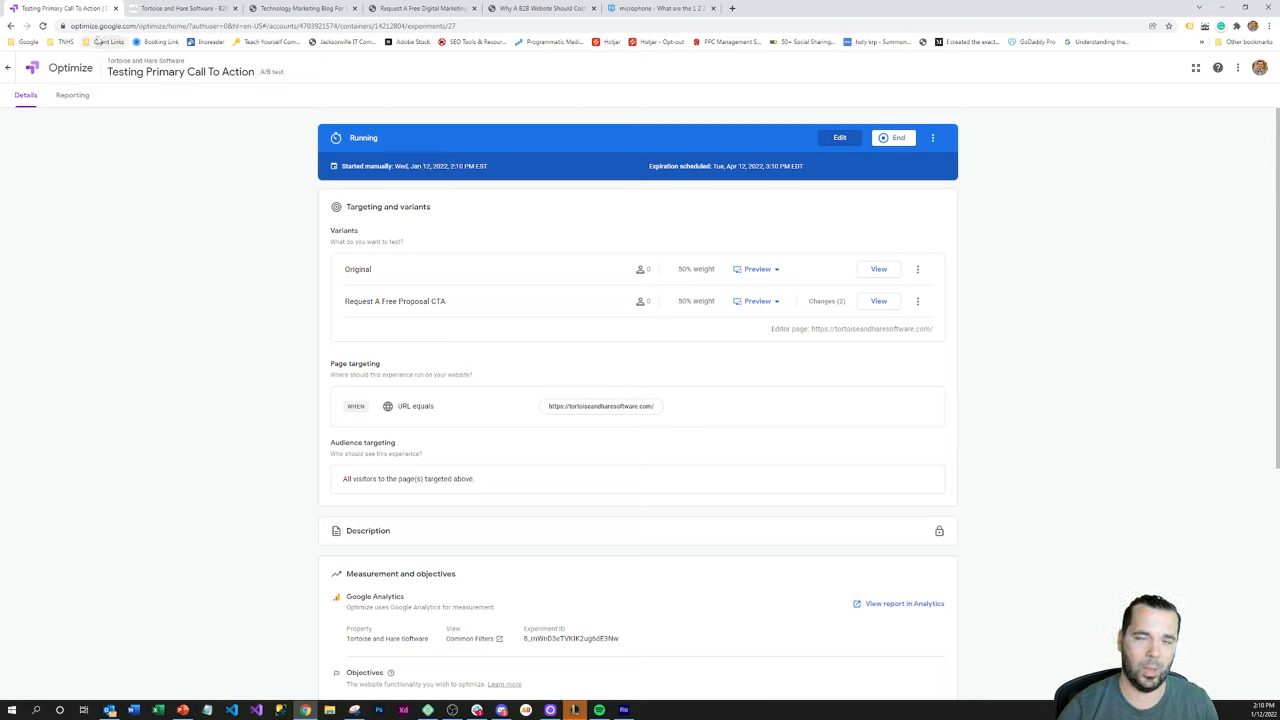
{"action": "left_click", "coordinate": [180, 8]}
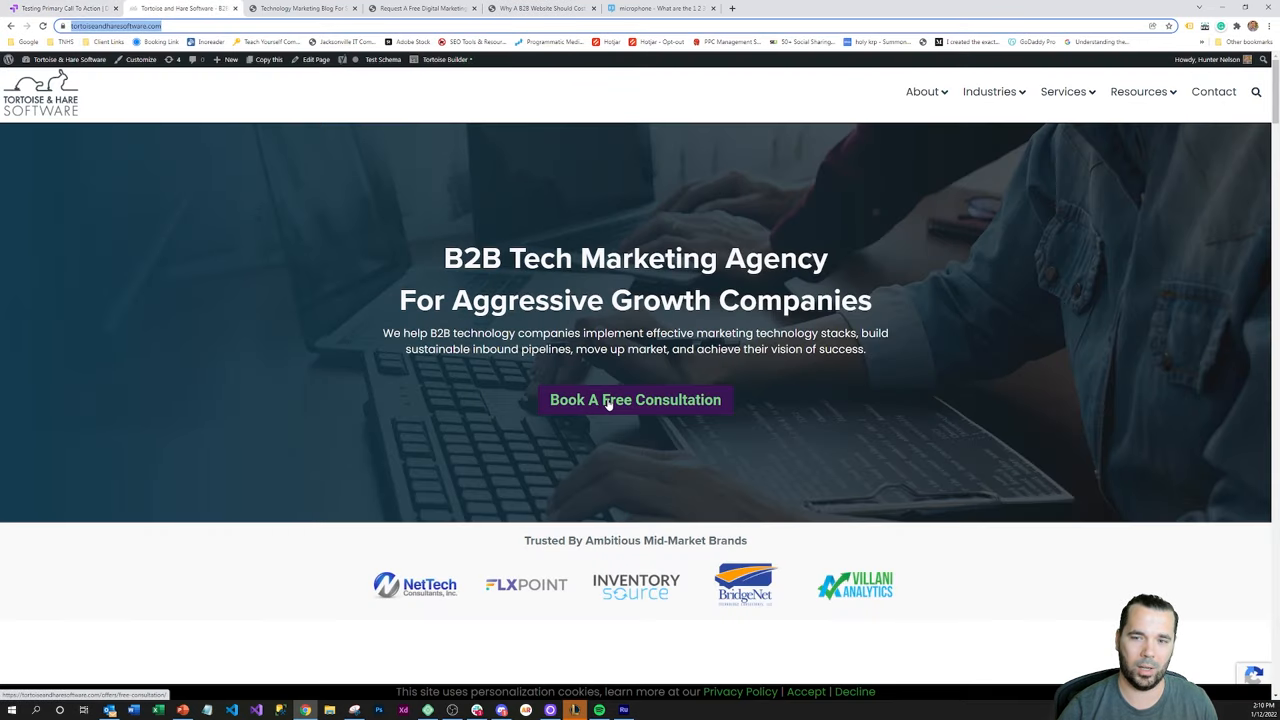
{"action": "mouse_move", "coordinate": [680, 196]}
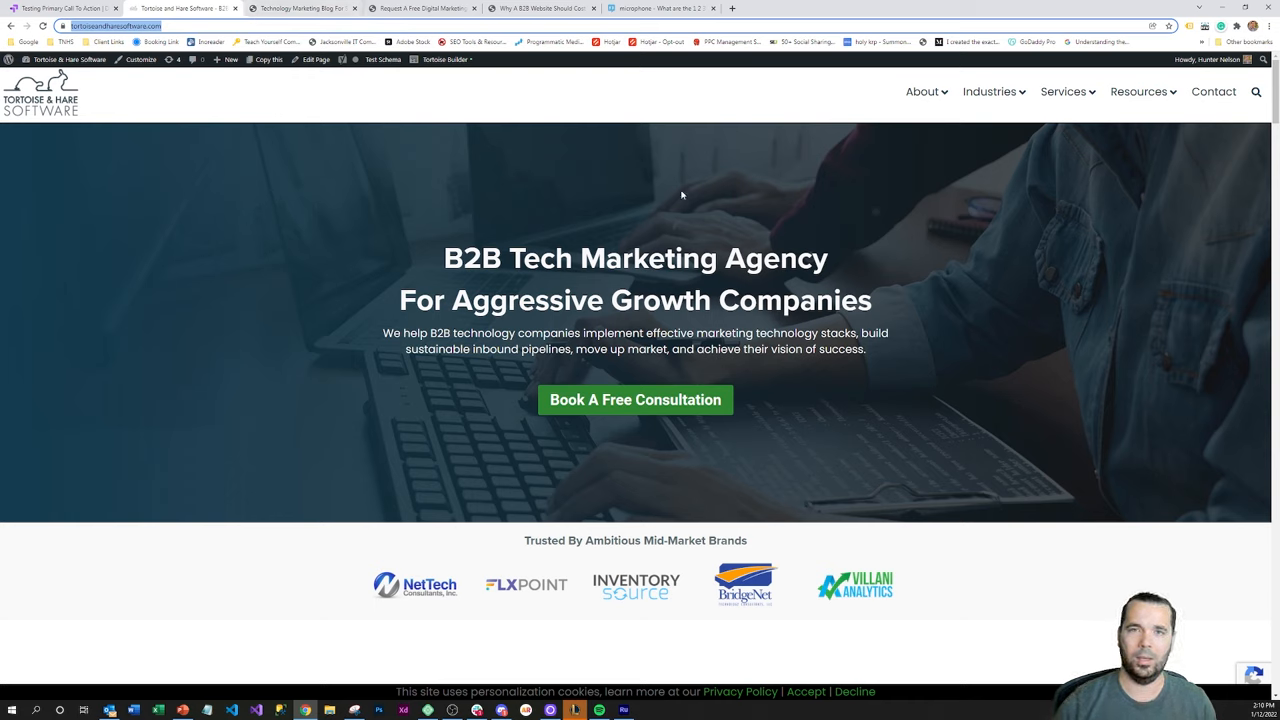
{"action": "mouse_move", "coordinate": [560, 420]}
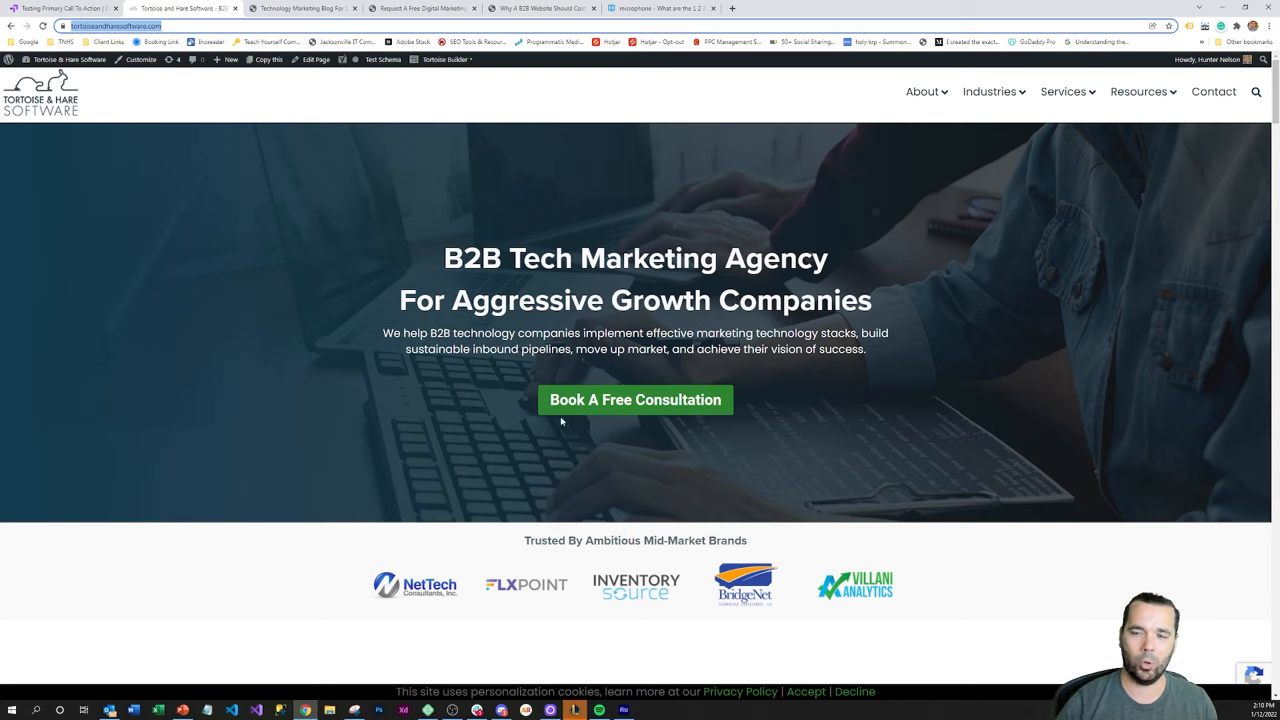
{"action": "mouse_move", "coordinate": [630, 476]}
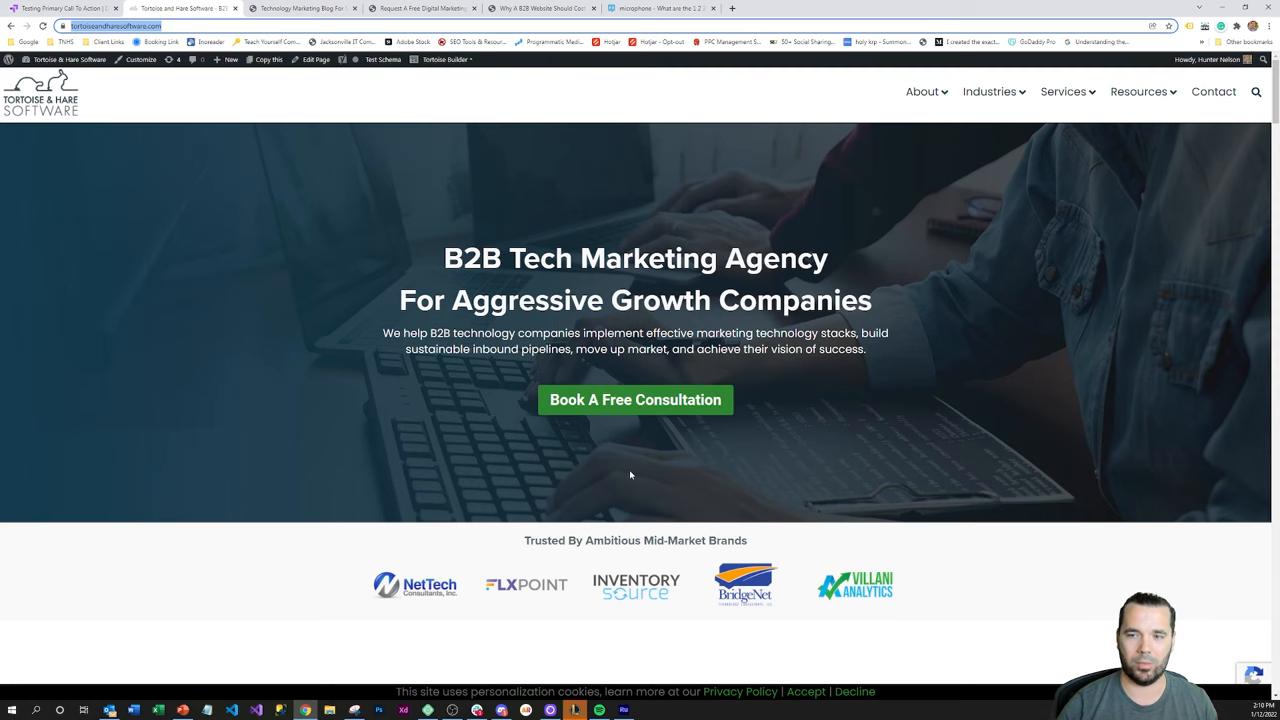
{"action": "mouse_move", "coordinate": [128, 168]}
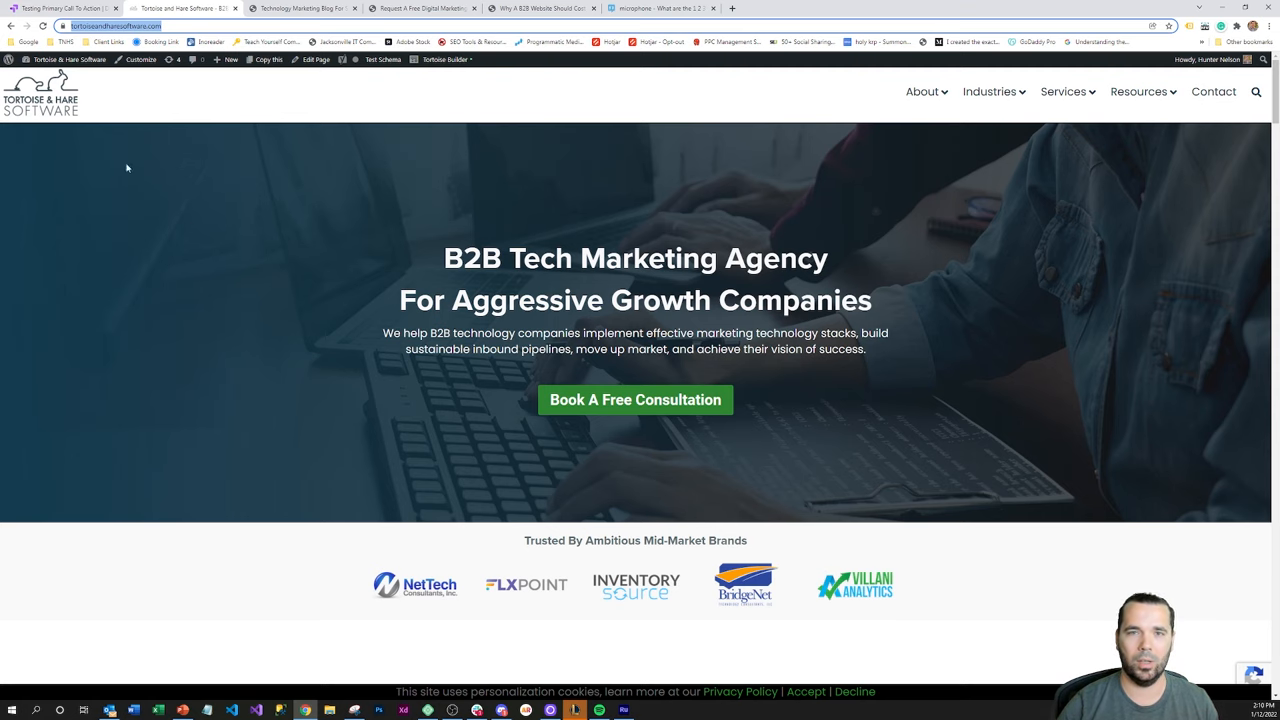
Step: Return from the live homepage to the running experiment's details in Optimize
{"action": "left_click", "coordinate": [64, 8]}
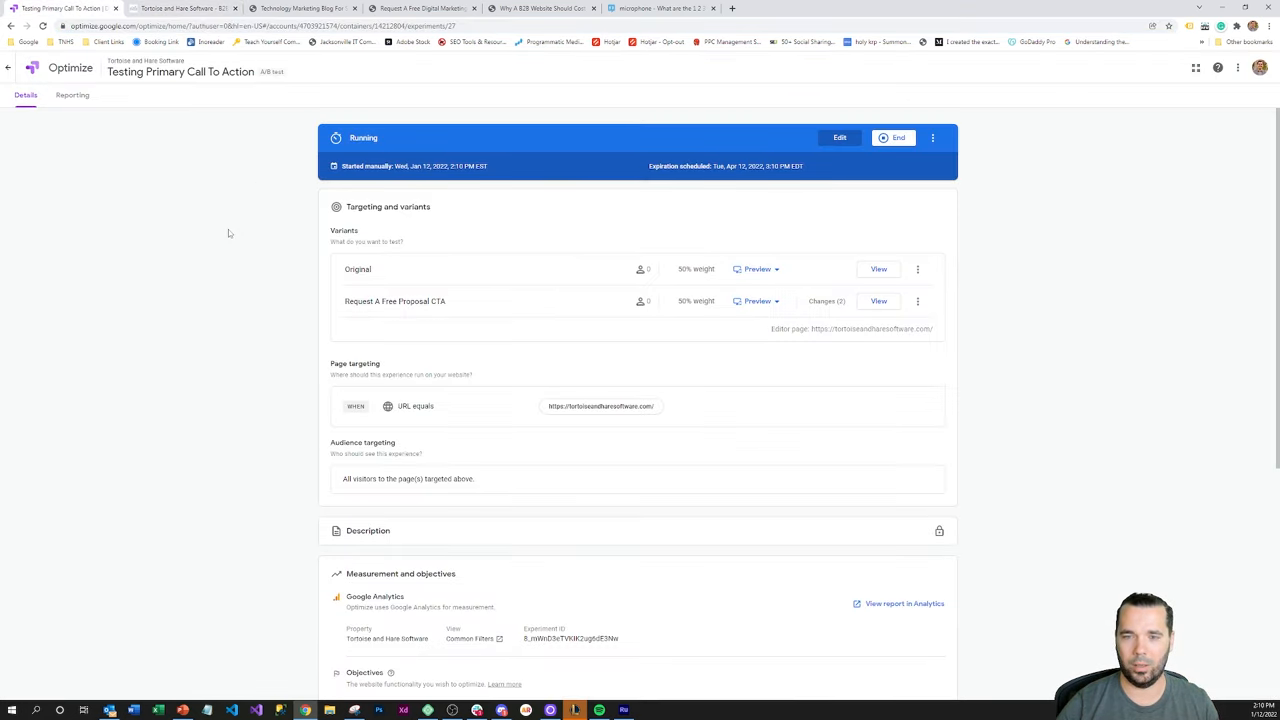